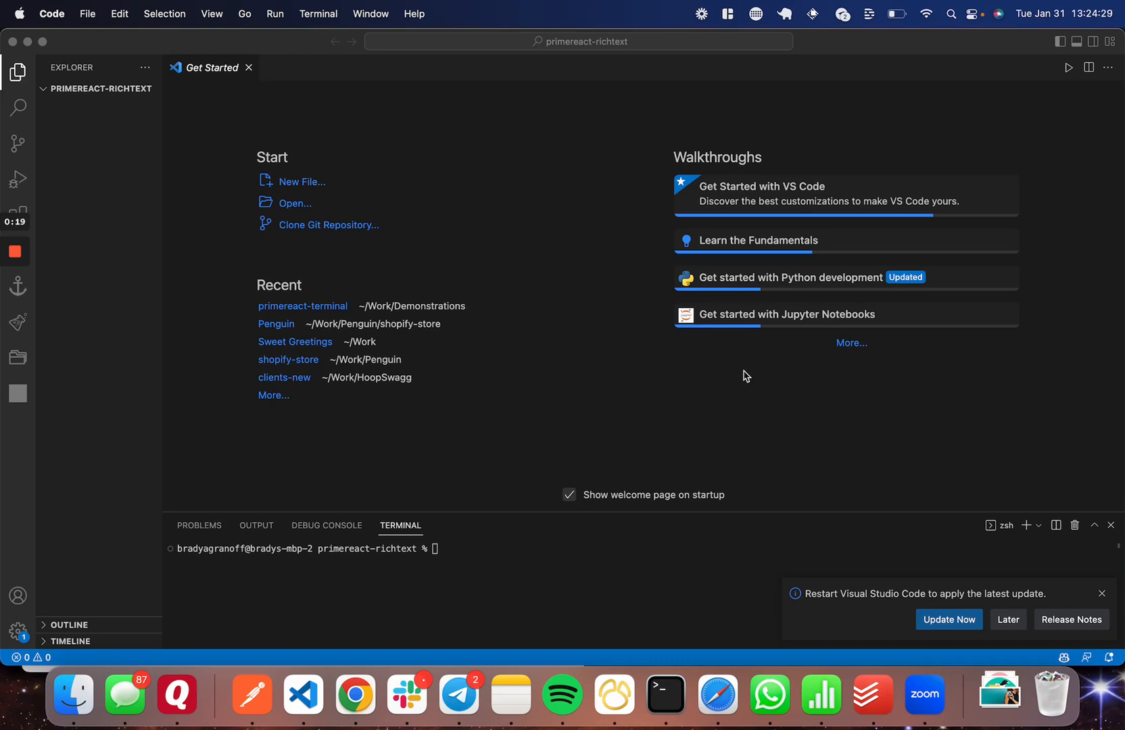
{"action": "mouse_move", "coordinate": [630, 486]}
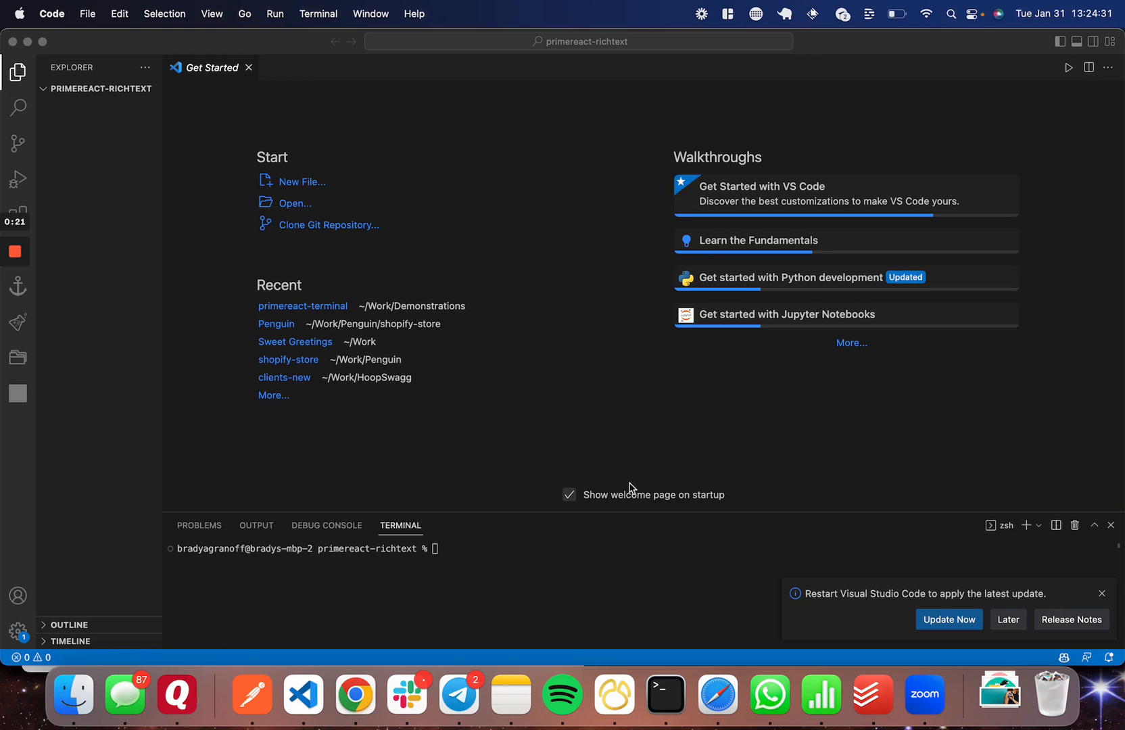
Scaffold a React app in the current folder with npx create-react-app . from the terminal.
{"action": "left_click", "coordinate": [496, 549]}
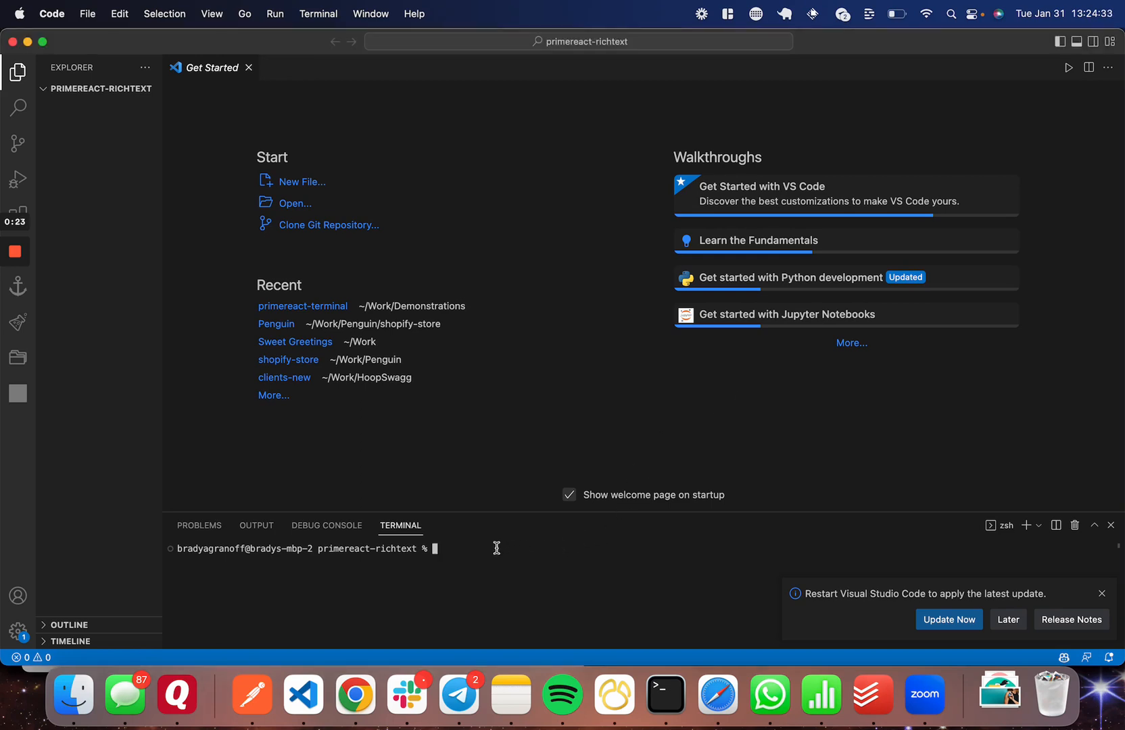
{"action": "type", "text": "npx"}
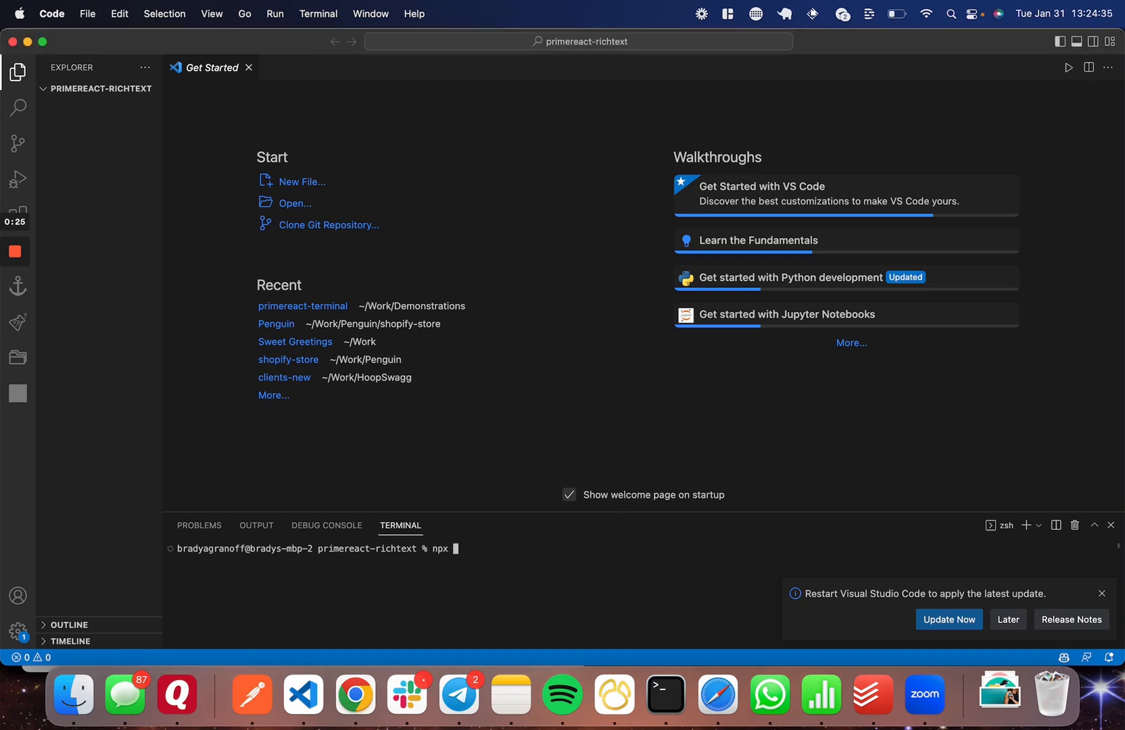
{"action": "type", "text": "create"}
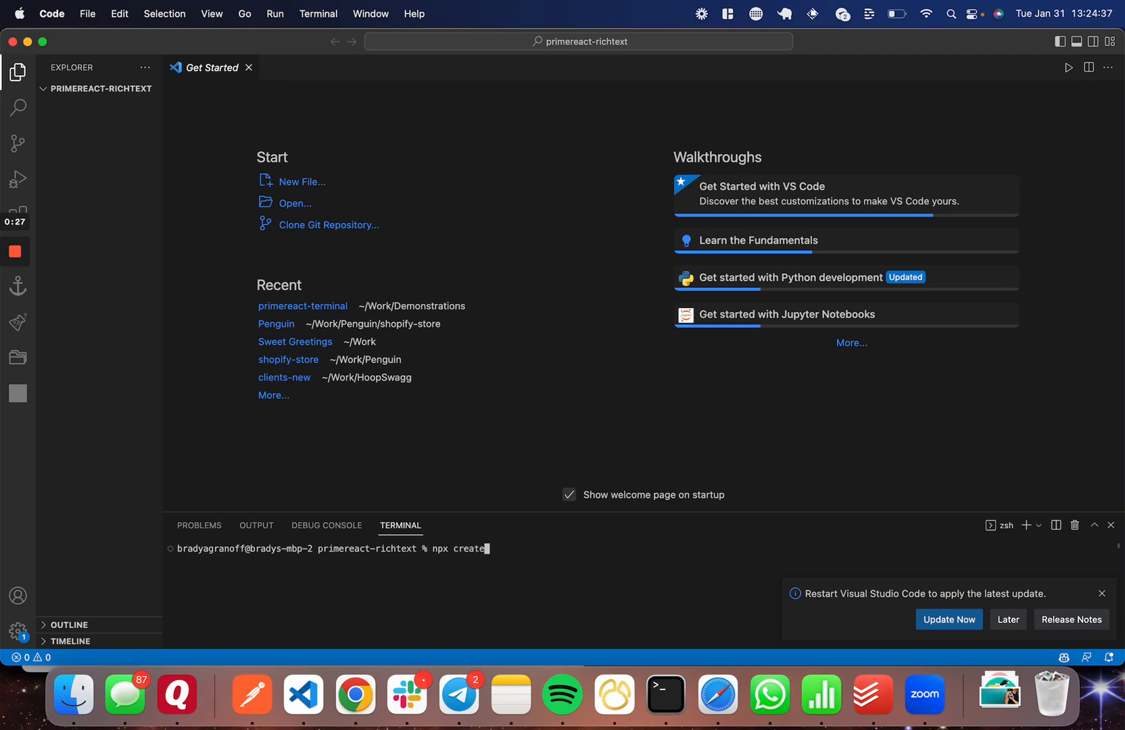
{"action": "type", "text": "-react-app"}
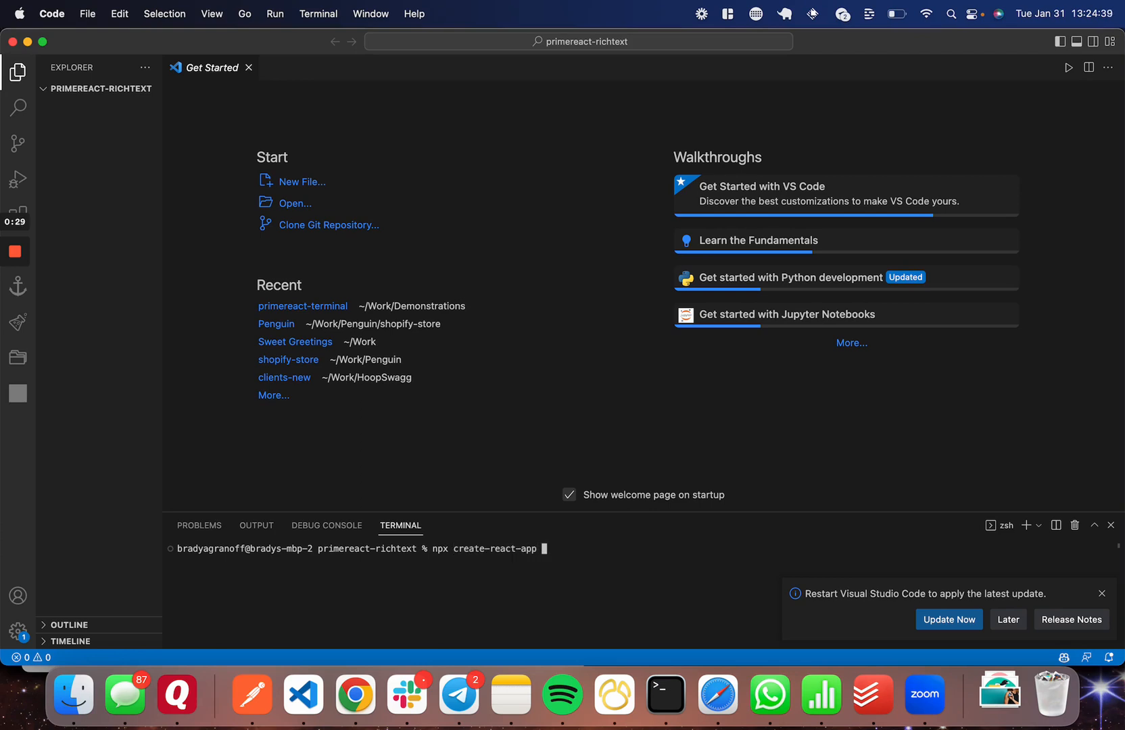
{"action": "type", "text": "."}
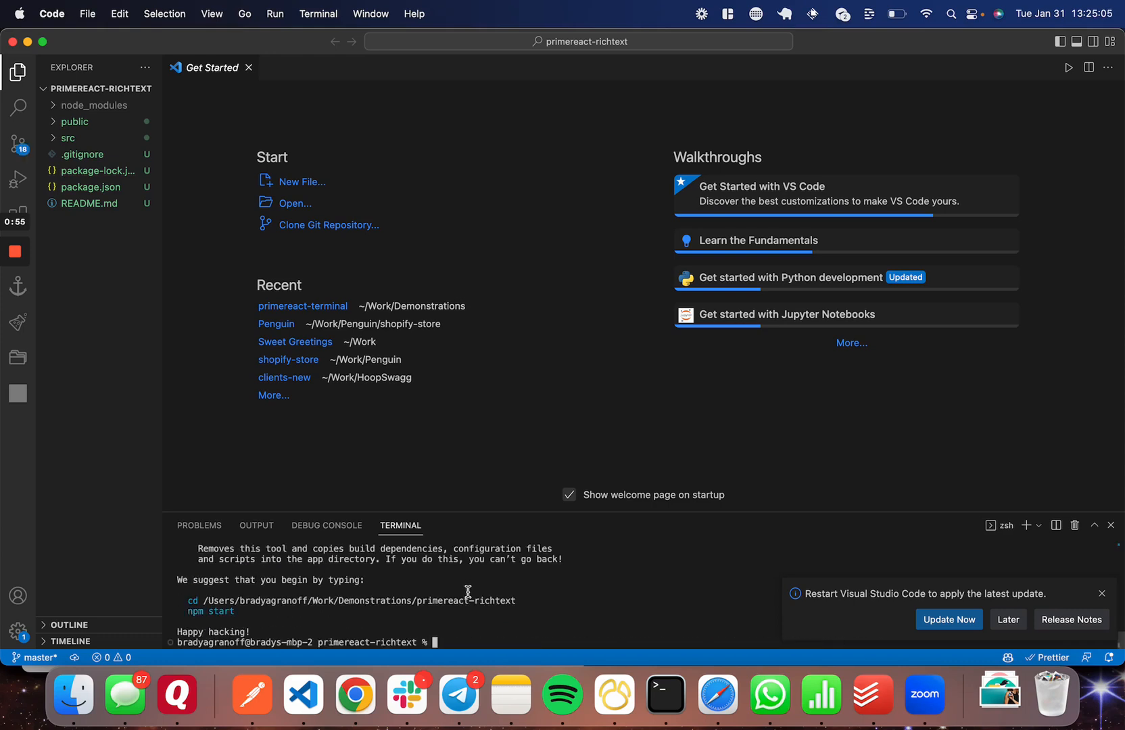
Install the primereact and primeicons packages with yarn add.
{"action": "type", "text": "yarn"}
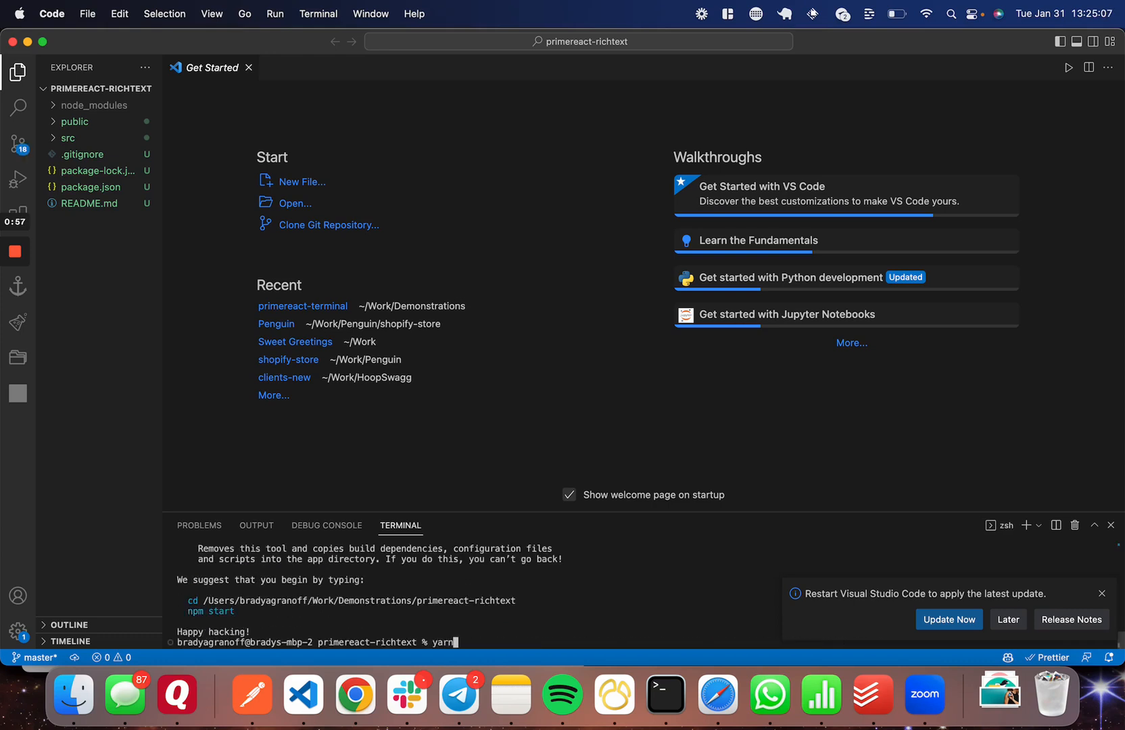
{"action": "type", "text": "a"}
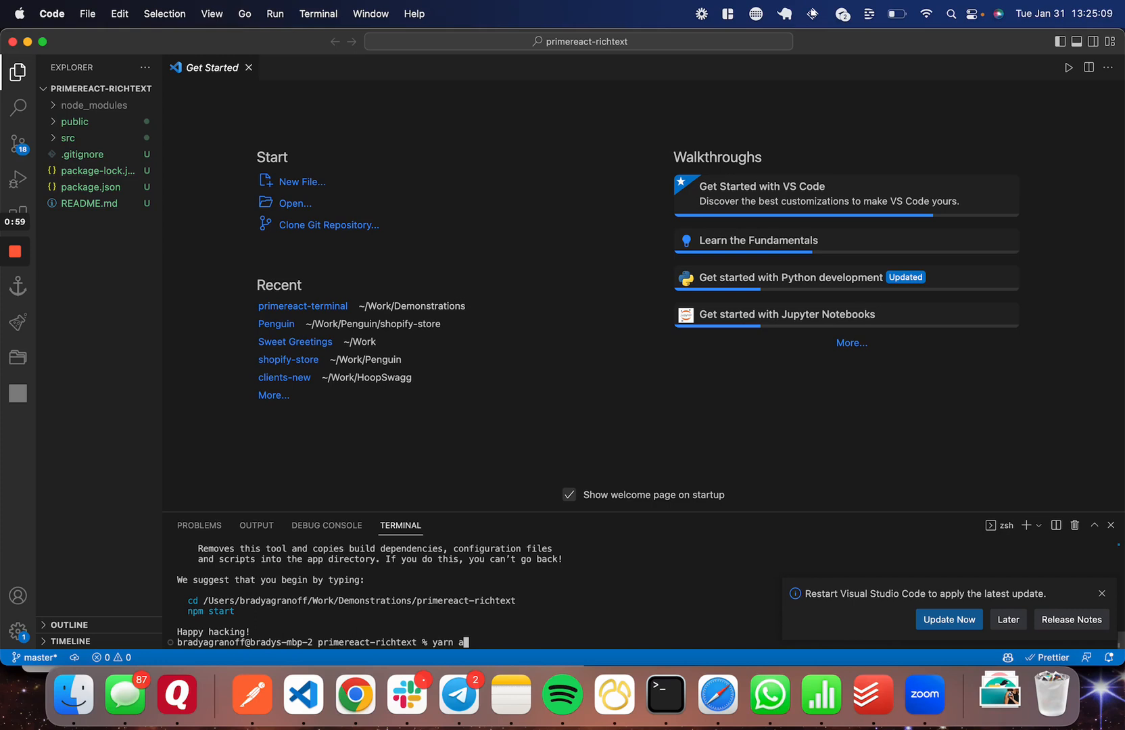
{"action": "type", "text": "dd"}
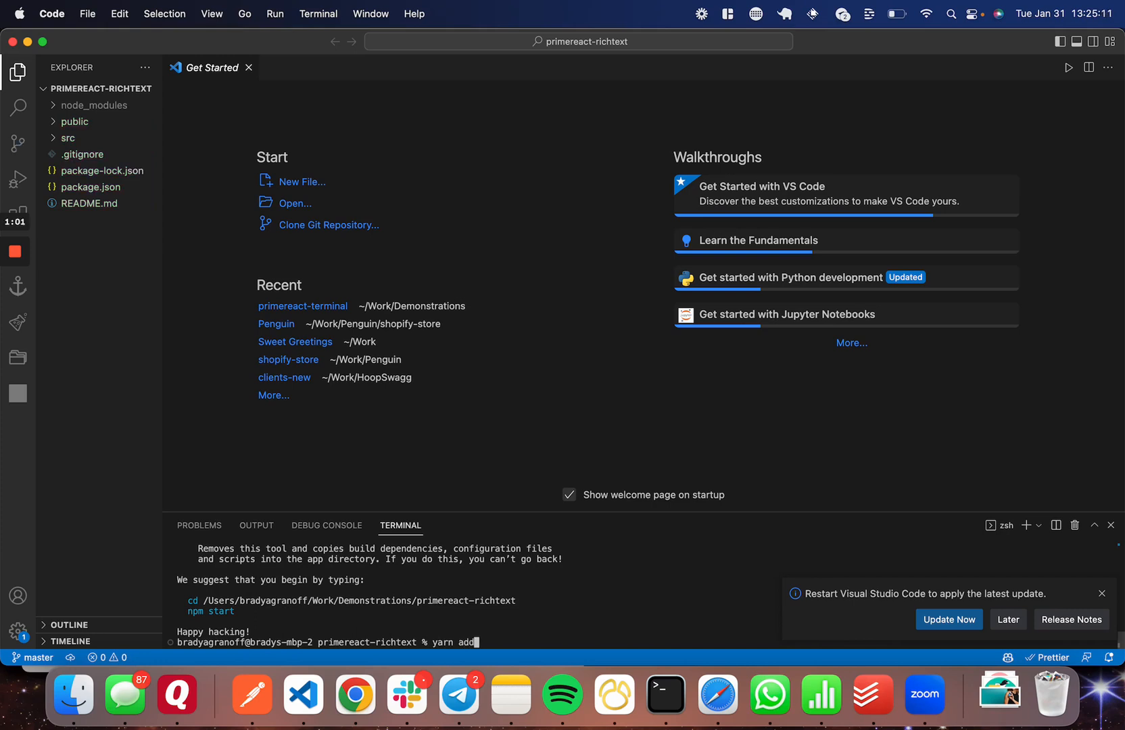
{"action": "type", "text": "primereact"}
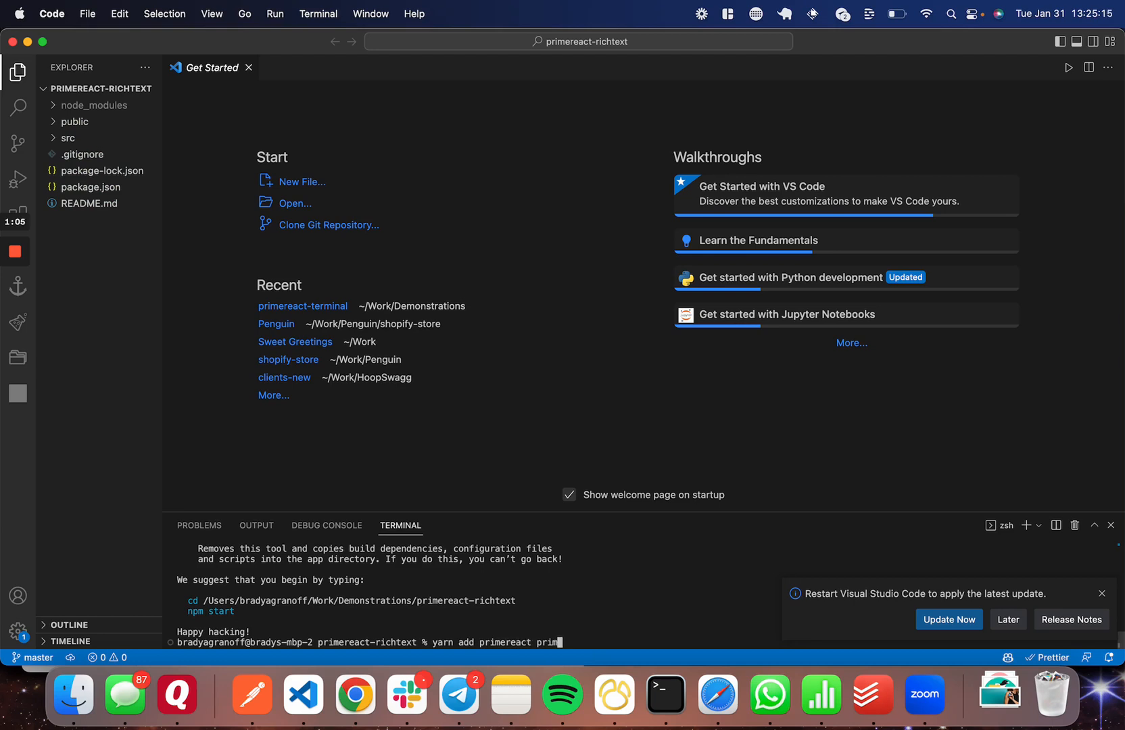
{"action": "type", "text": "primeicons"}
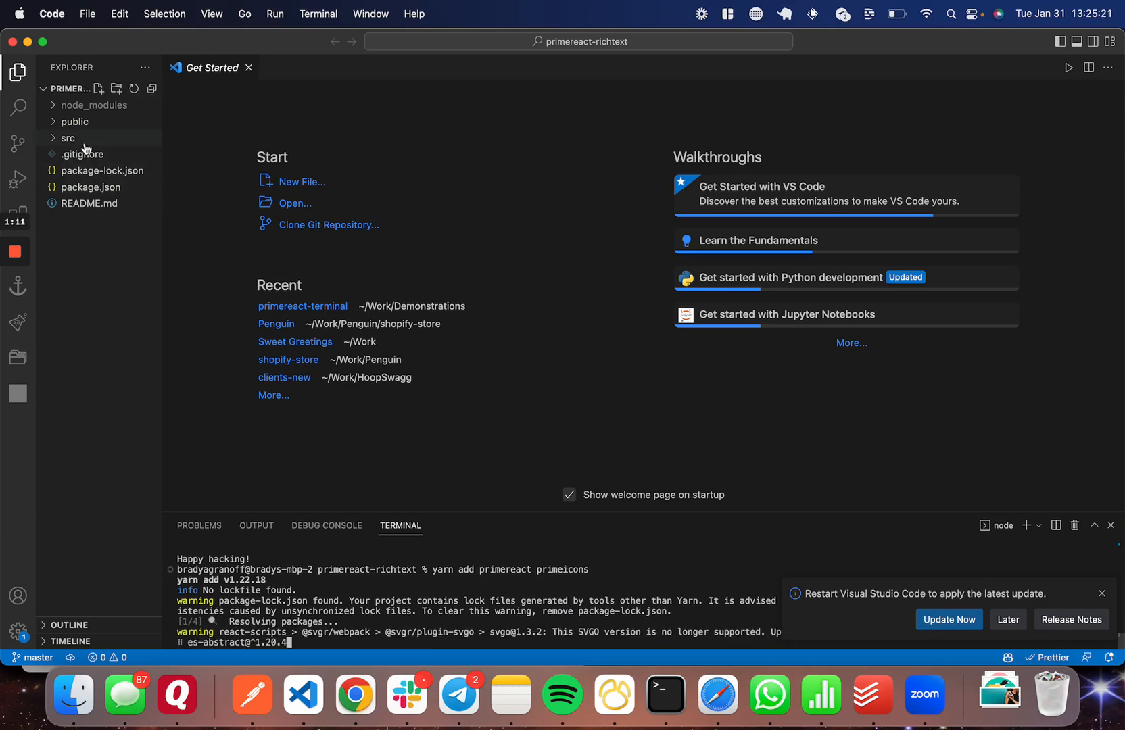
Delete App.css, logo.svg, reportWebVitals.js and setupTests.js from src and select App.js for renaming to App.jsx.
{"action": "left_click", "coordinate": [66, 138]}
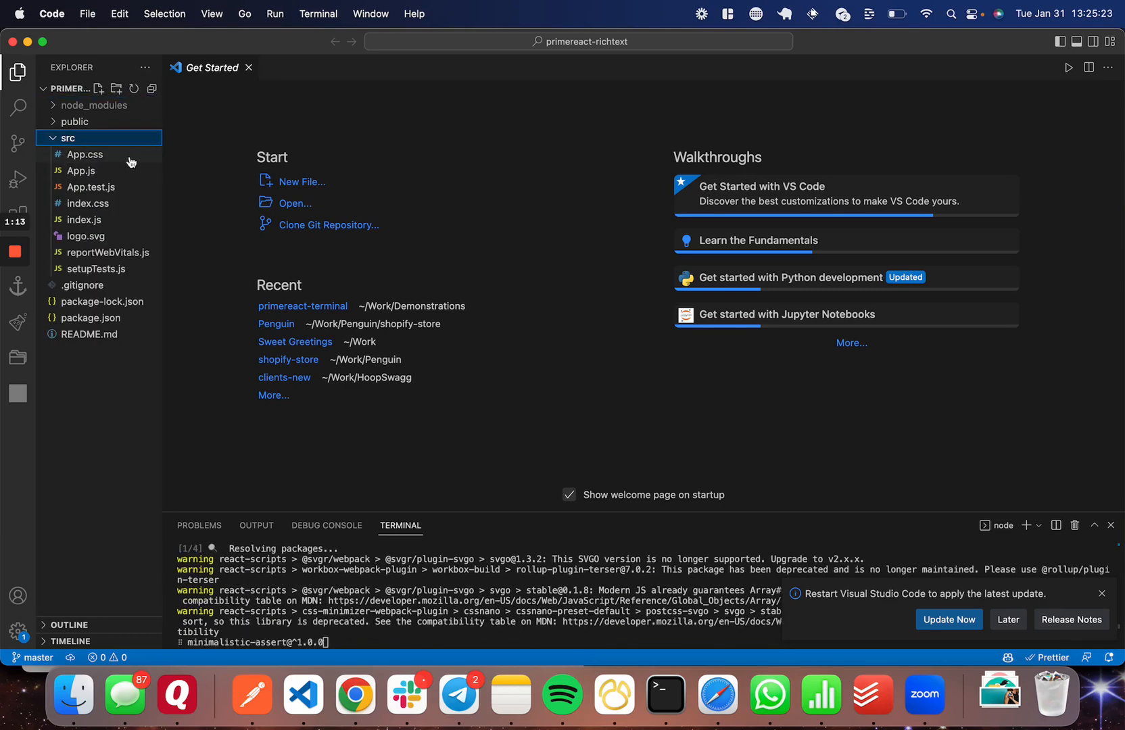
{"action": "right_click", "coordinate": [83, 154]}
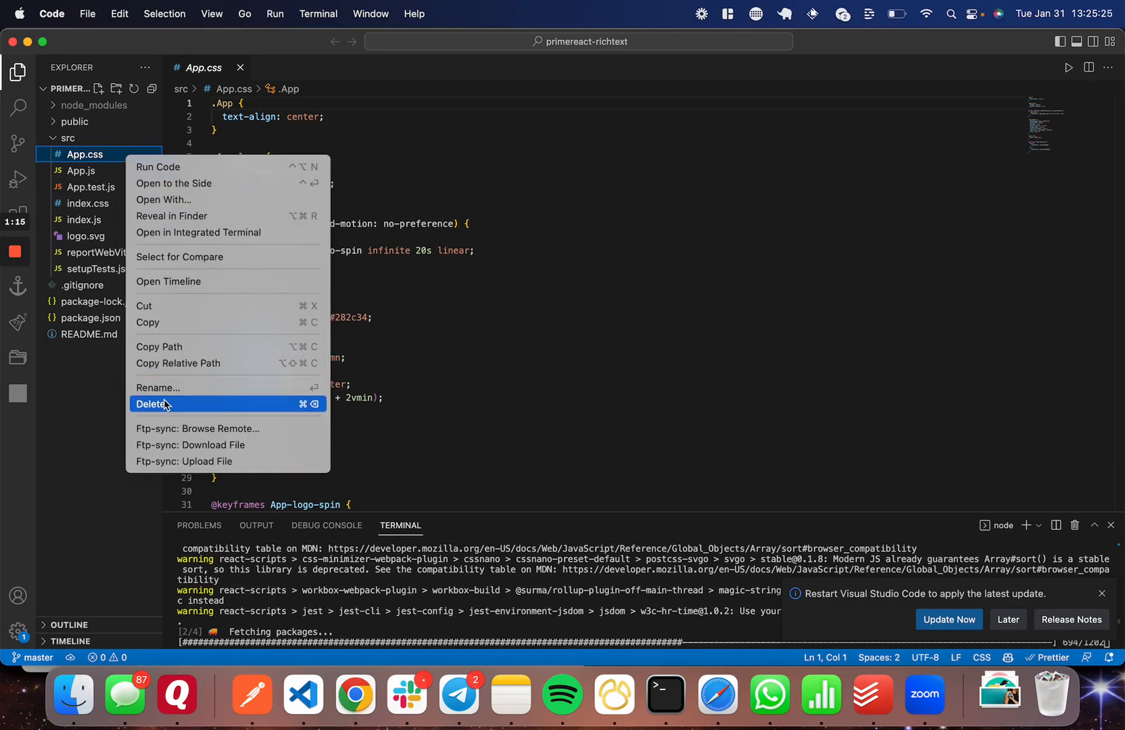
{"action": "left_click", "coordinate": [150, 403]}
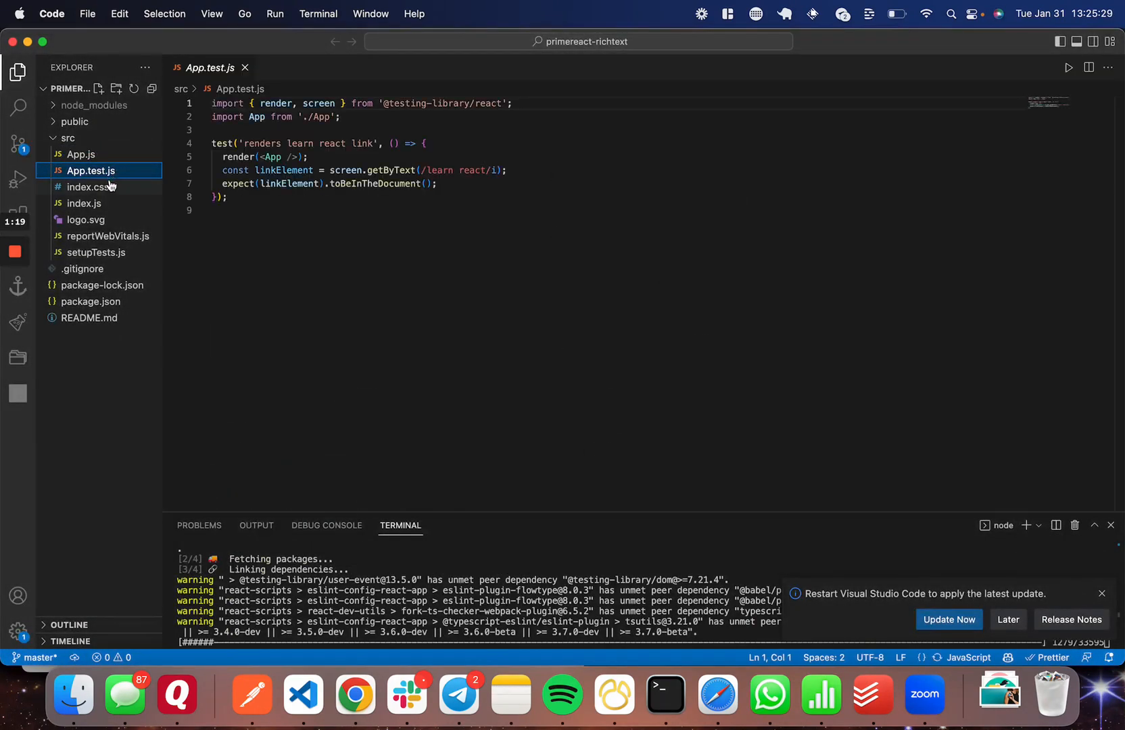
{"action": "left_click", "coordinate": [84, 219]}
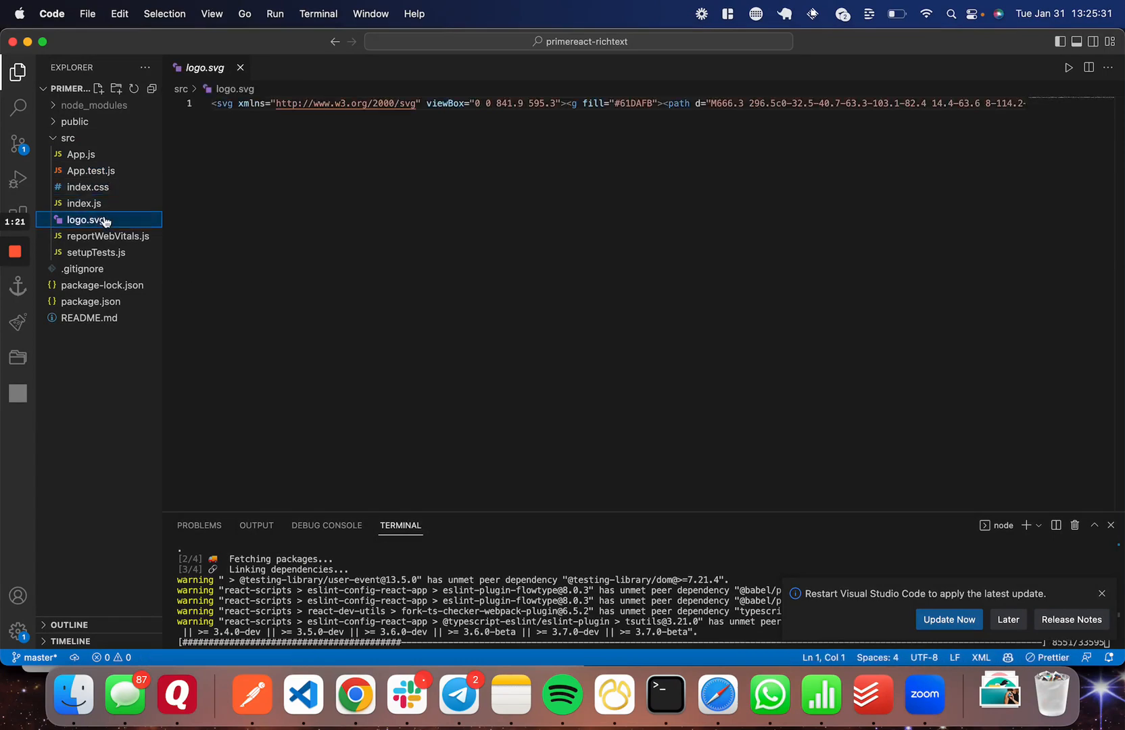
{"action": "right_click", "coordinate": [91, 252]}
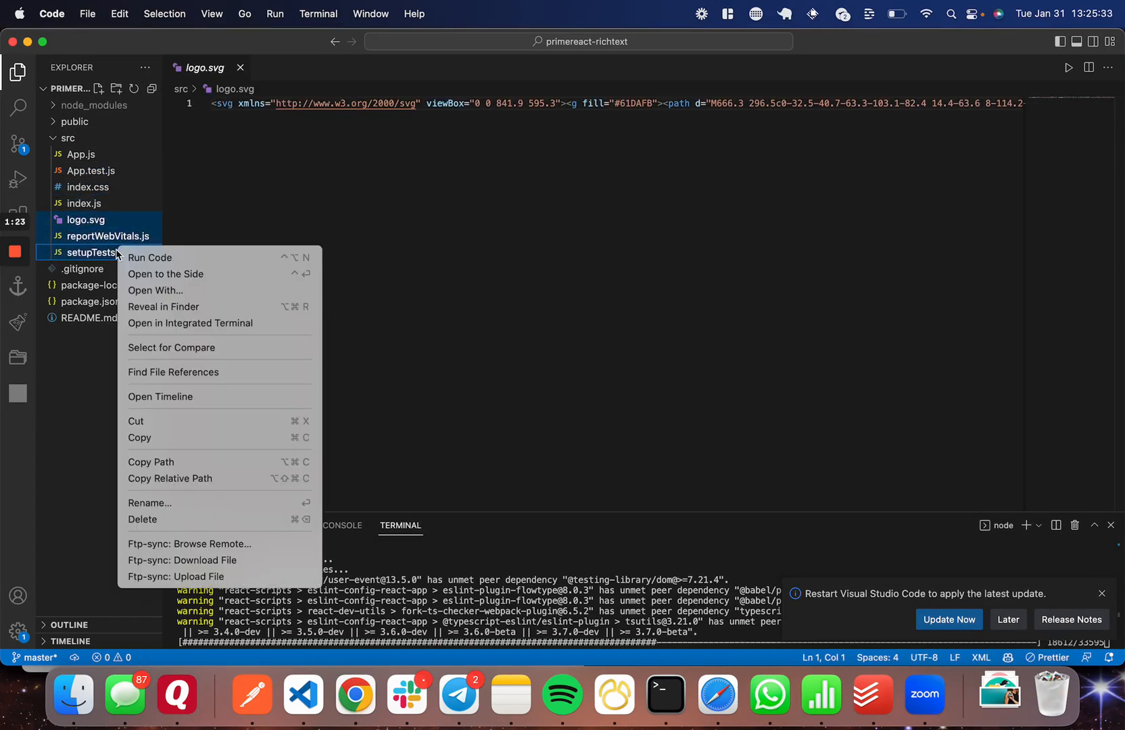
{"action": "mouse_move", "coordinate": [155, 506]}
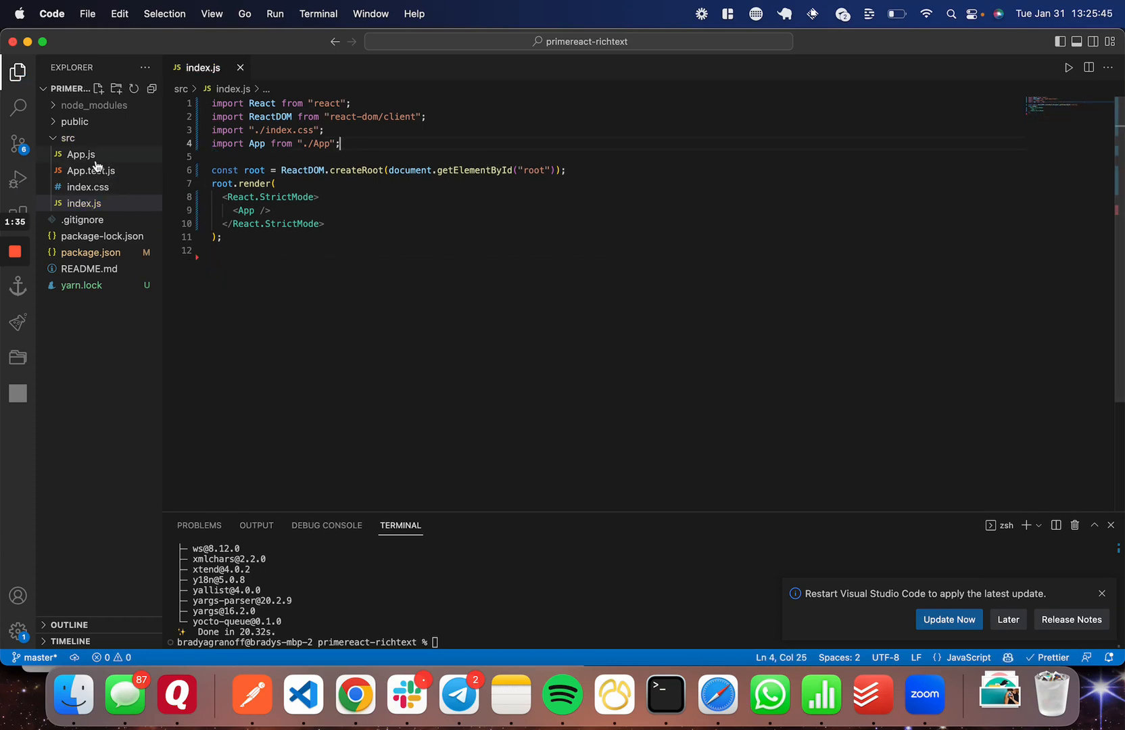
{"action": "left_click", "coordinate": [81, 155]}
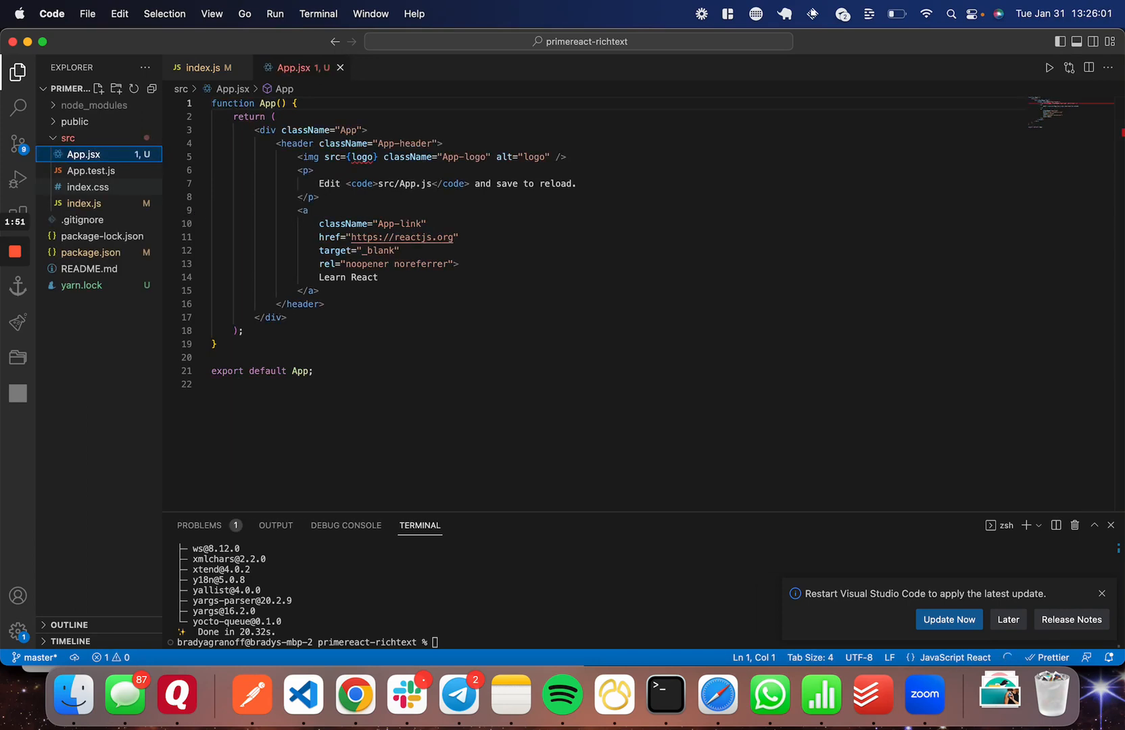
{"action": "mouse_move", "coordinate": [399, 623]}
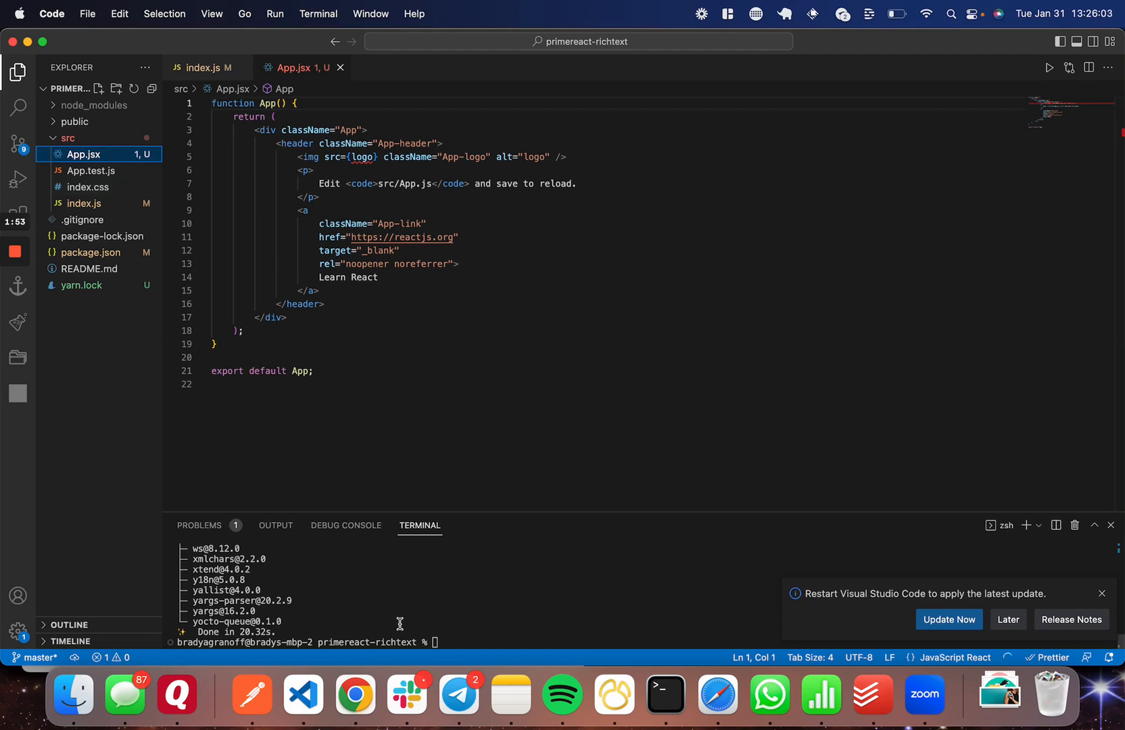
{"action": "mouse_move", "coordinate": [222, 142]}
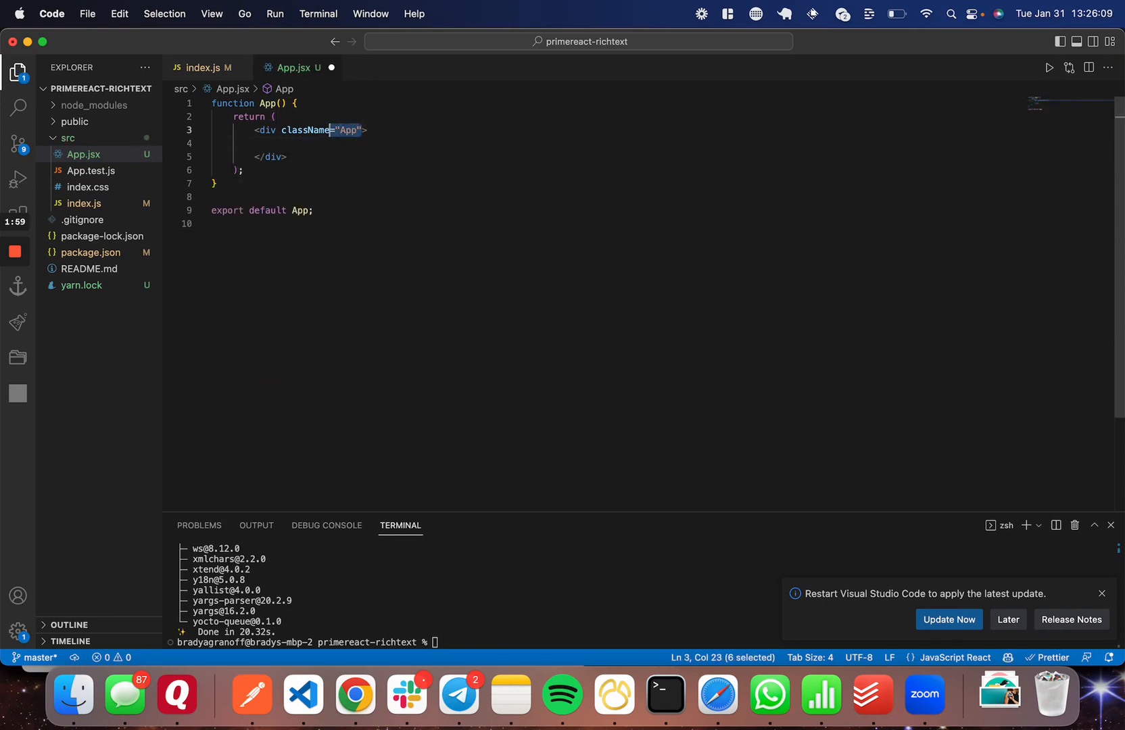
Give the App.jsx root div style={{ padding: "75px" }} in place of the boilerplate markup.
{"action": "type", "text": "style={}"}
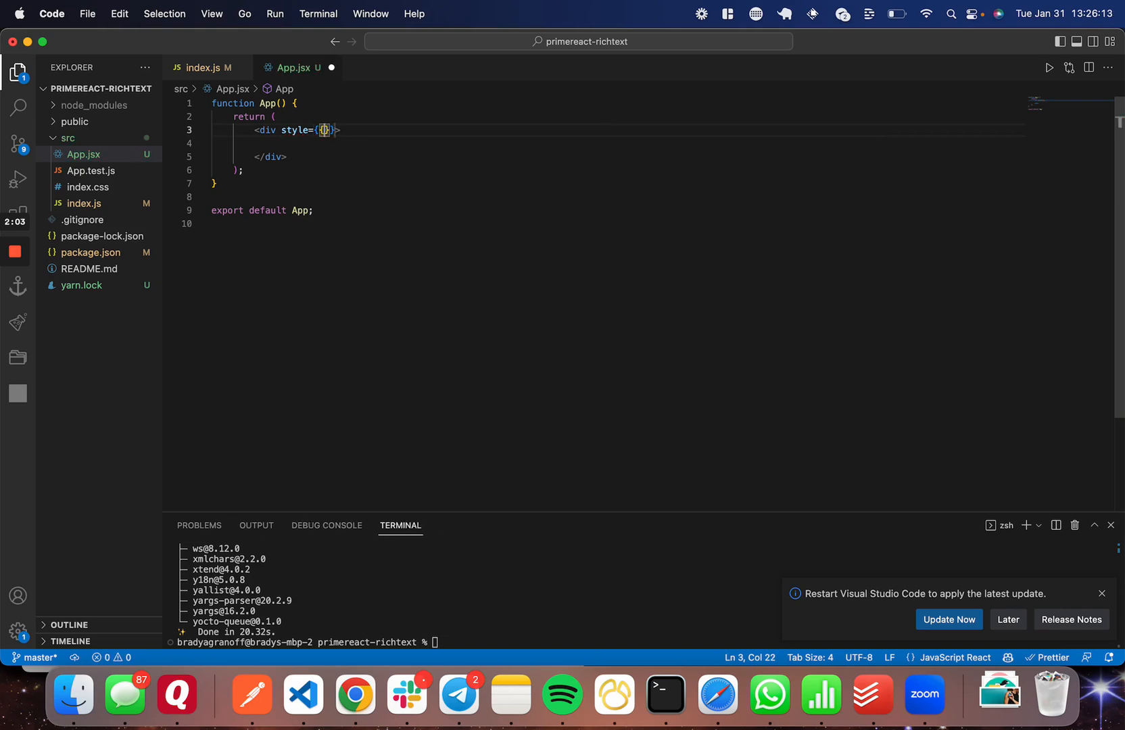
{"action": "type", "text": "padding:"}
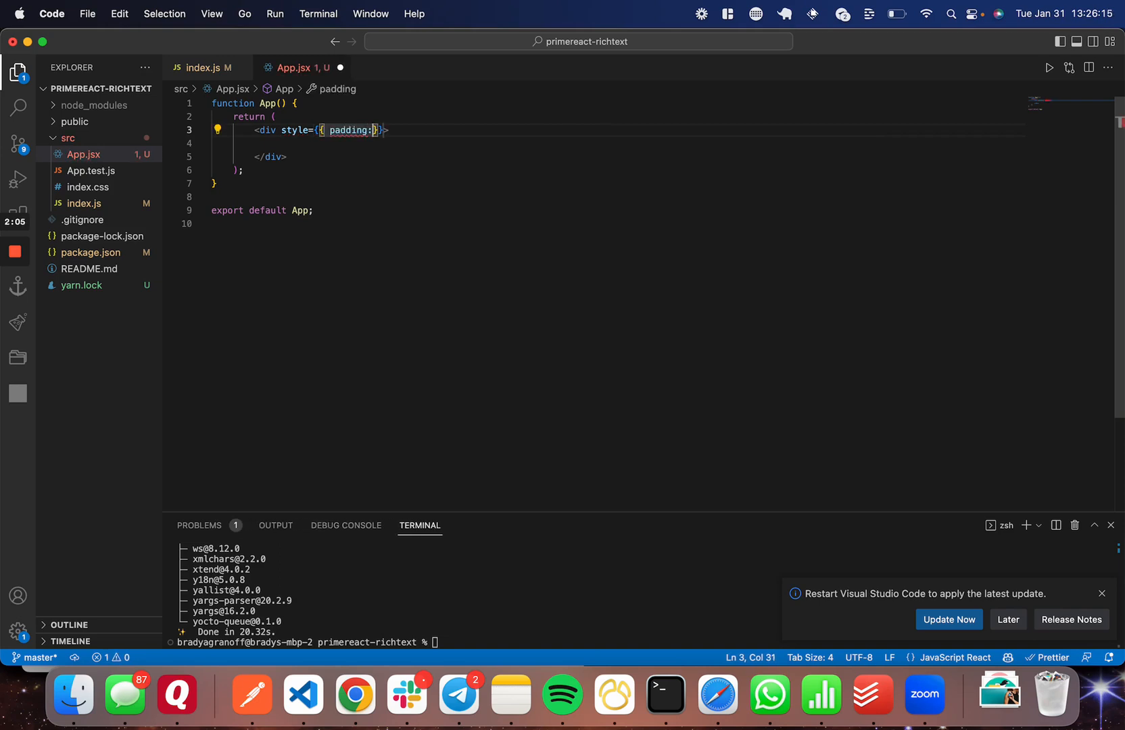
{"action": "type", "text": "\"75\""}
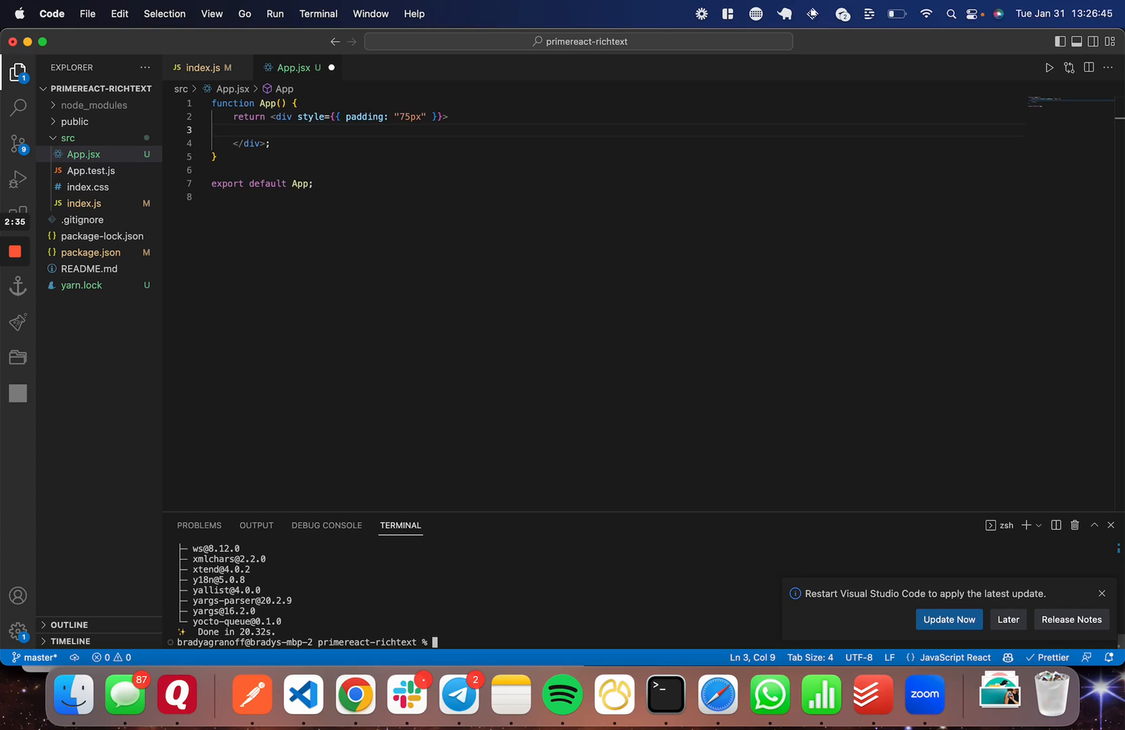
{"action": "left_click", "coordinate": [355, 695]}
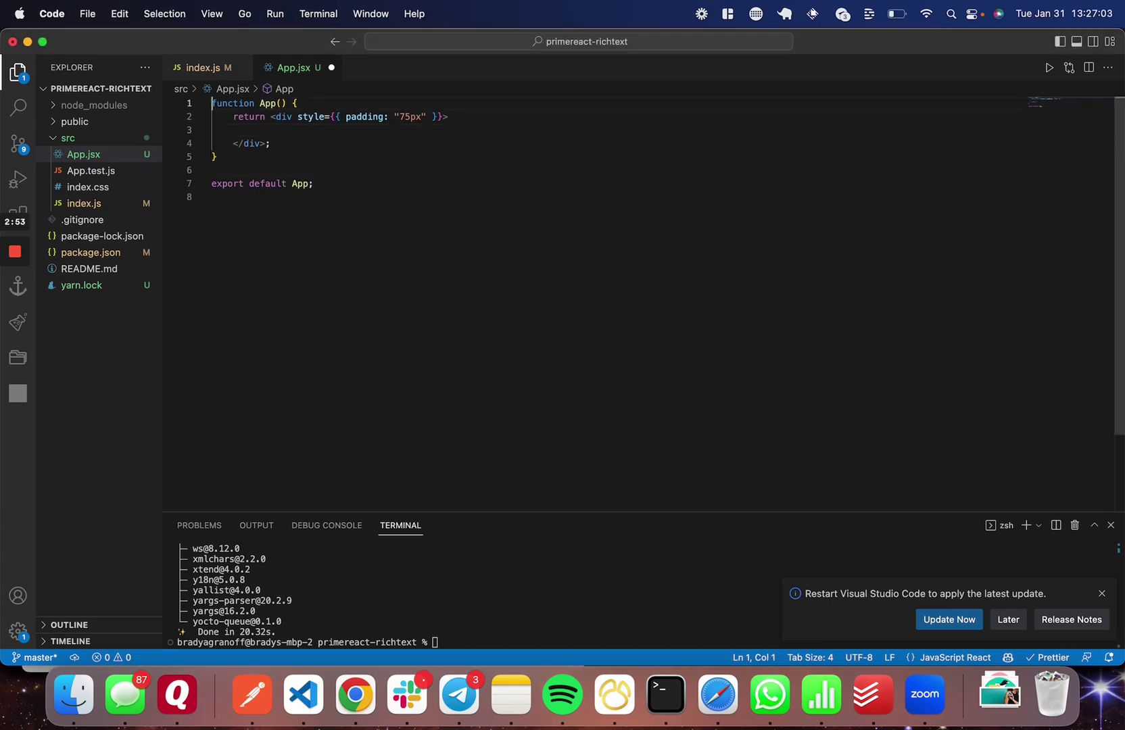
Import the lara-light-indigo theme.css and the Editor from "primereact/editor" in App.jsx.
{"action": "type", "text": "import \"primereact/resources/themes/lara-light-indigo/theme.css\";  //theme"}
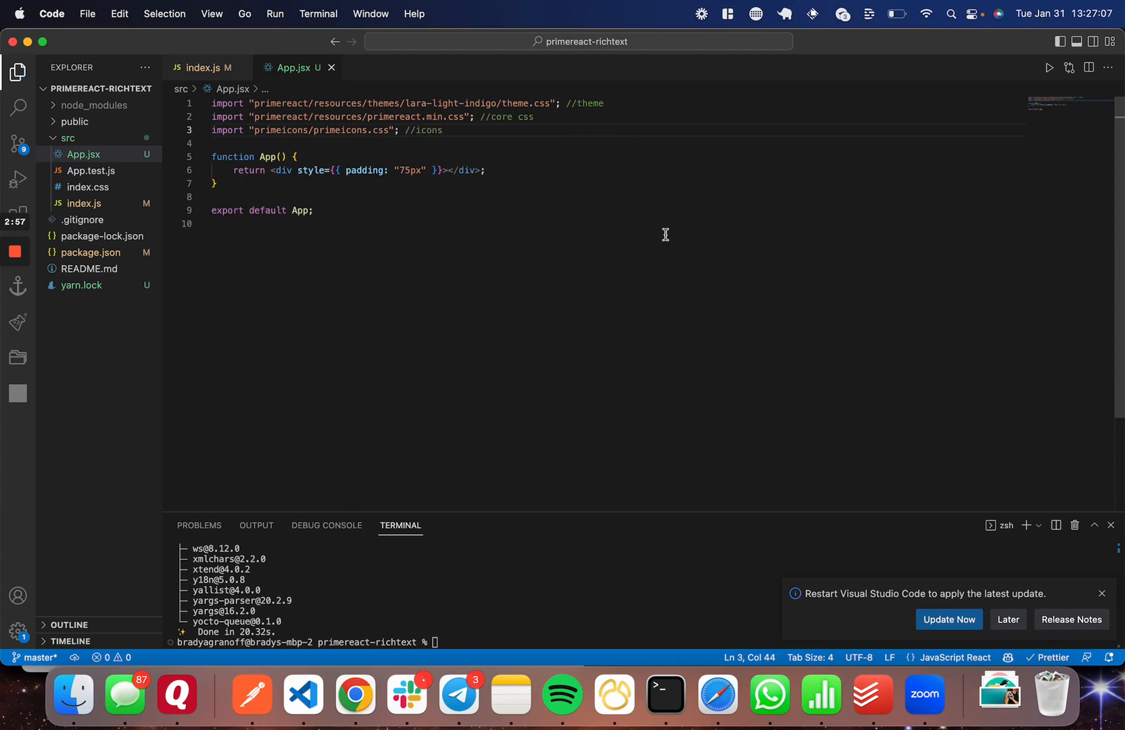
{"action": "left_click", "coordinate": [354, 694]}
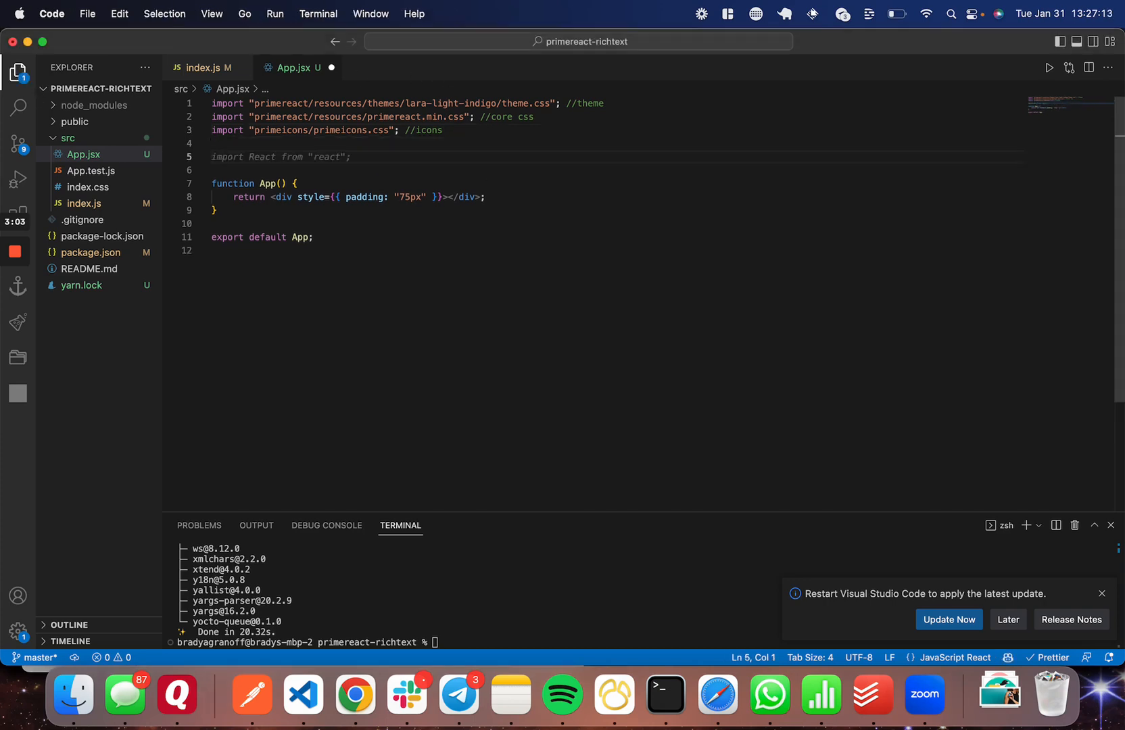
{"action": "type", "text": "edi"}
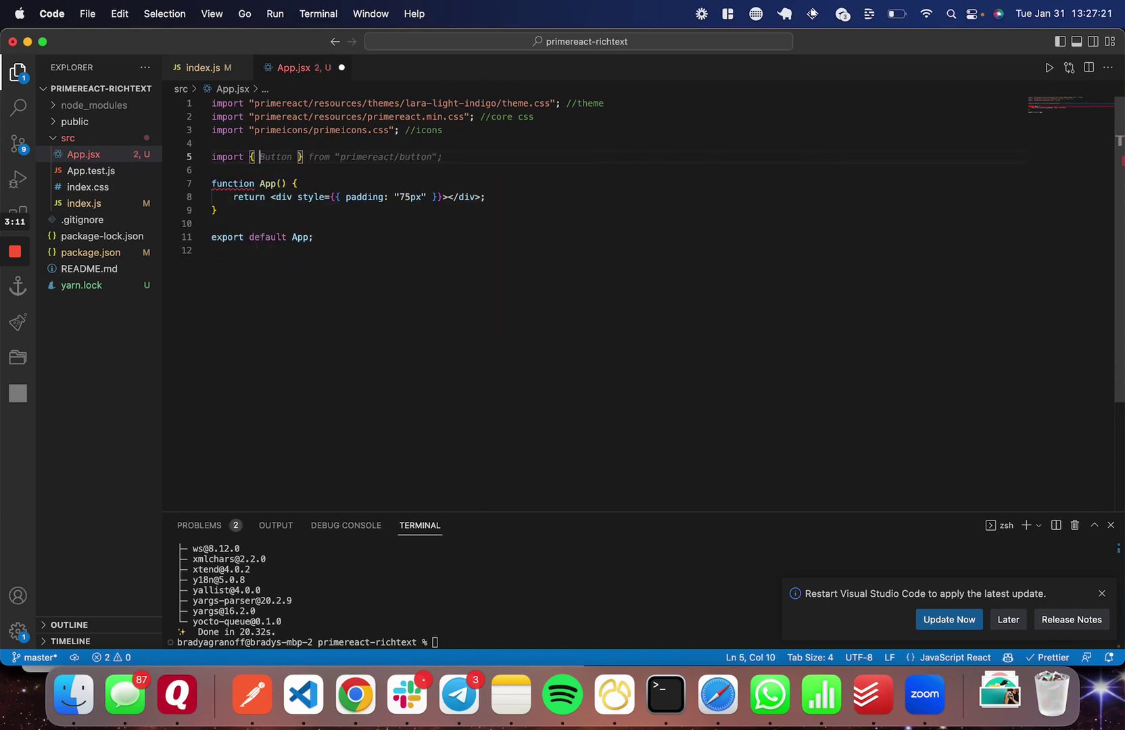
{"action": "type", "text": "Editor } form"}
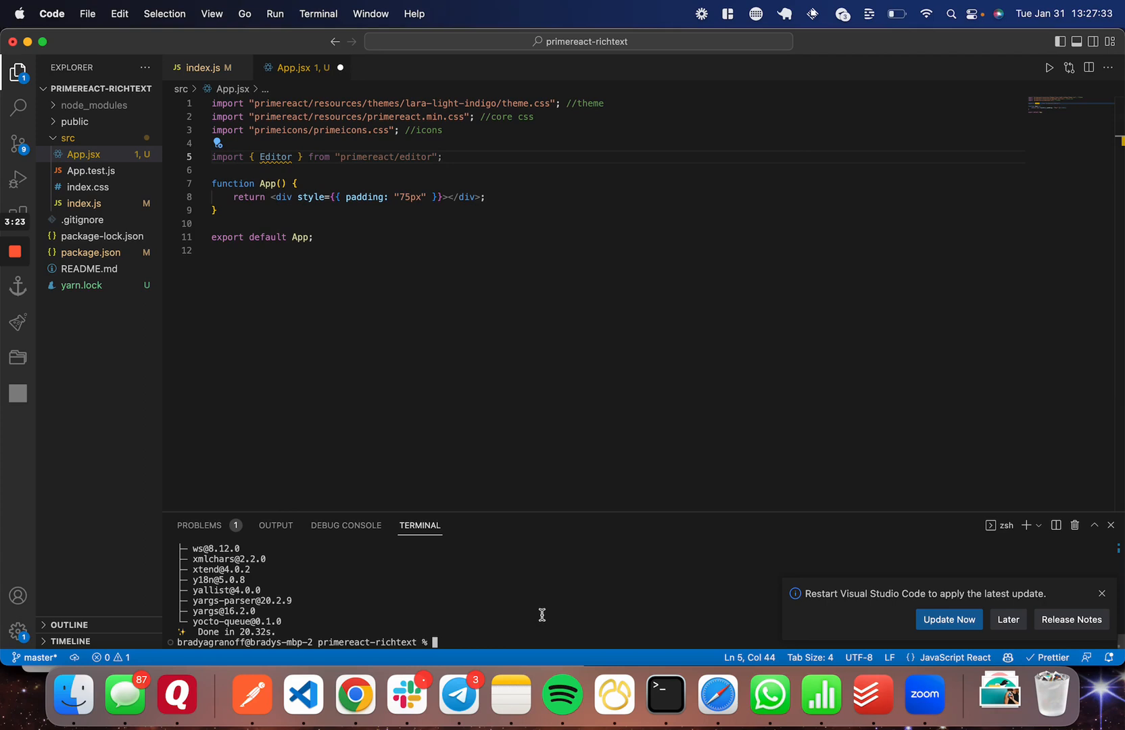
Install the quill package with yarn add quill.
{"action": "type", "text": "yarn"}
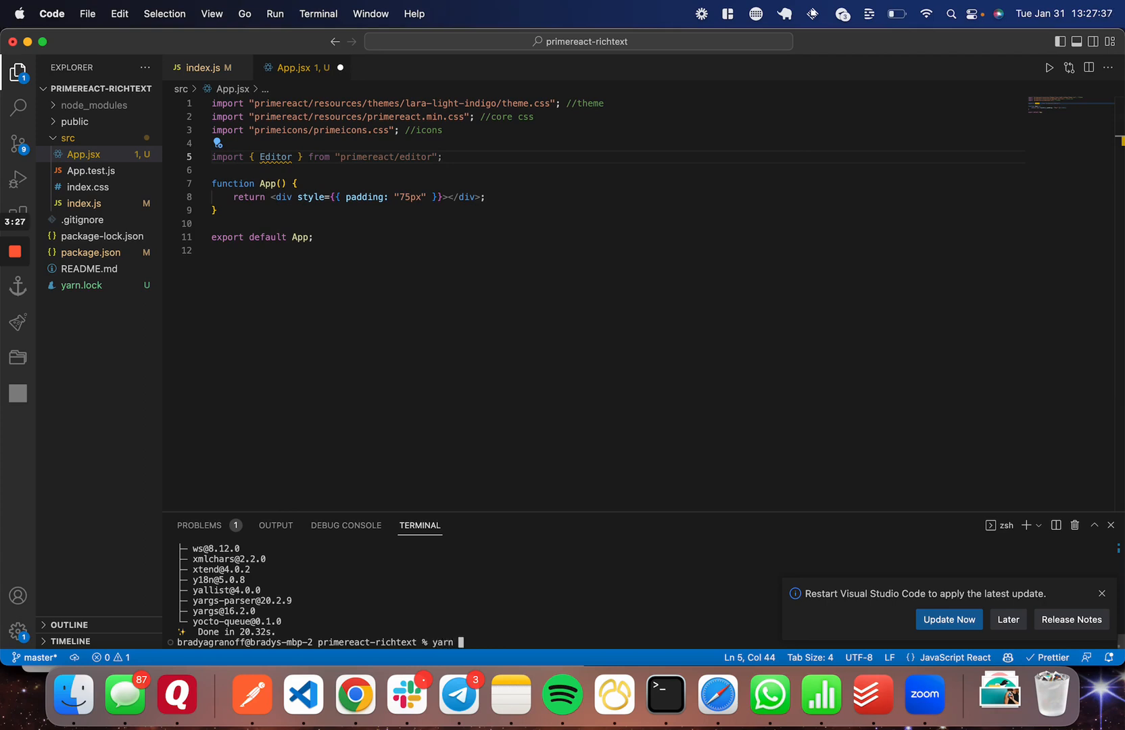
{"action": "type", "text": "yarn add quill"}
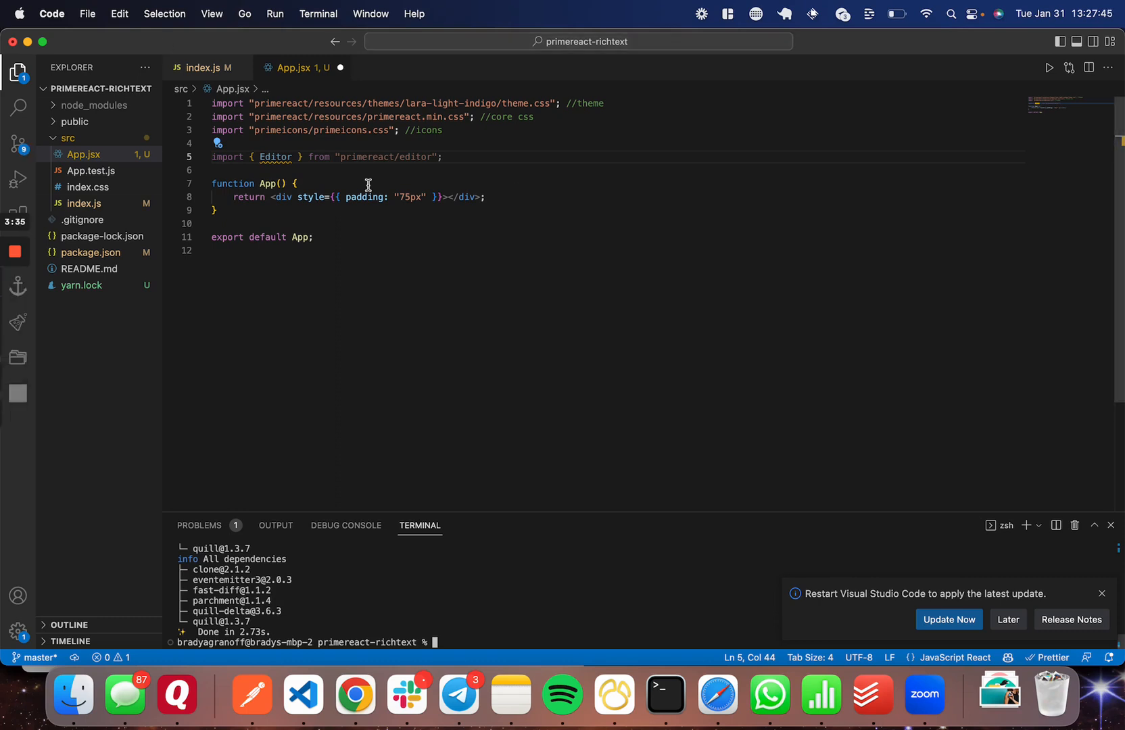
Import useState from react and add a value1 state with a flex container holding a half-width Editor column.
{"action": "key", "text": "Enter"}
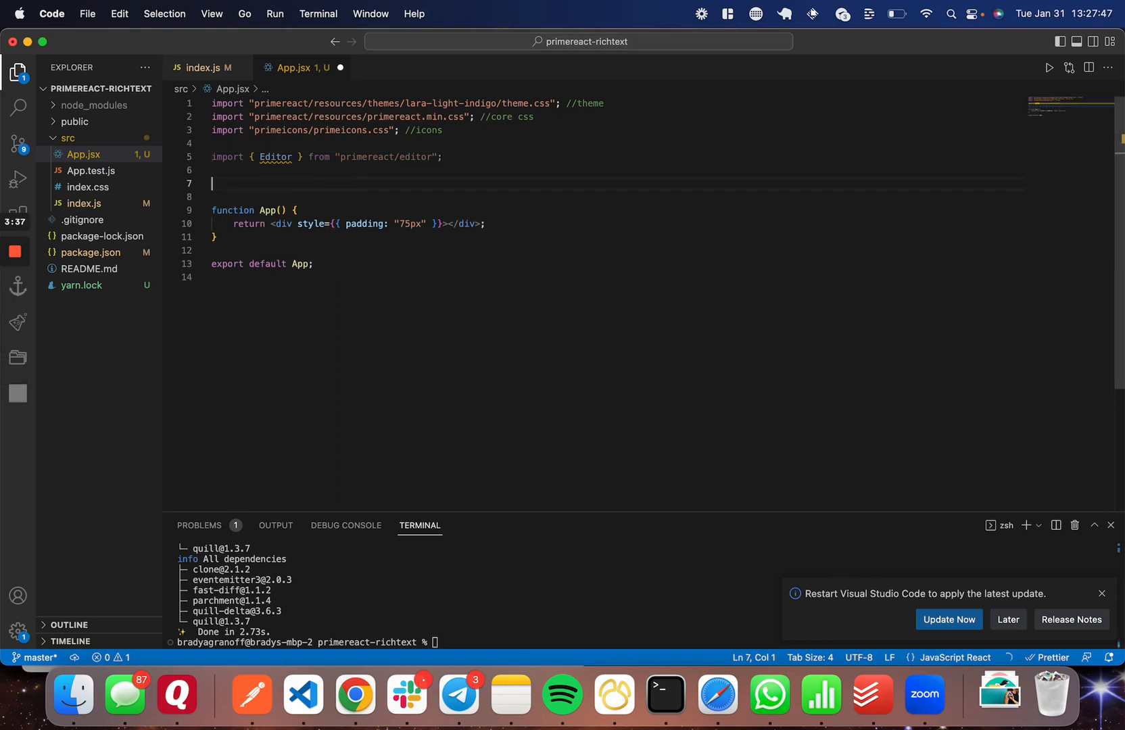
{"action": "type", "text": "import { useState } from \"react\";"}
{"action": "type", "text": "const [value1, setValue1] = useState(null);"}
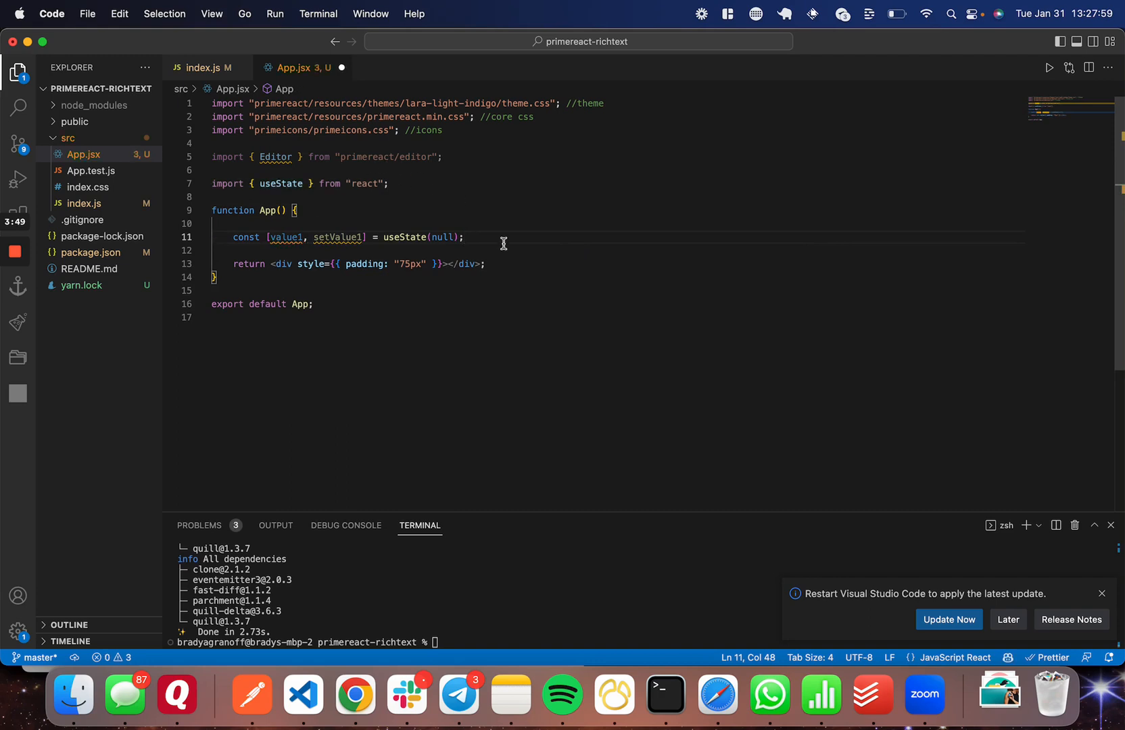
{"action": "left_click_drag", "start_coordinate": [231, 238], "coordinate": [463, 238]}
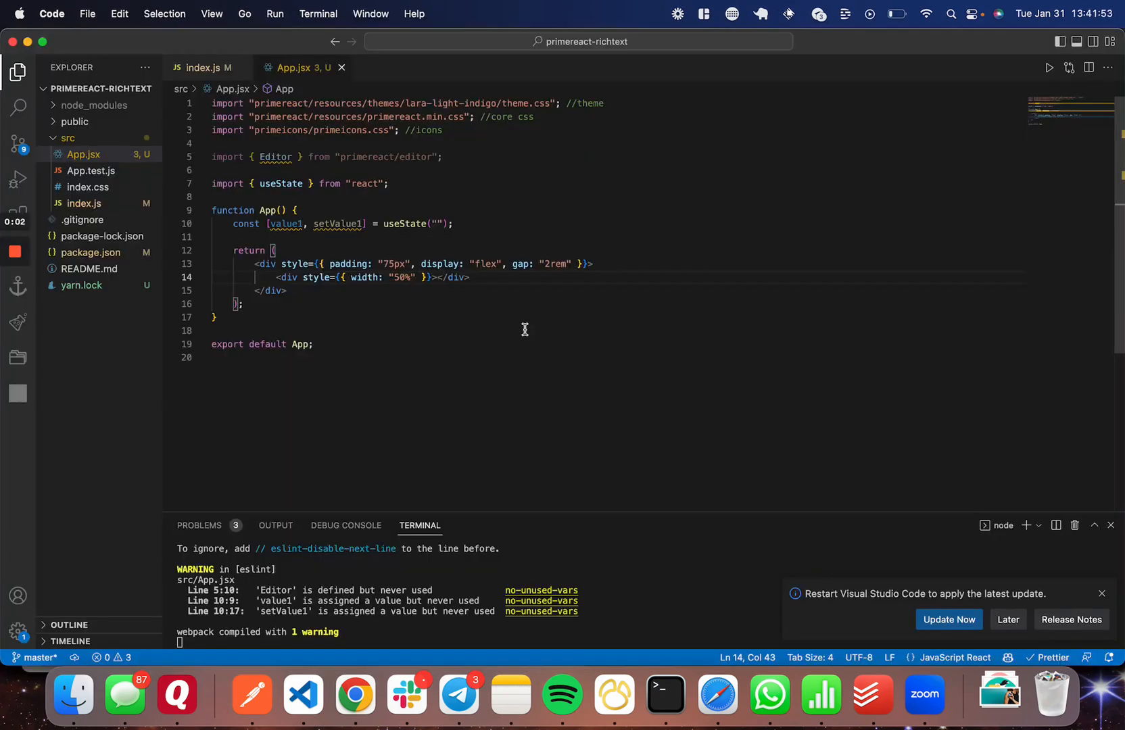
{"action": "mouse_move", "coordinate": [485, 264]}
{"action": "type", "text": "<Editor value={value1} onc"}
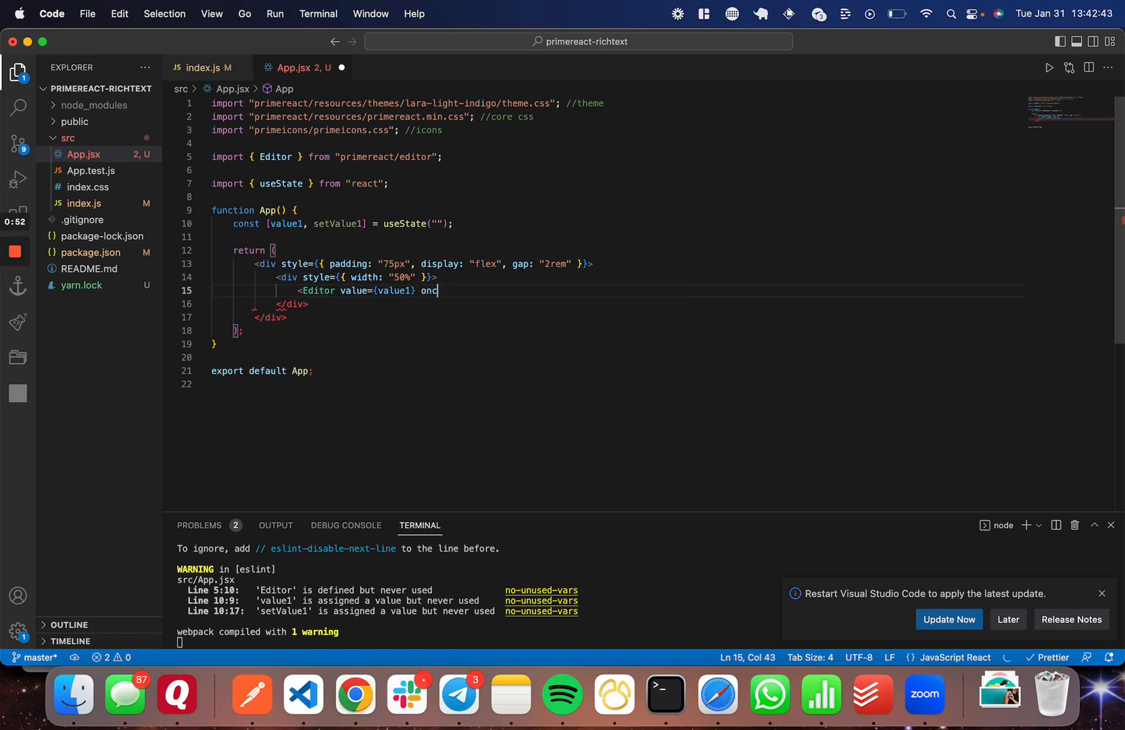
Bind the Editor to value1 with onTextChange={(e) => setValue1(e.htmlValue)}.
{"action": "type", "text": "TextChange"}
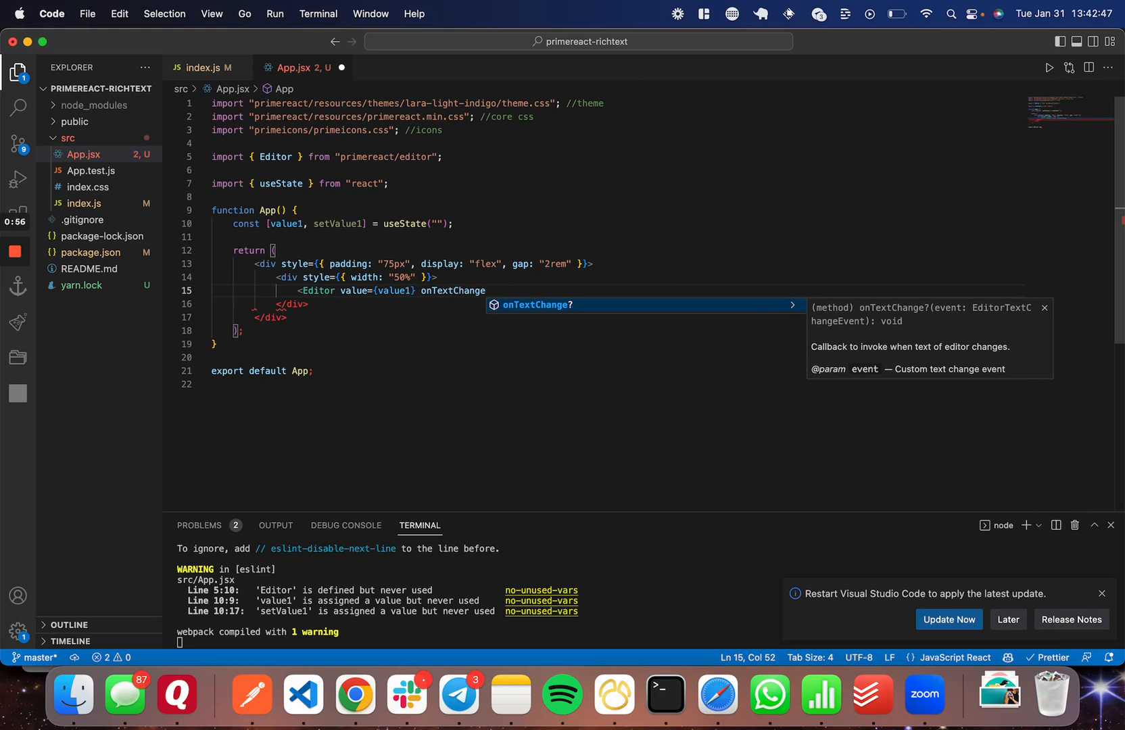
{"action": "type", "text": "={()}"}
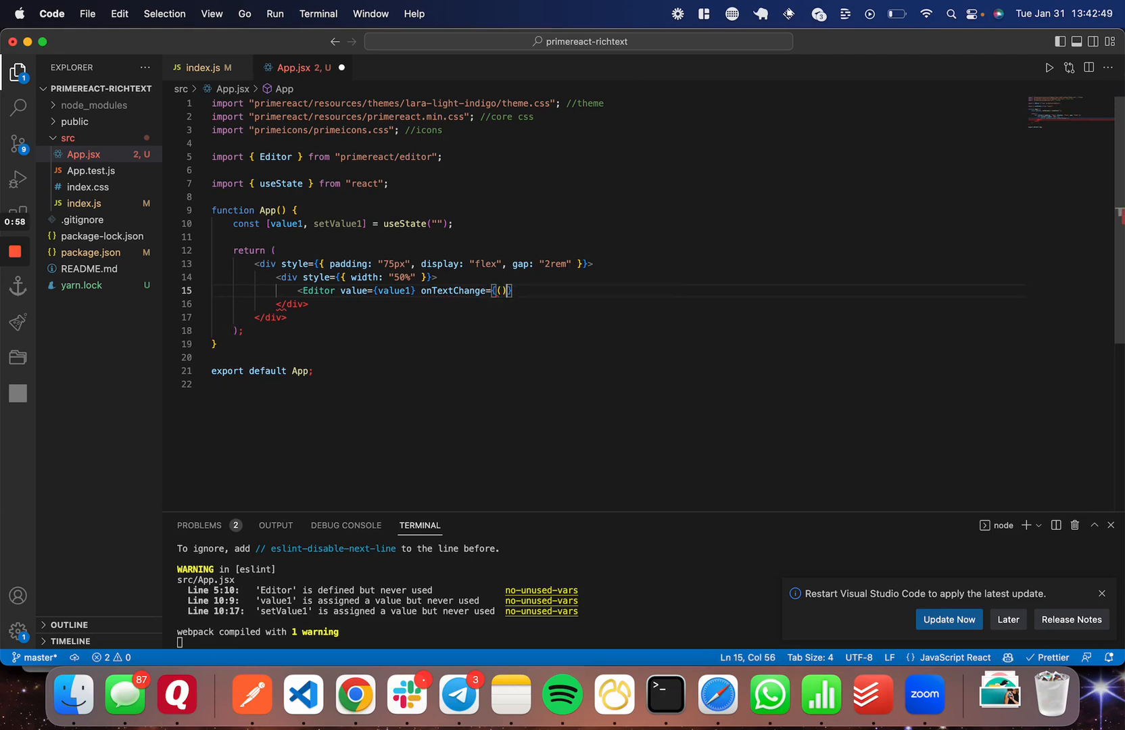
{"action": "type", "text": "e"}
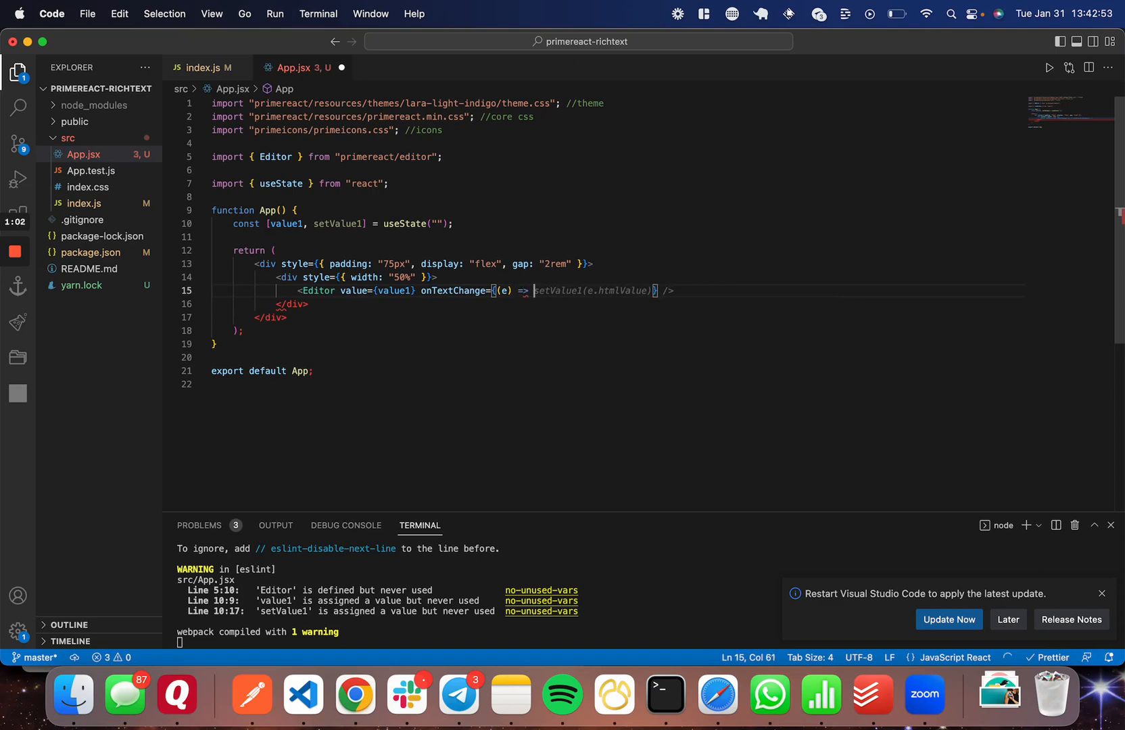
{"action": "type", "text": "setValue1("}
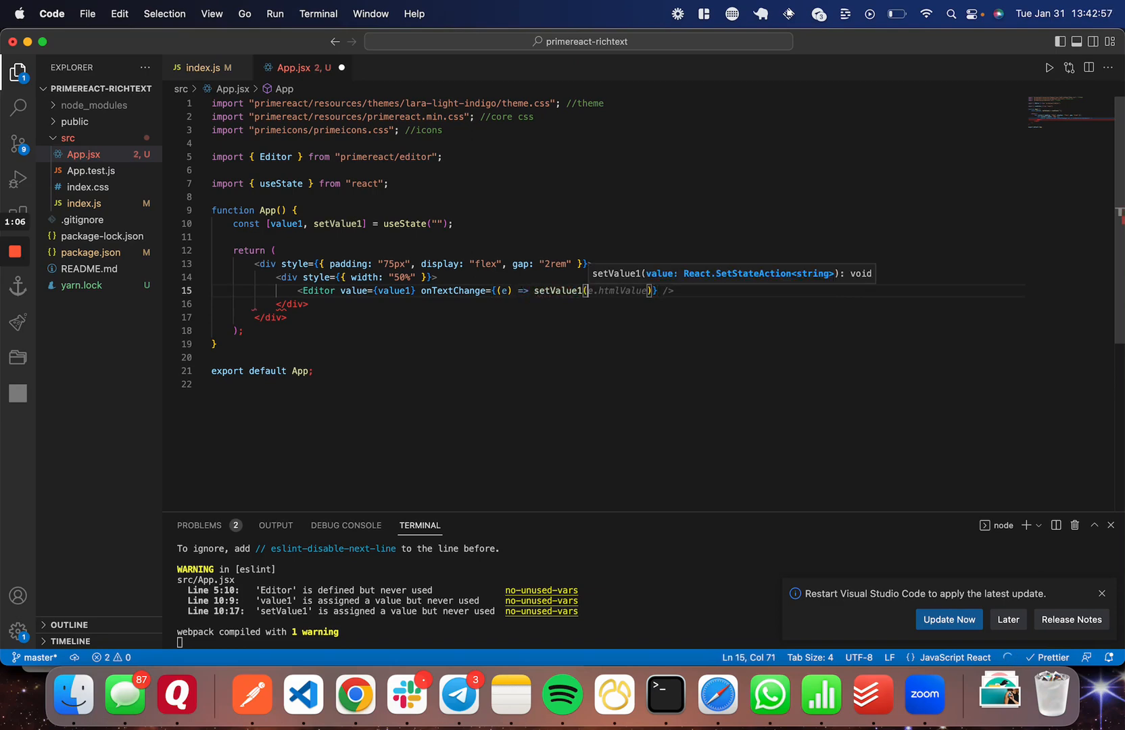
{"action": "type", "text": ".htmlValue"}
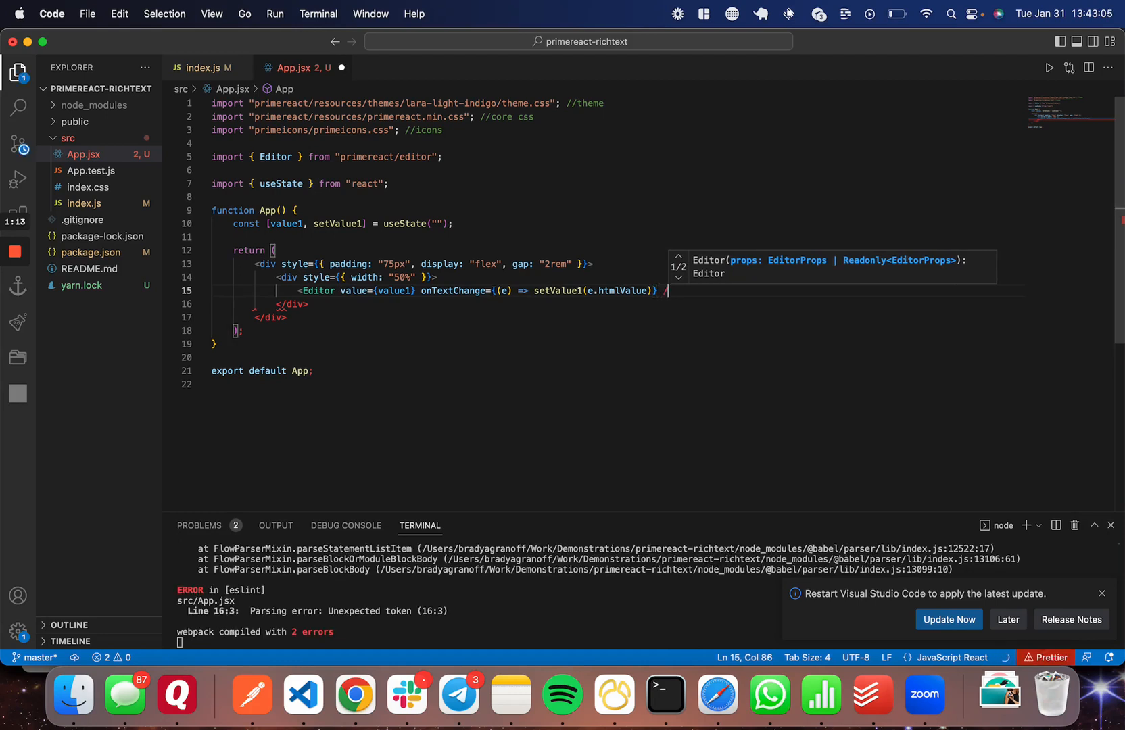
Give the Editor a style height of 300px and load the app in Chrome.
{"action": "type", "text": ">"}
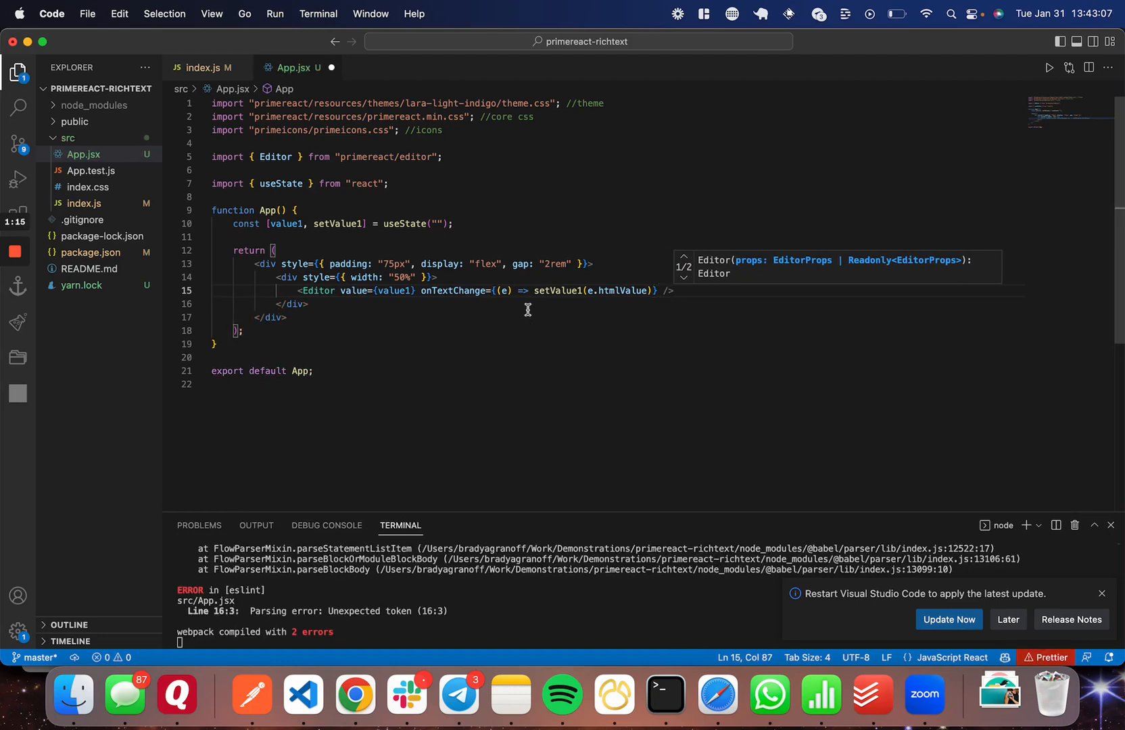
{"action": "type", "text": "stykle="}
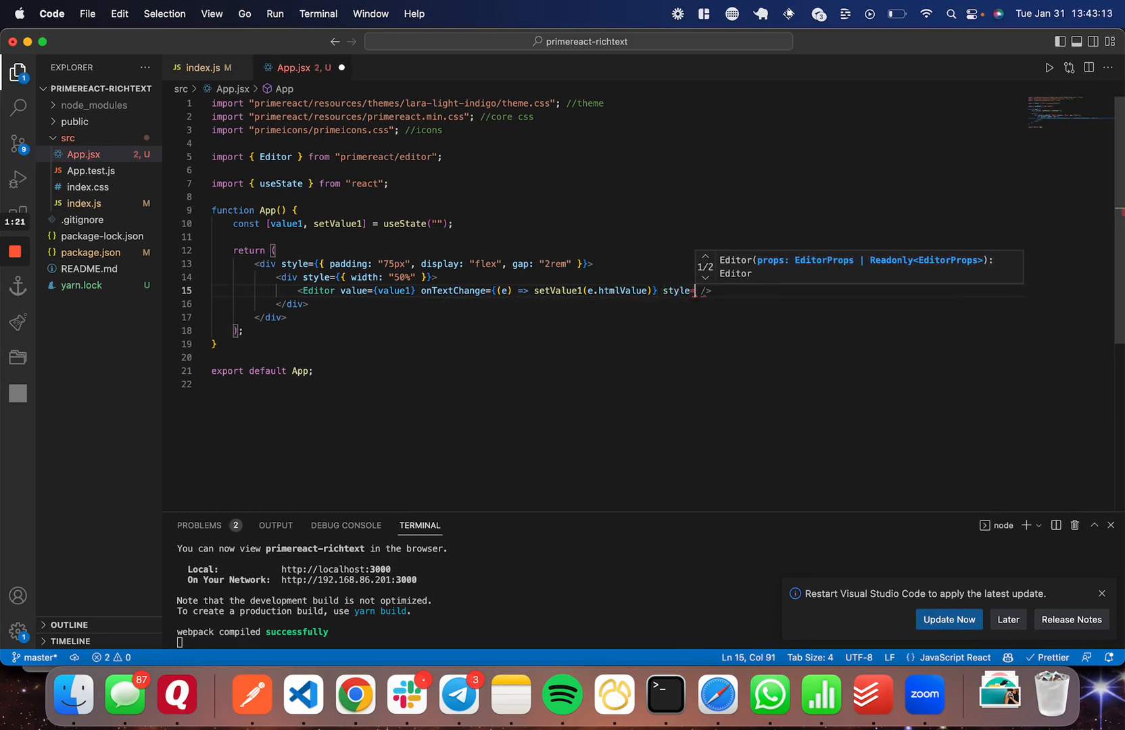
{"action": "type", "text": "{}}"}
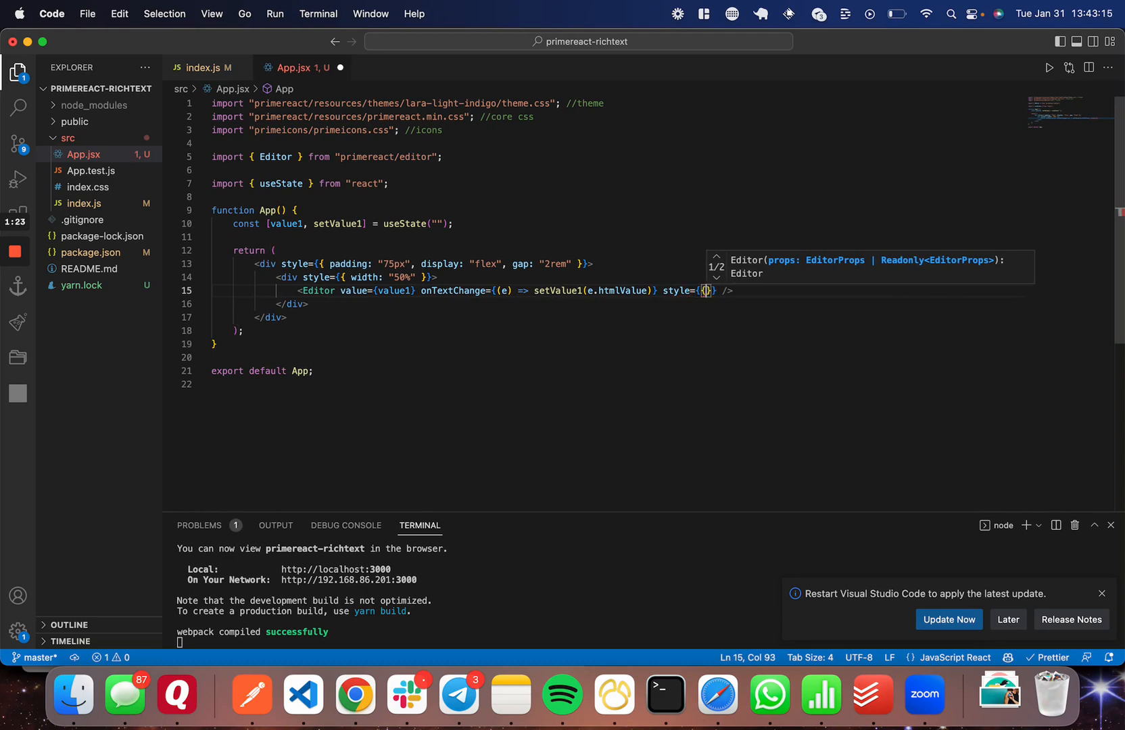
{"action": "type", "text": "height"}
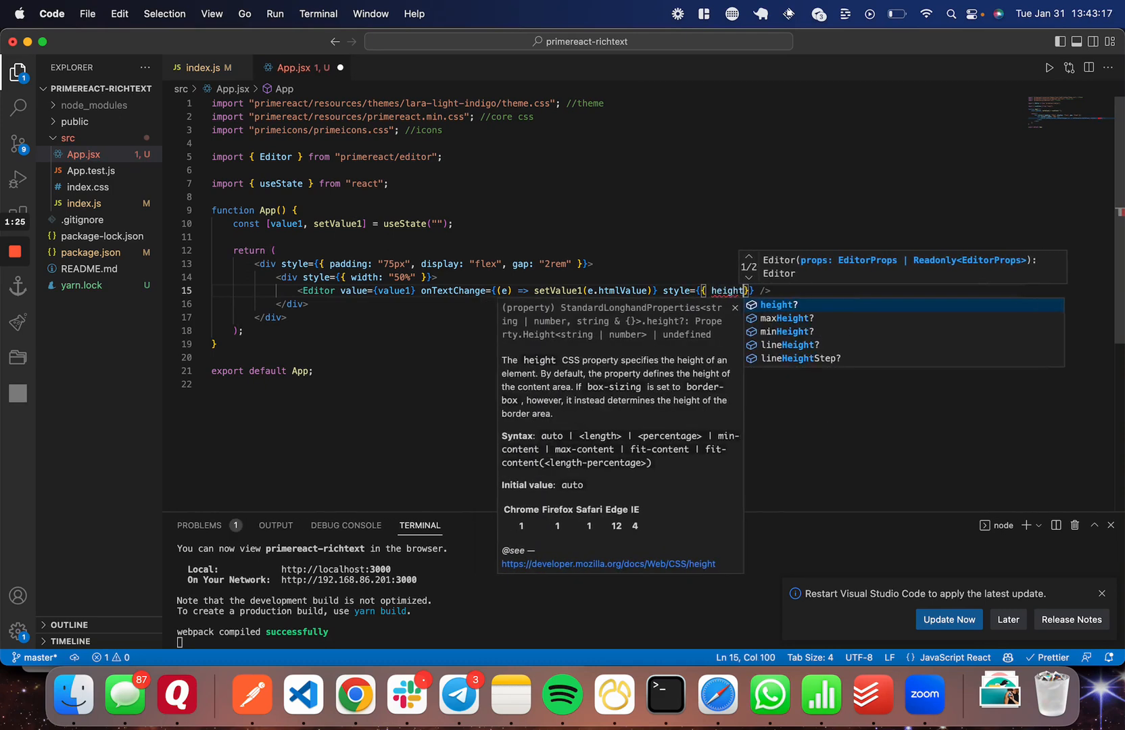
{"action": "type", "text": "height: 300px\""}
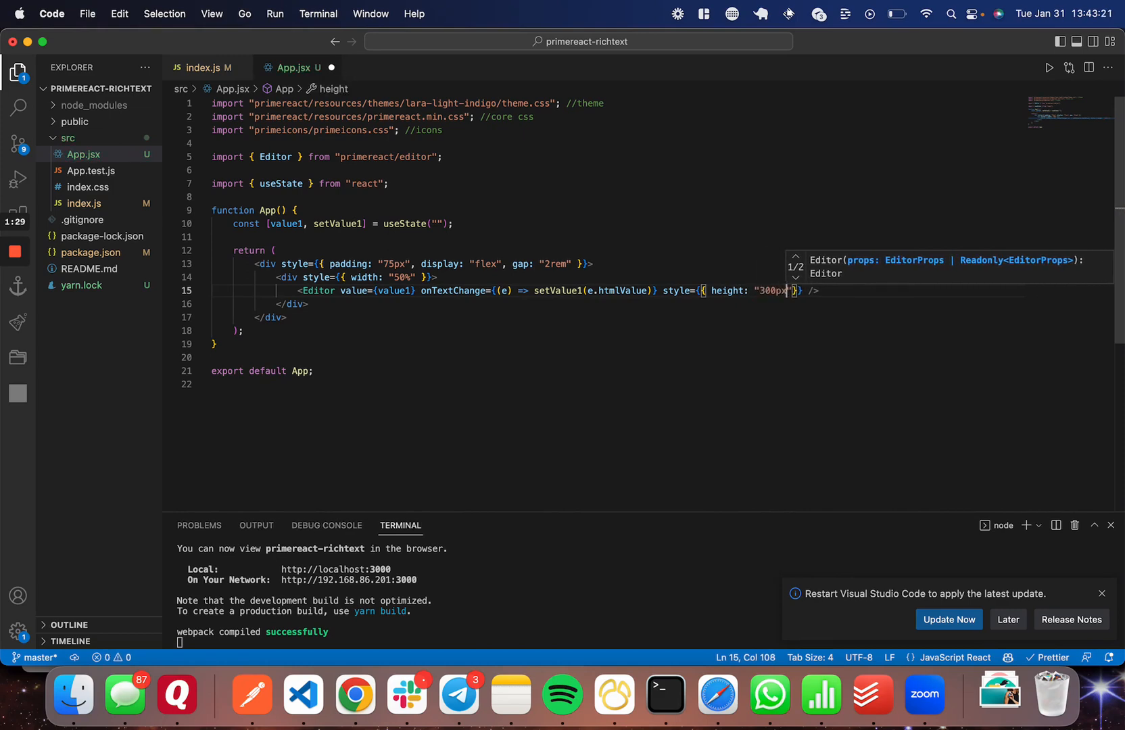
{"action": "type", "text": "chr"}
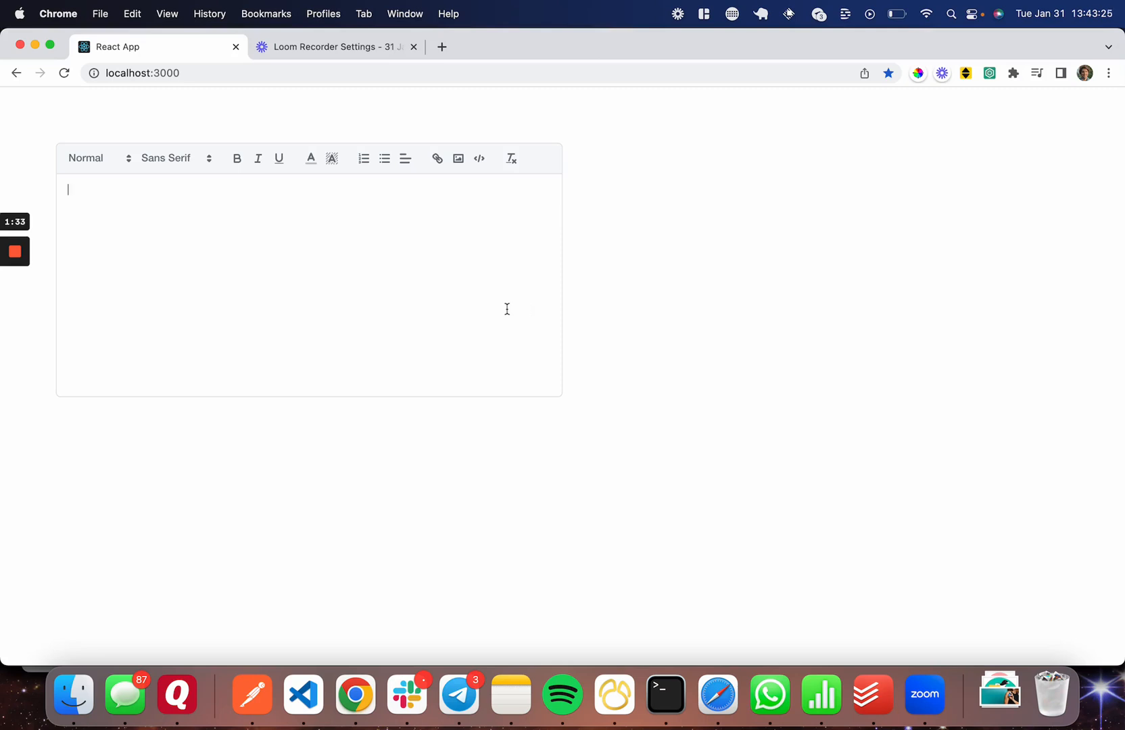
{"action": "mouse_move", "coordinate": [498, 454]}
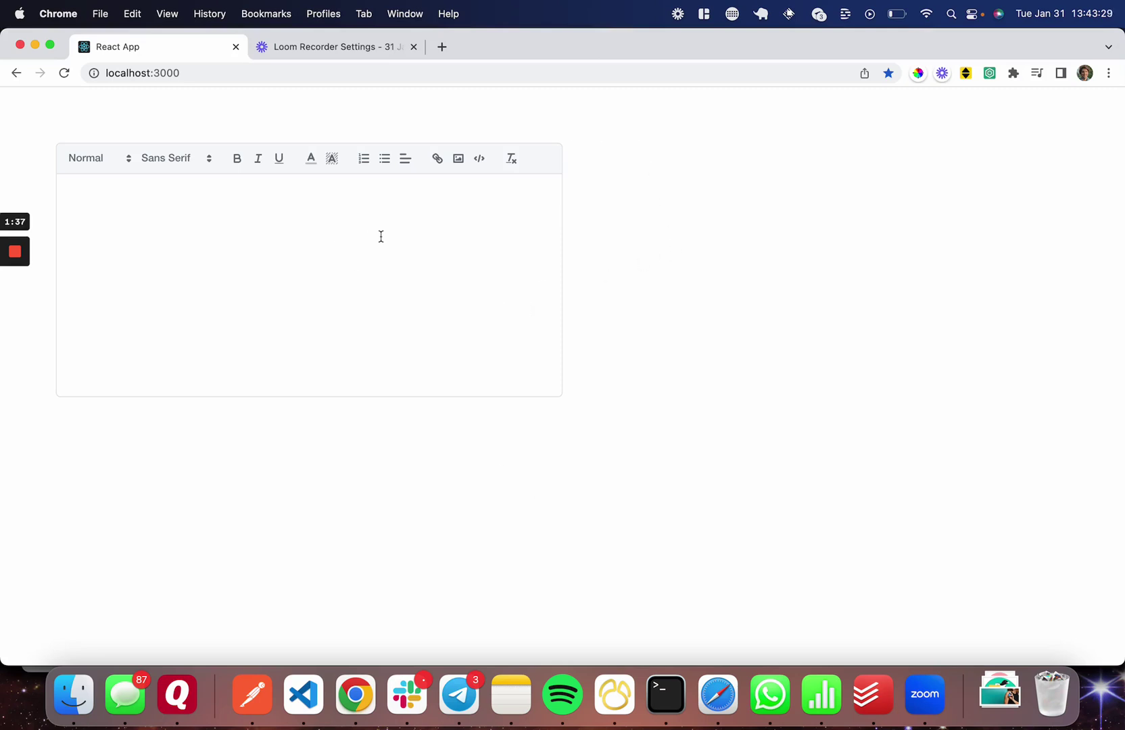
Enter Hi there in the editor and turn it into a heading.
{"action": "type", "text": "H"}
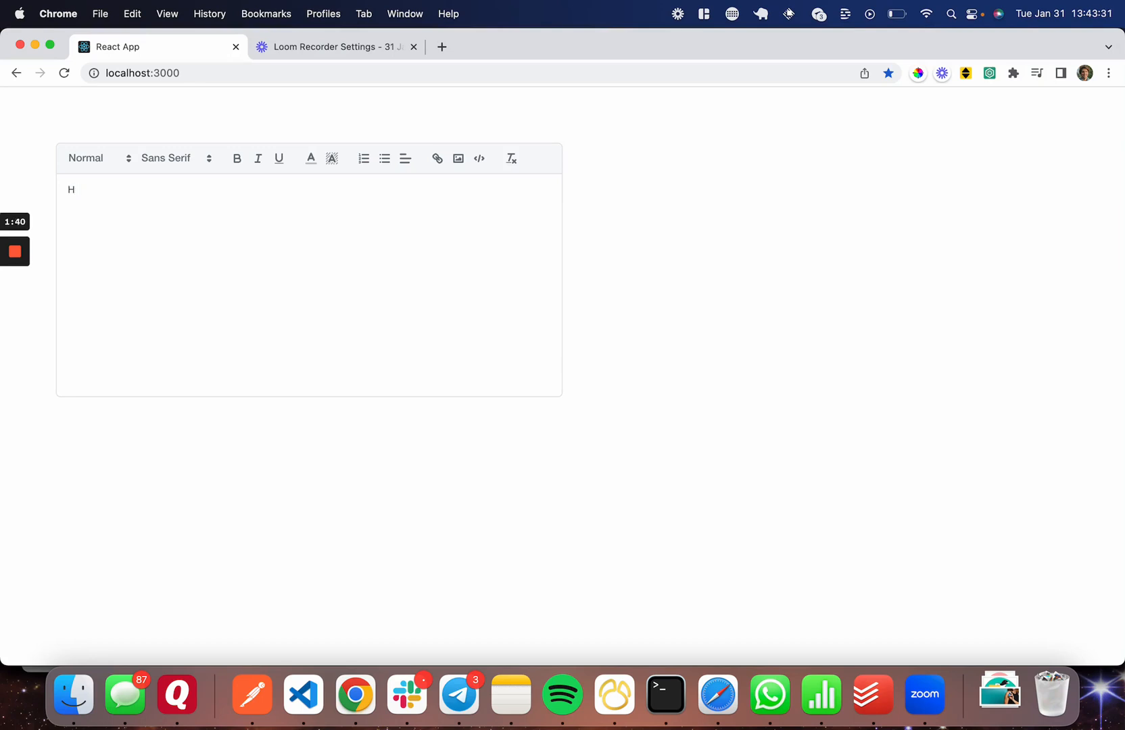
{"action": "type", "text": "i there"}
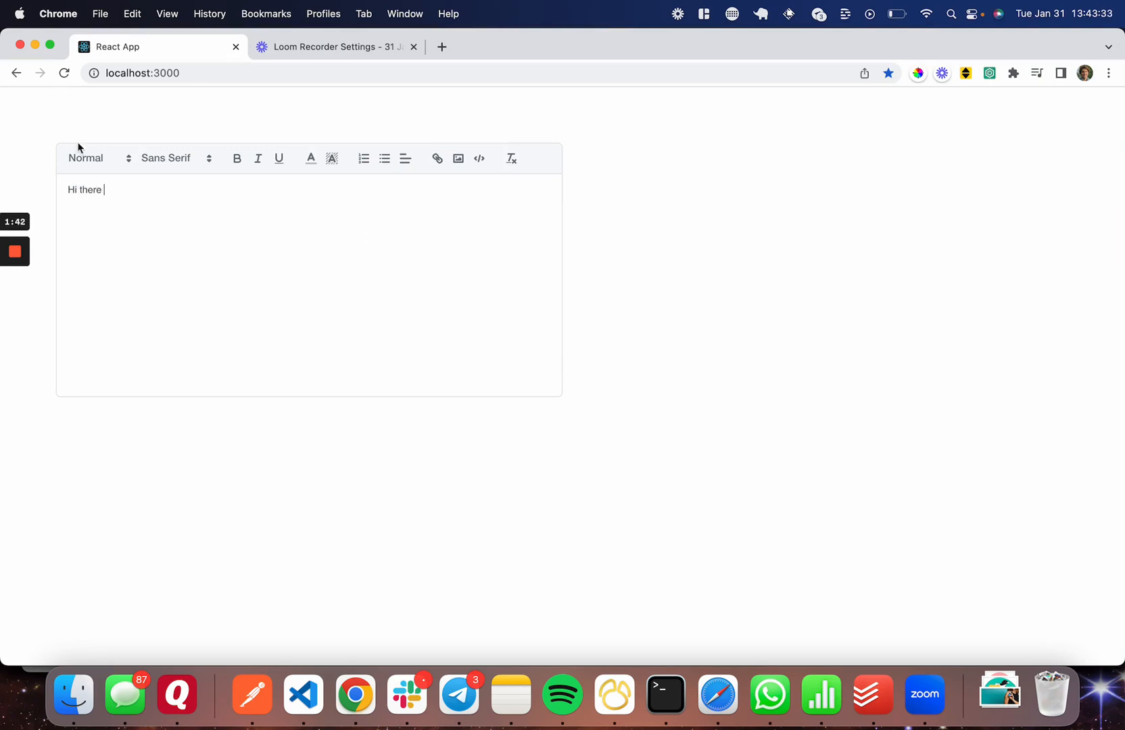
{"action": "left_click", "coordinate": [95, 158]}
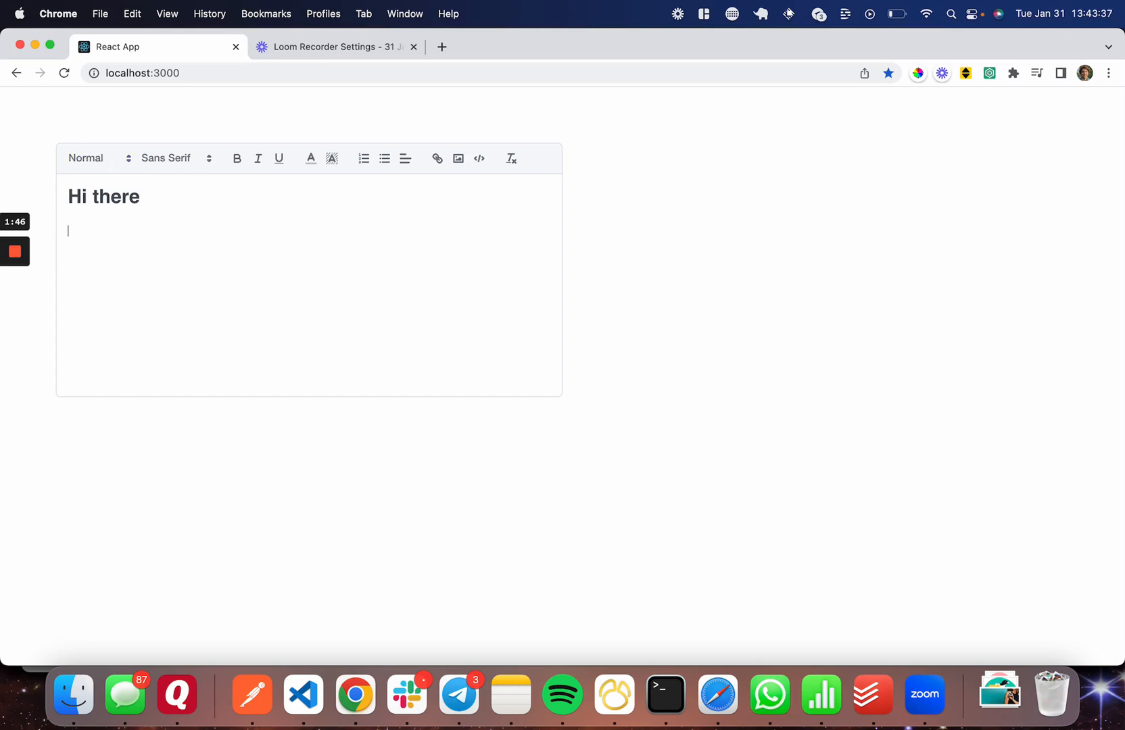
{"action": "left_click", "coordinate": [169, 158]}
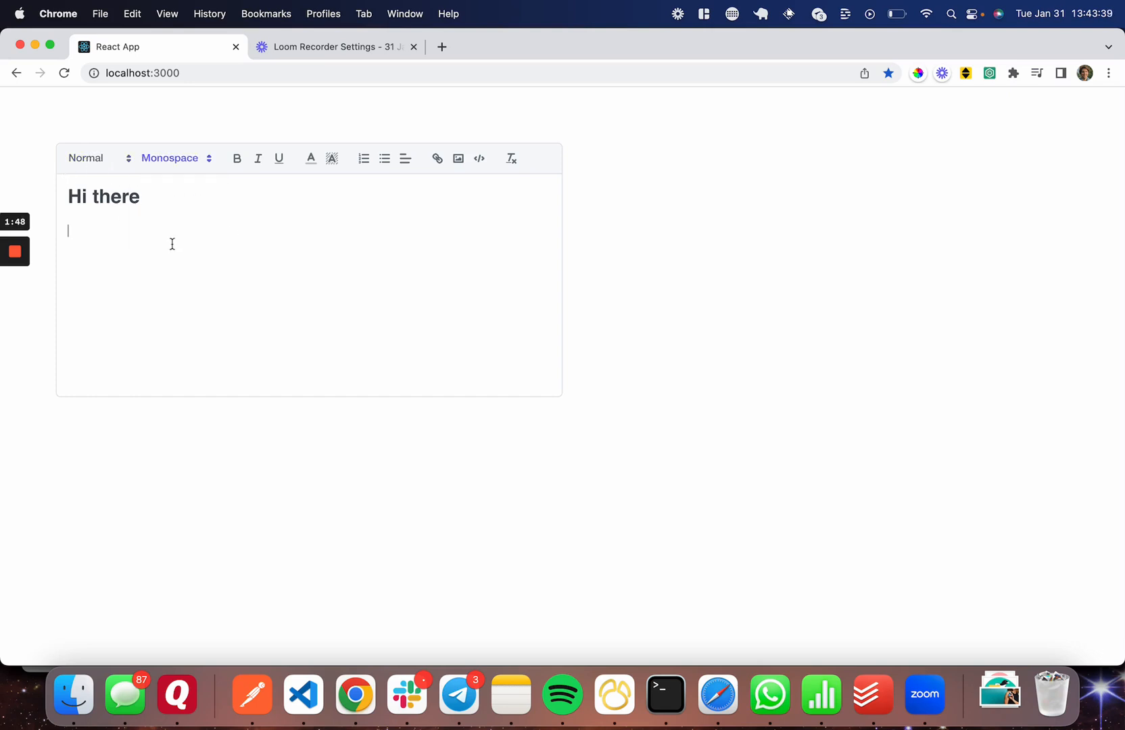
Add Monospace and test lines, clear the test formatting, and start inserting an image.
{"action": "type", "text": "Monospace"}
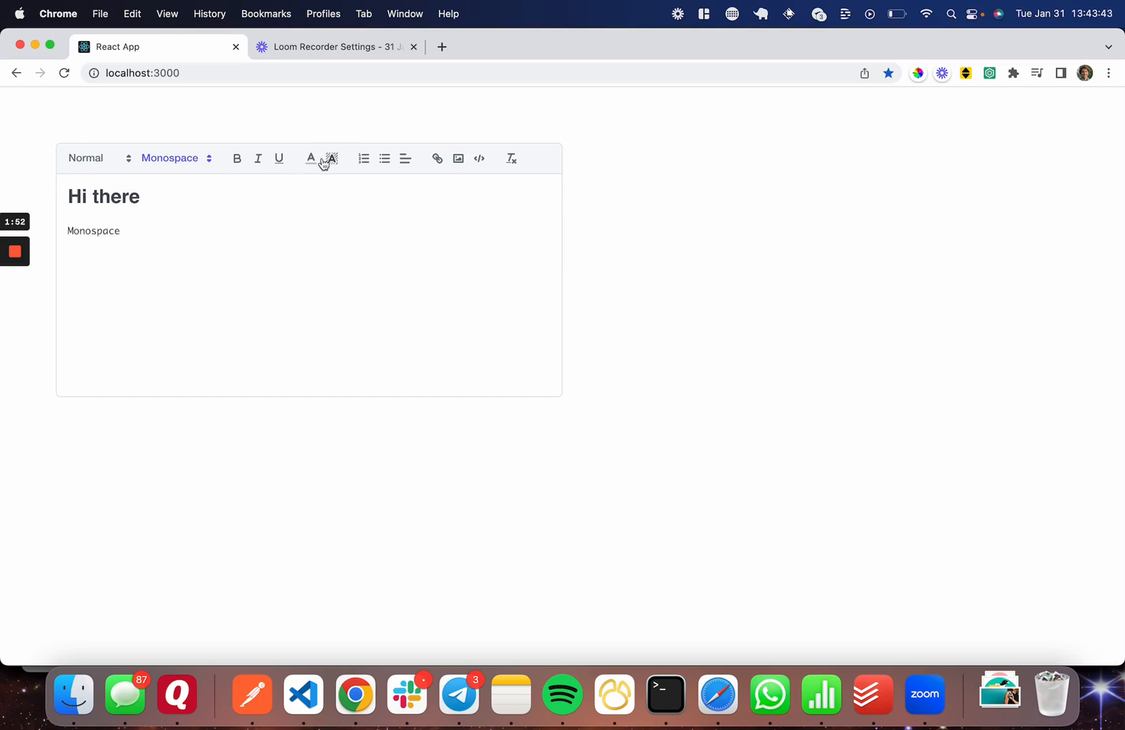
{"action": "type", "text": "test"}
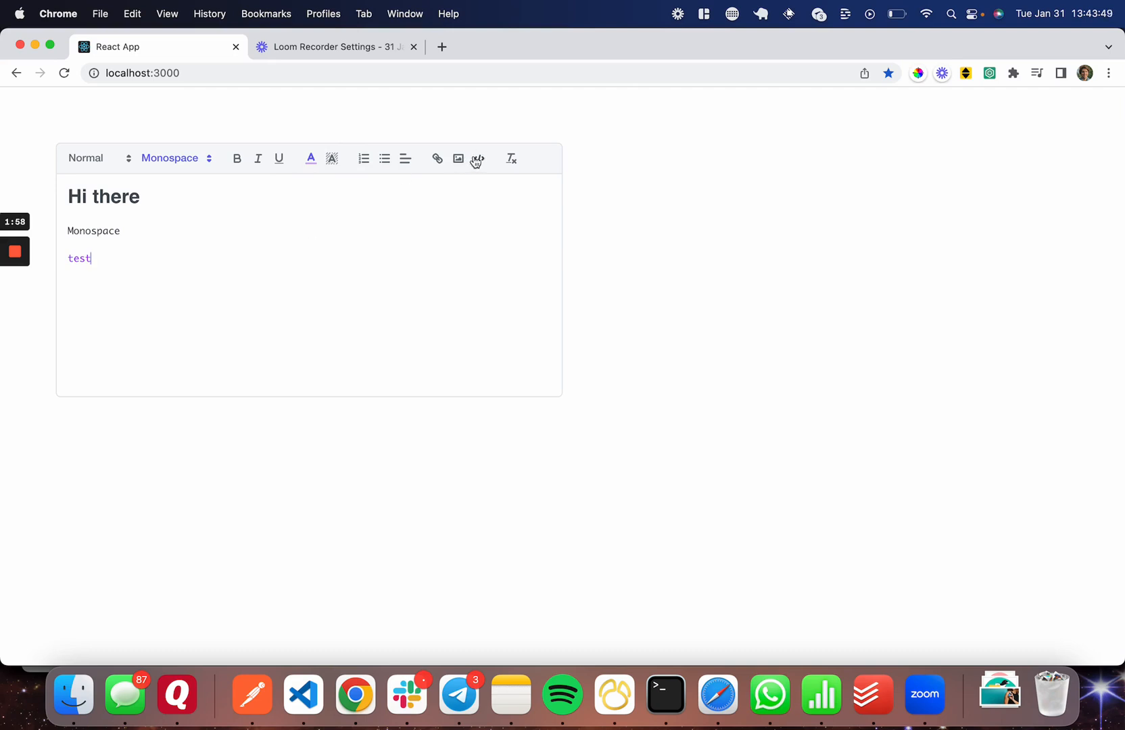
{"action": "left_click", "coordinate": [477, 158]}
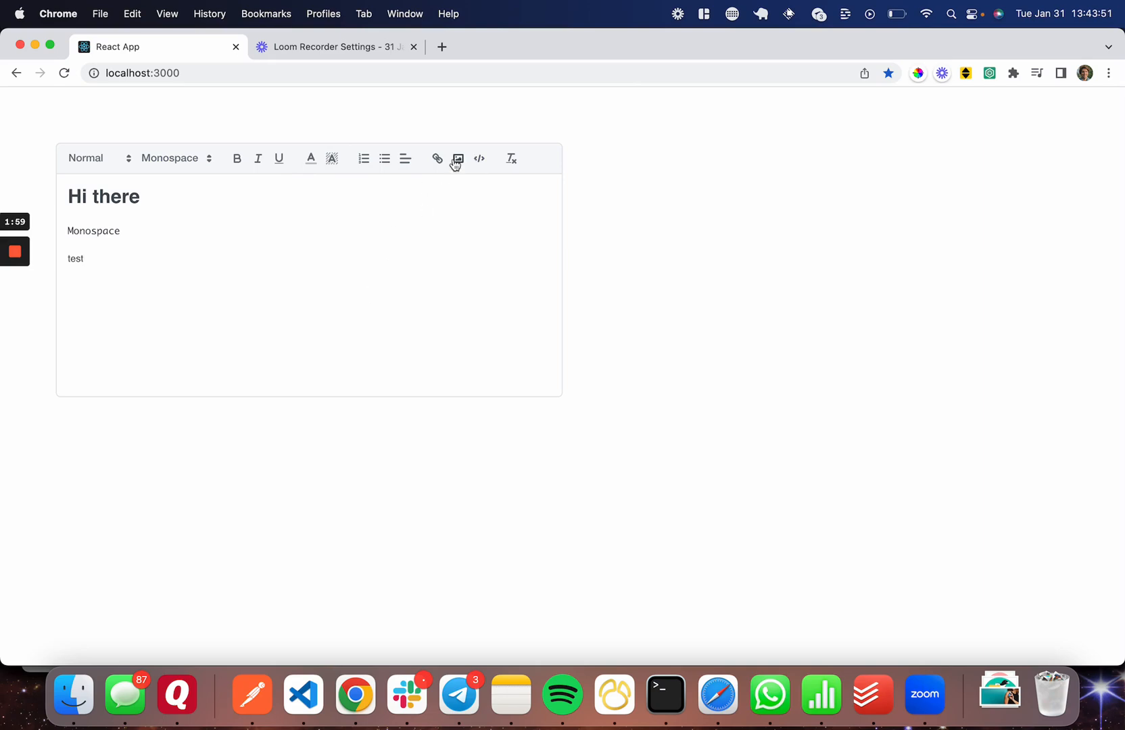
{"action": "left_click", "coordinate": [457, 159]}
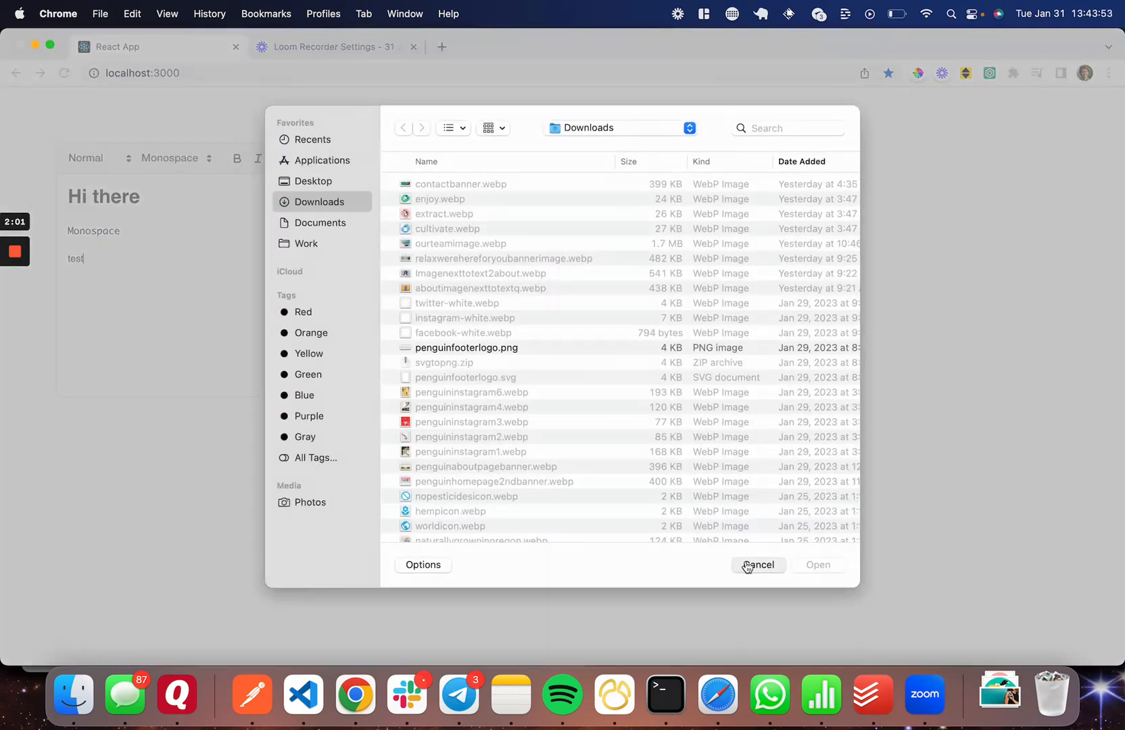
Cancel the image file picker without choosing a file.
{"action": "left_click", "coordinate": [759, 564]}
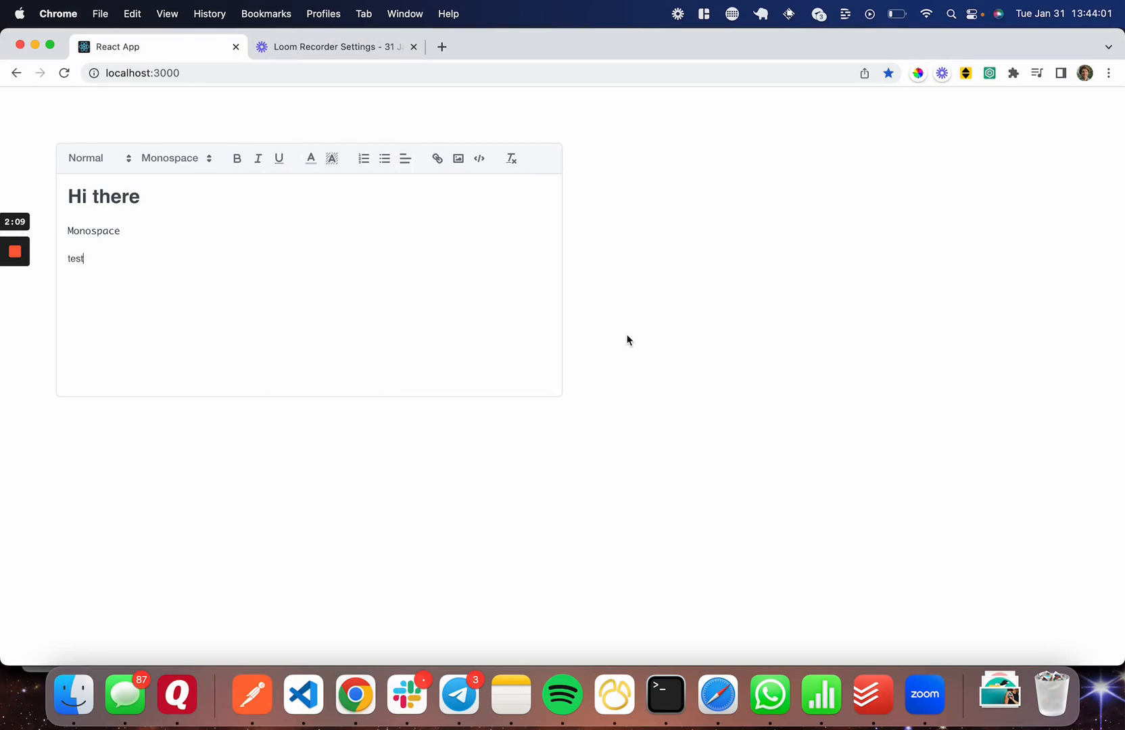
{"action": "mouse_move", "coordinate": [546, 173]}
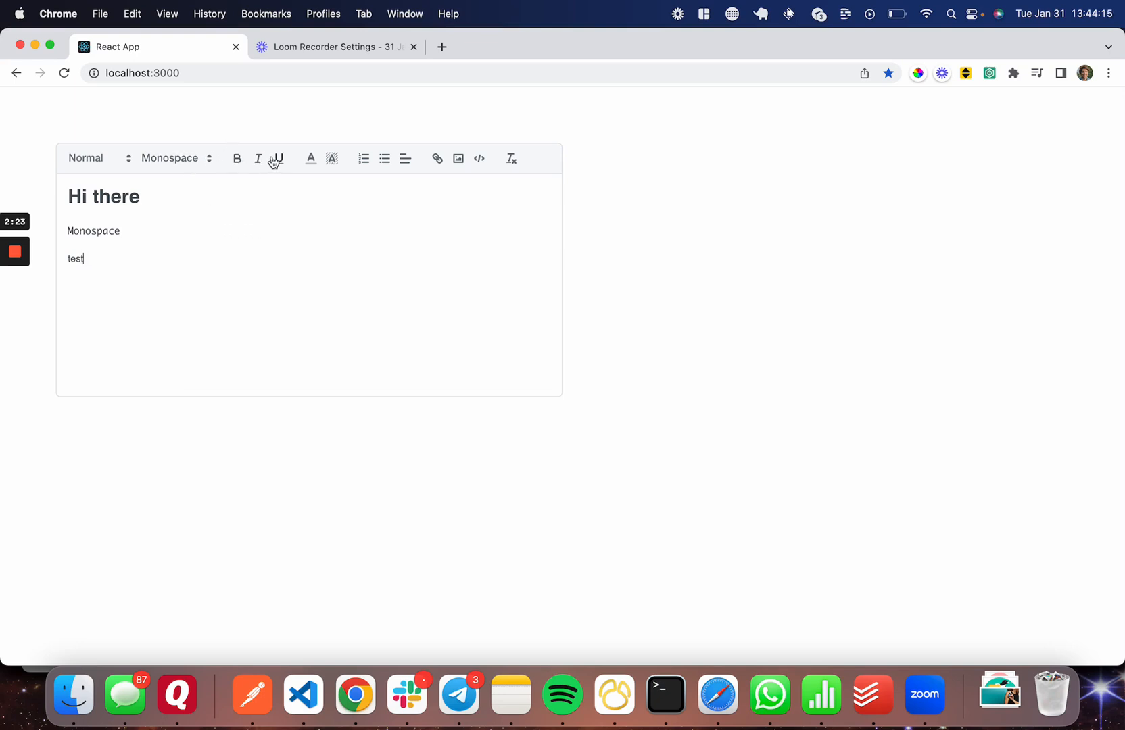
{"action": "mouse_move", "coordinate": [284, 179]}
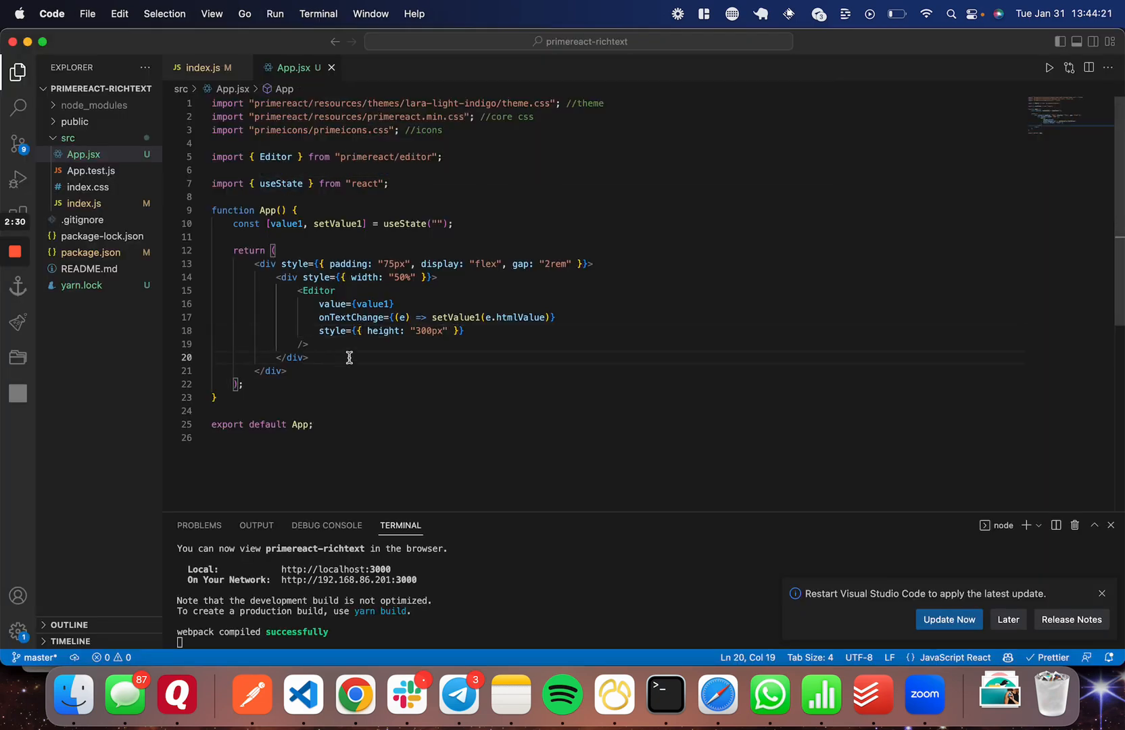
Add a second 50%-wide div with a value1 HTML preview and begin a second Editor tag inside it.
{"action": "type", "text": "<div style={{ width: \"50%\" }}>"}
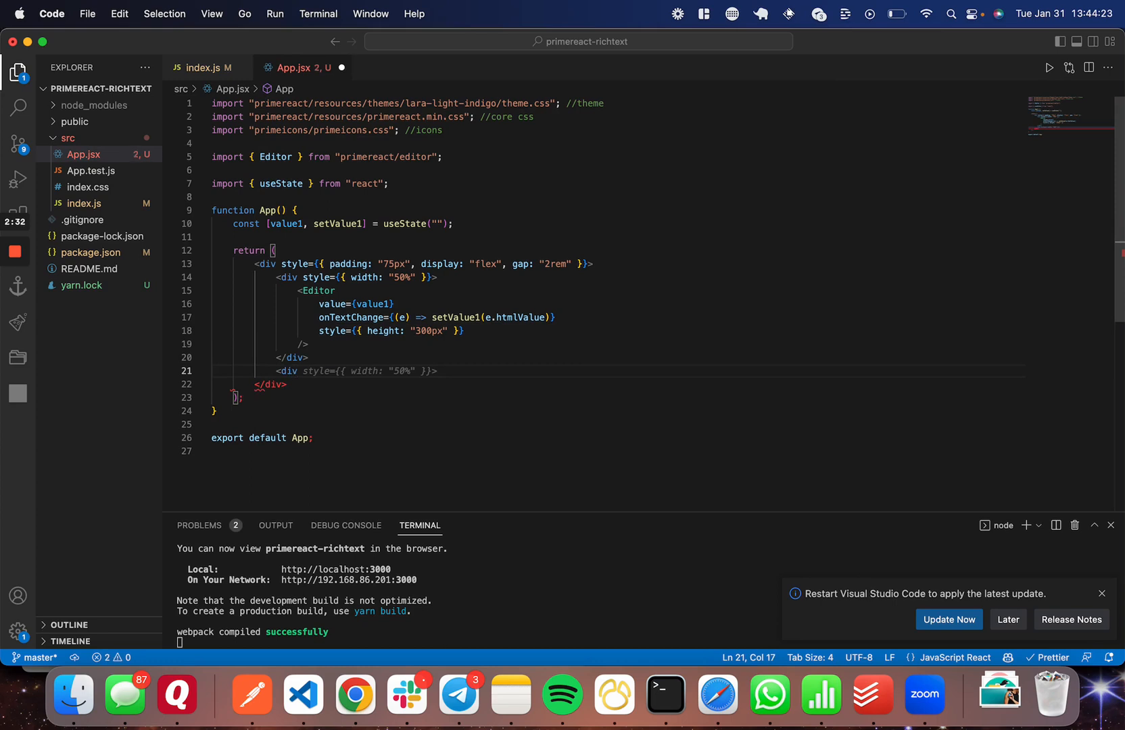
{"action": "type", "text": "<Editor"}
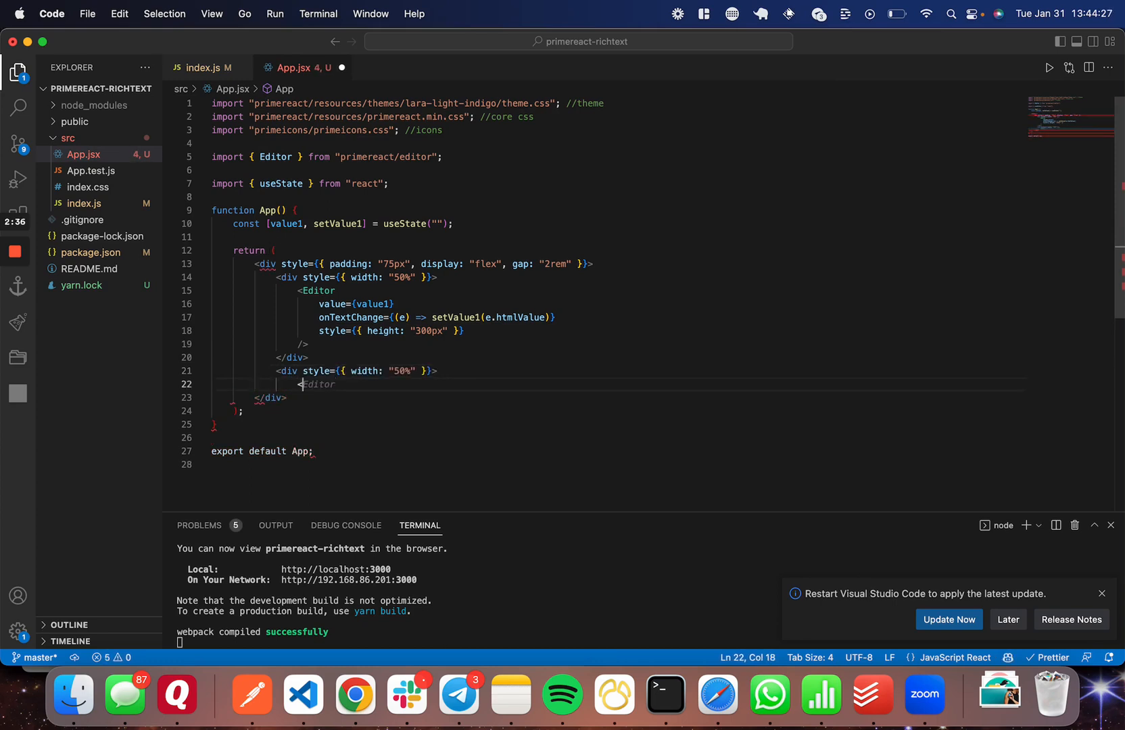
{"action": "type", "text": "</div>"}
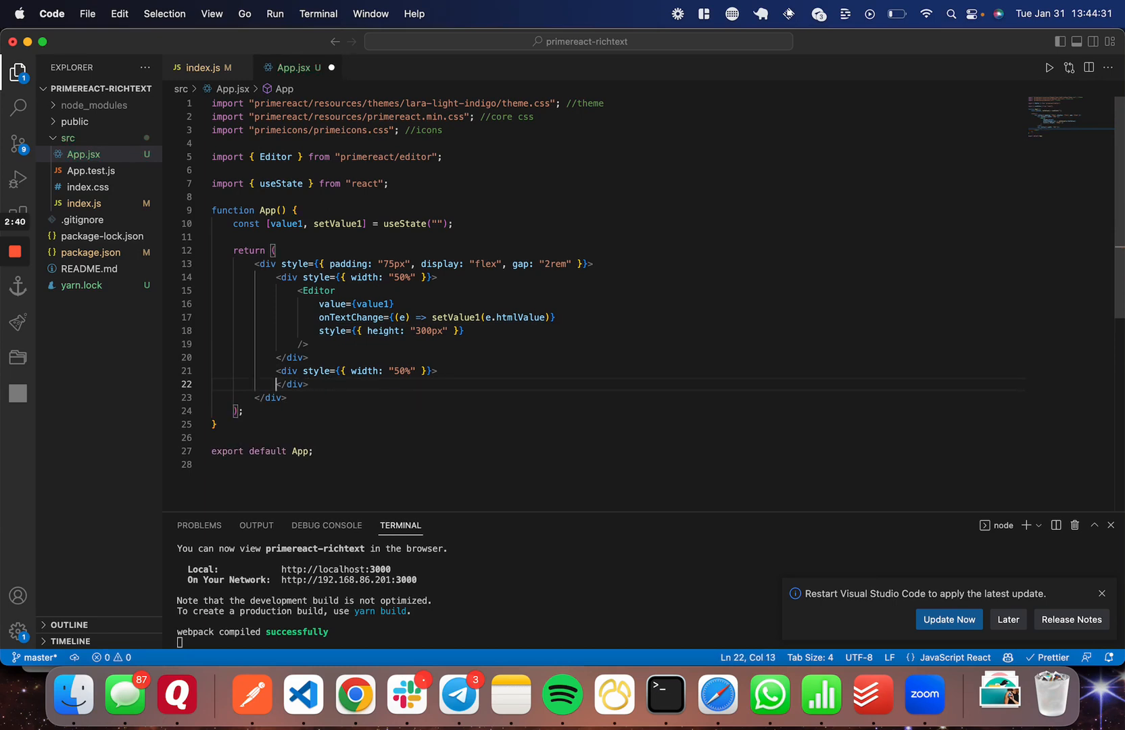
{"action": "type", "text": "<div dangerouslySetInnerHTML={{ __html: value1 }} />"}
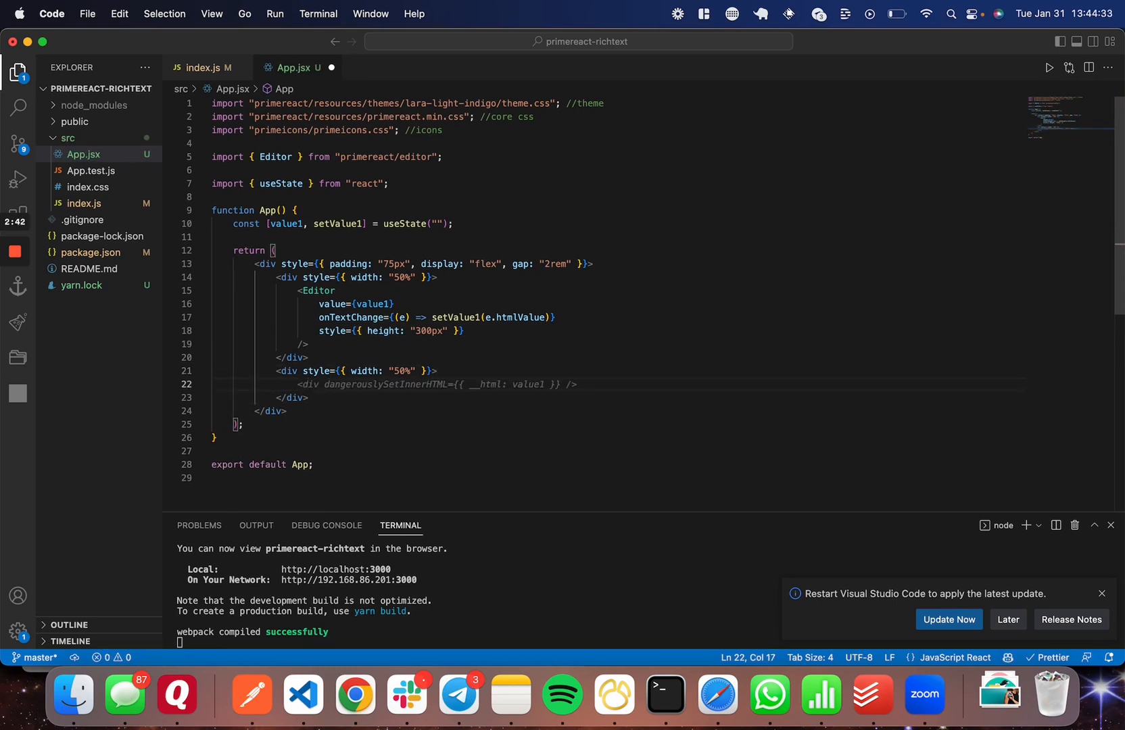
{"action": "type", "text": "<Editor"}
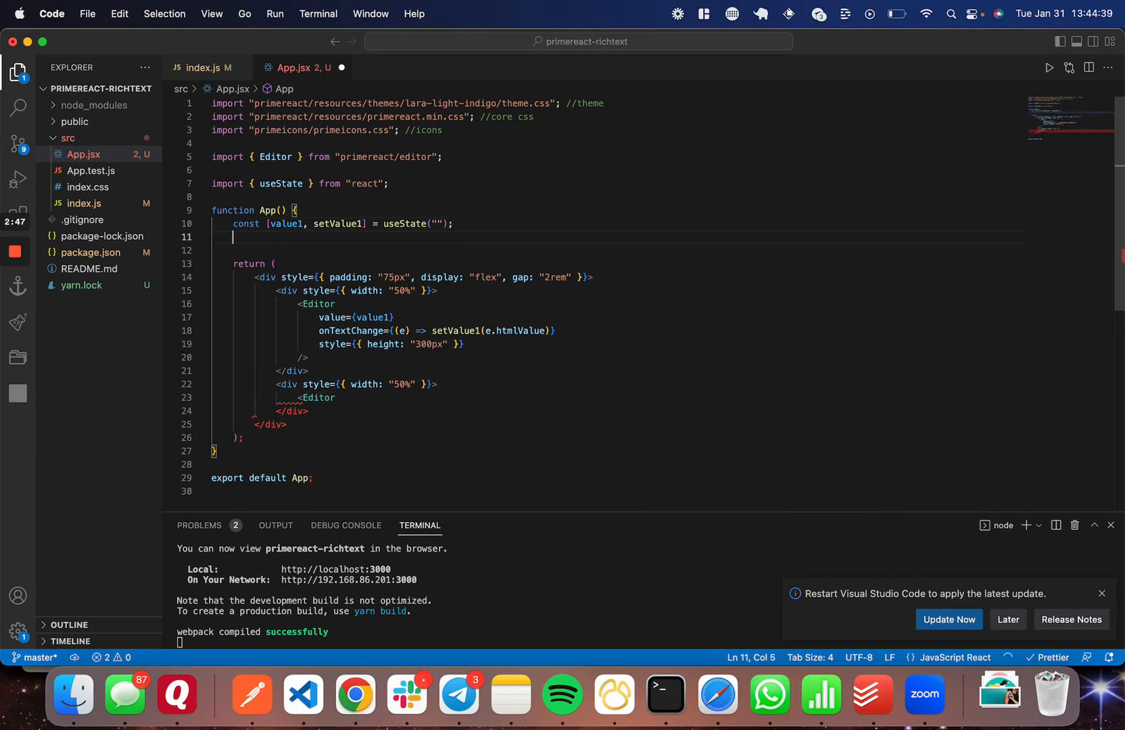
Declare const [value2, setValue2] = useState("") and bind the second 300px Editor to value2 and setValue2.
{"action": "type", "text": "const [value2, setValue2] = useState(\"\");"}
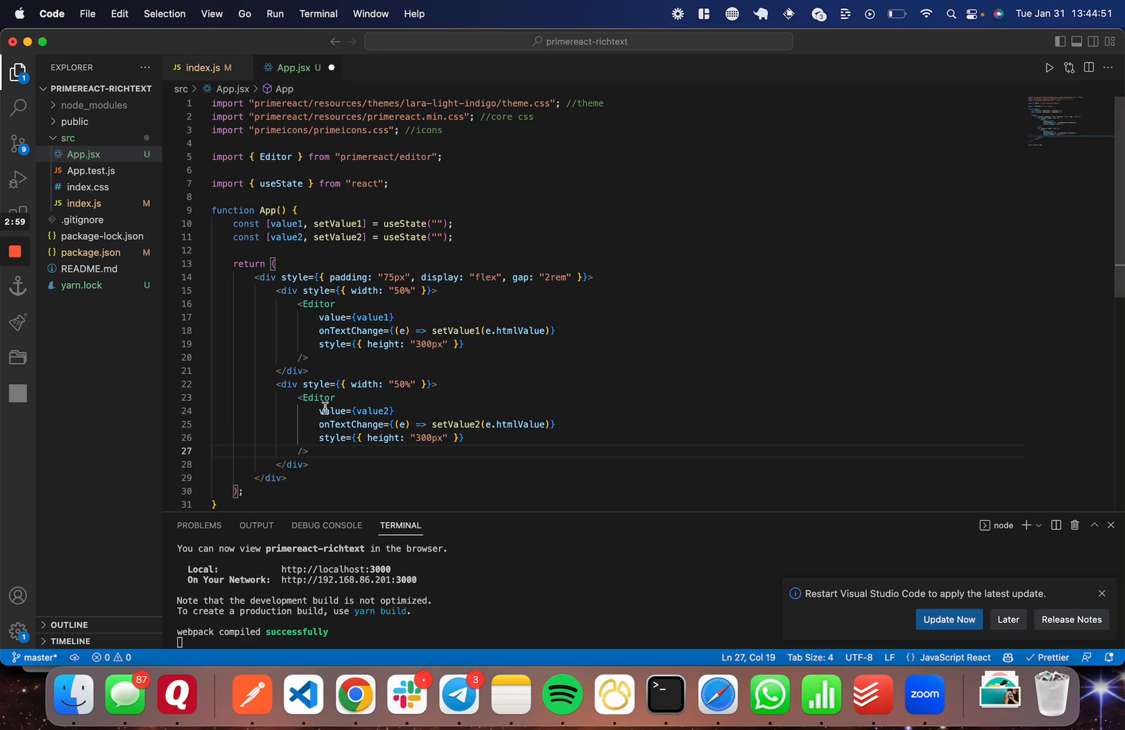
{"action": "left_click_drag", "start_coordinate": [298, 397], "coordinate": [309, 451]}
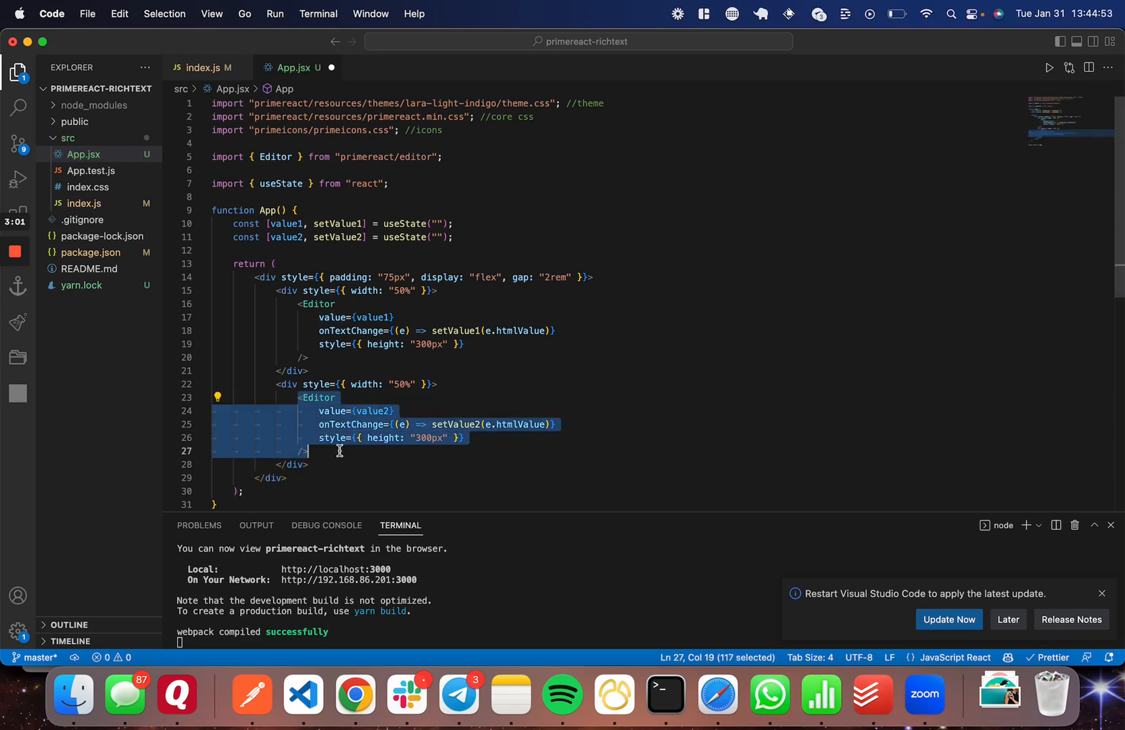
{"action": "key", "text": "Cmd+A"}
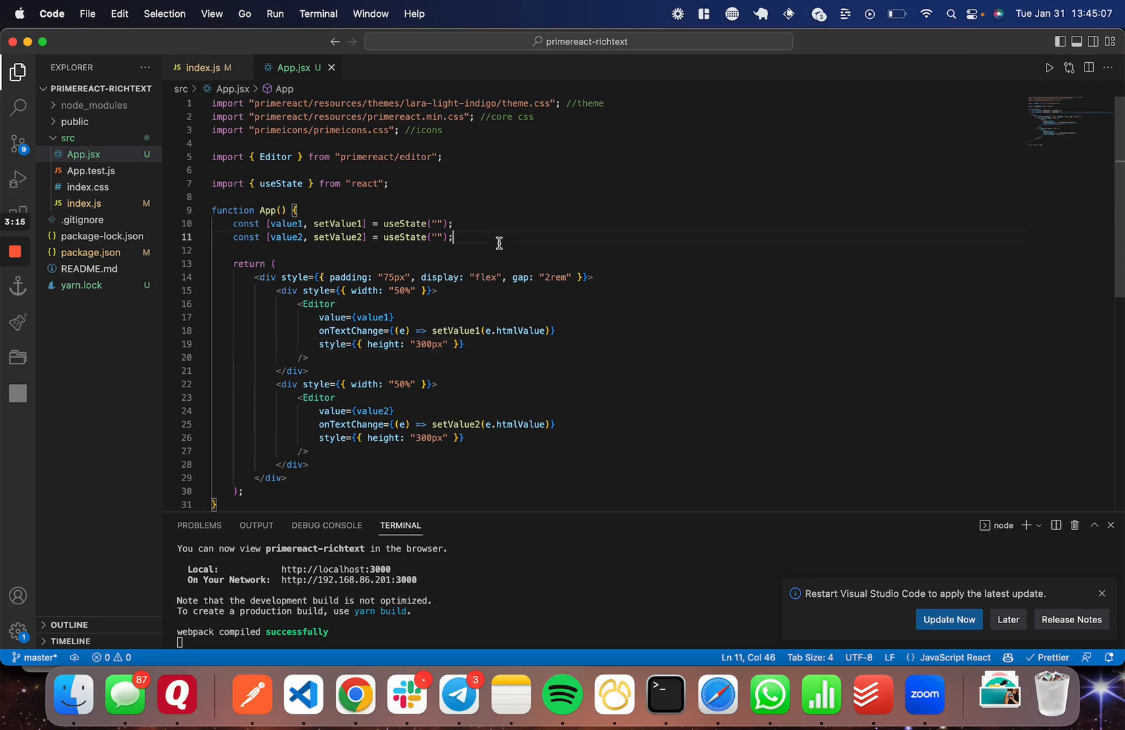
{"action": "type", "text": "const renderHeat"}
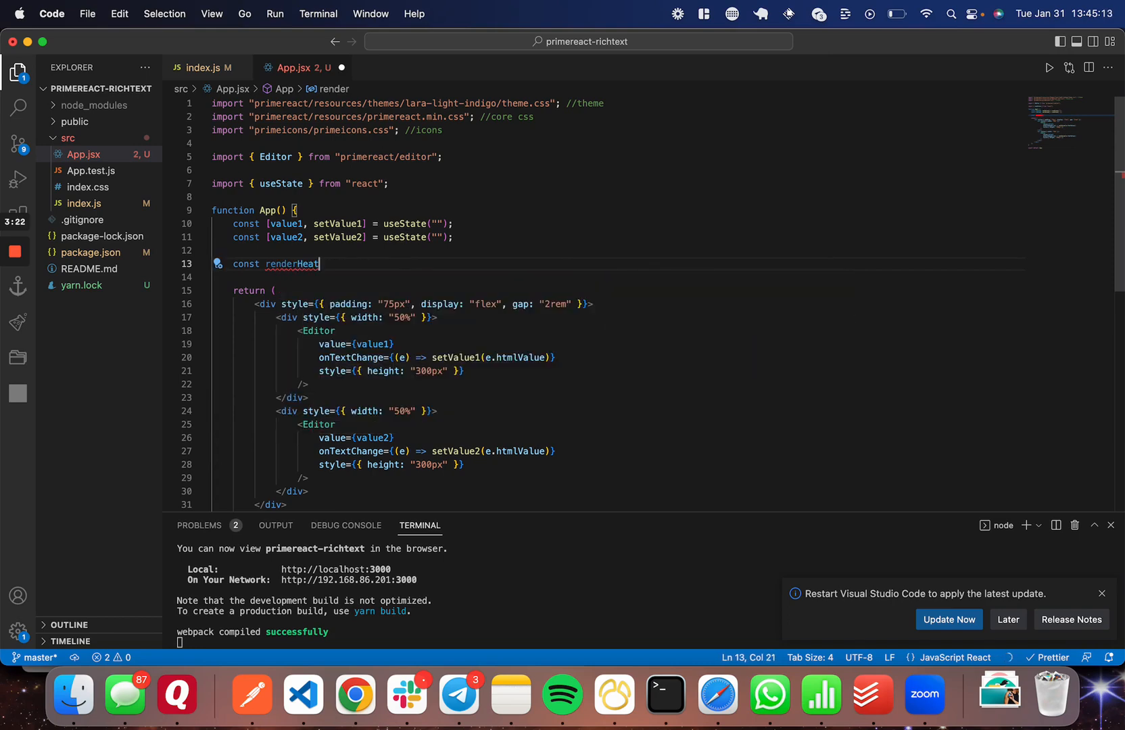
Define const renderCustomToolbar = () => { return ( ) } above the component's return.
{"action": "key", "text": "Backspace"}
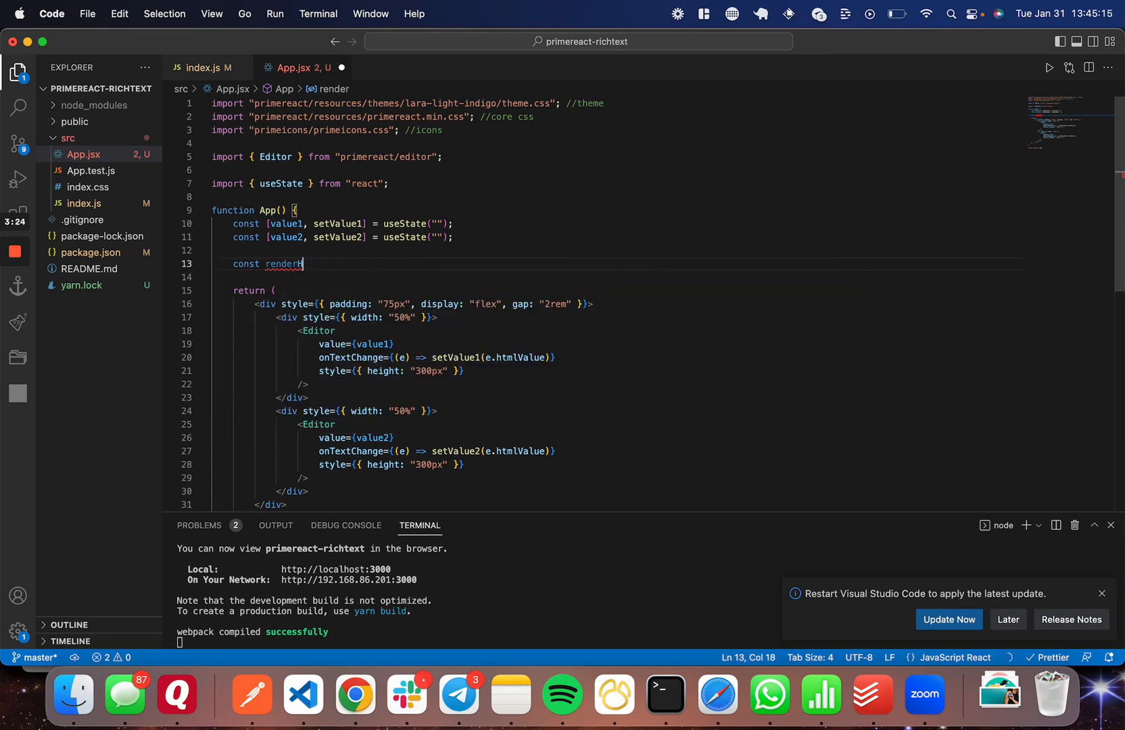
{"action": "type", "text": "CustomToolbar = () => {"}
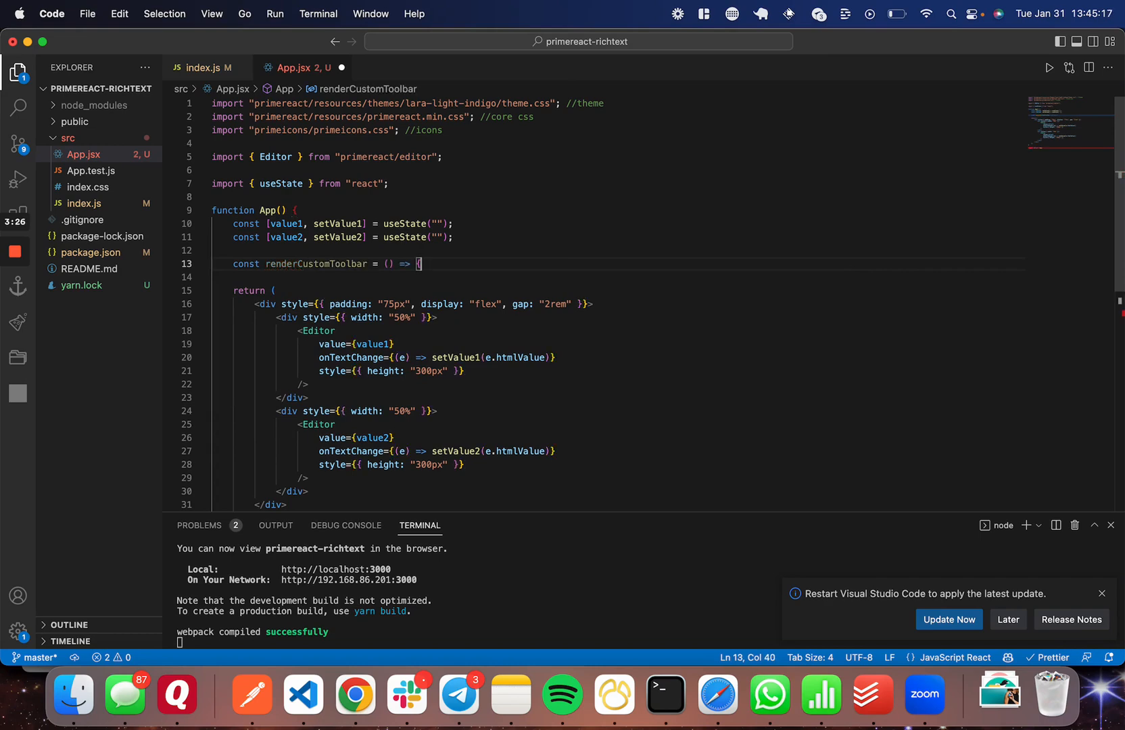
{"action": "type", "text": "return"}
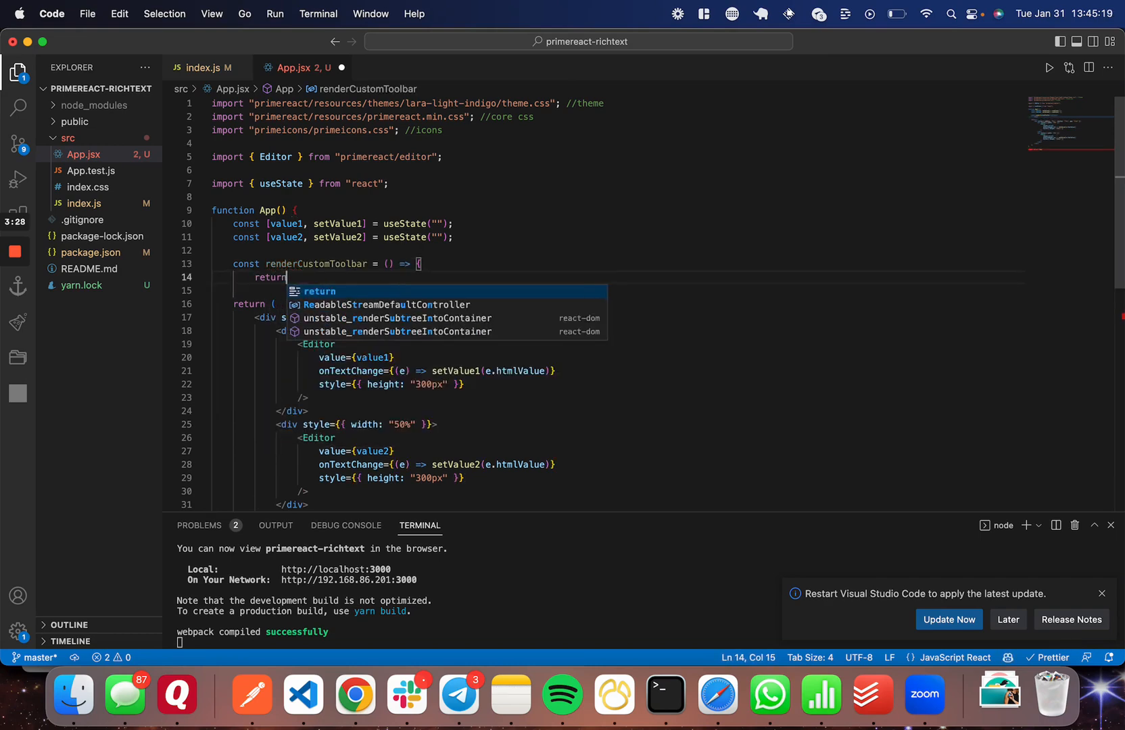
{"action": "type", "text": "()"}
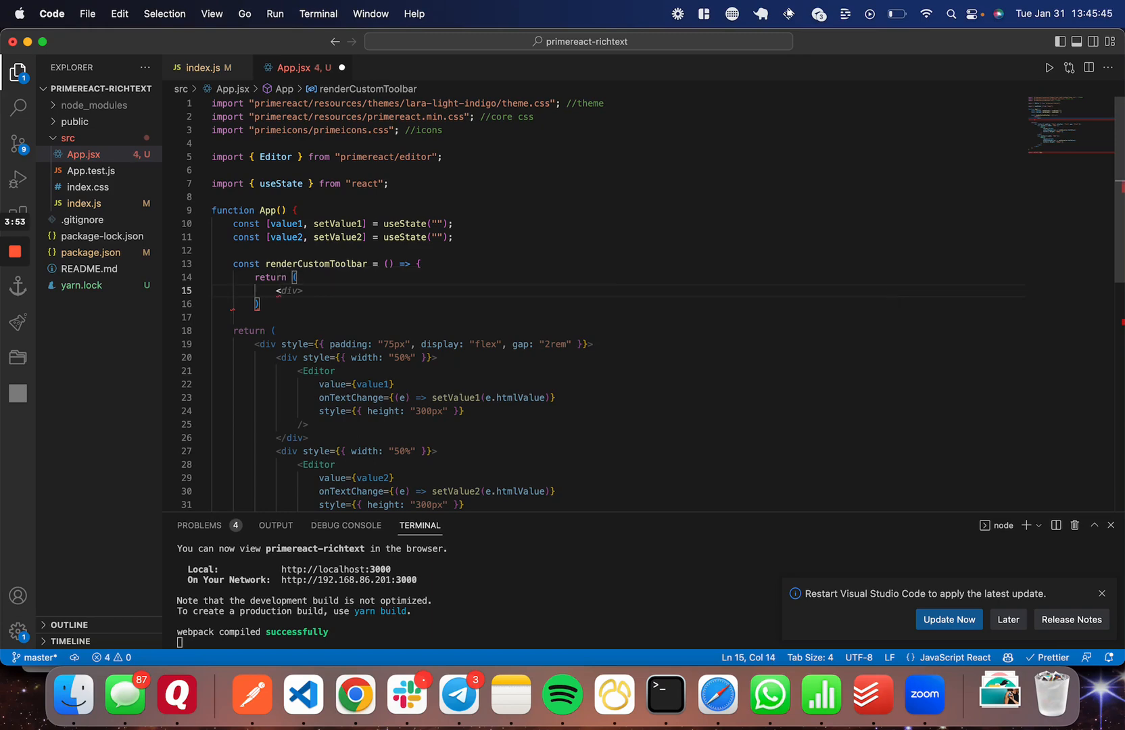
Make renderCustomToolbar return a <span className="ql-formats"></span> wrapper.
{"action": "type", "text": "span className="}
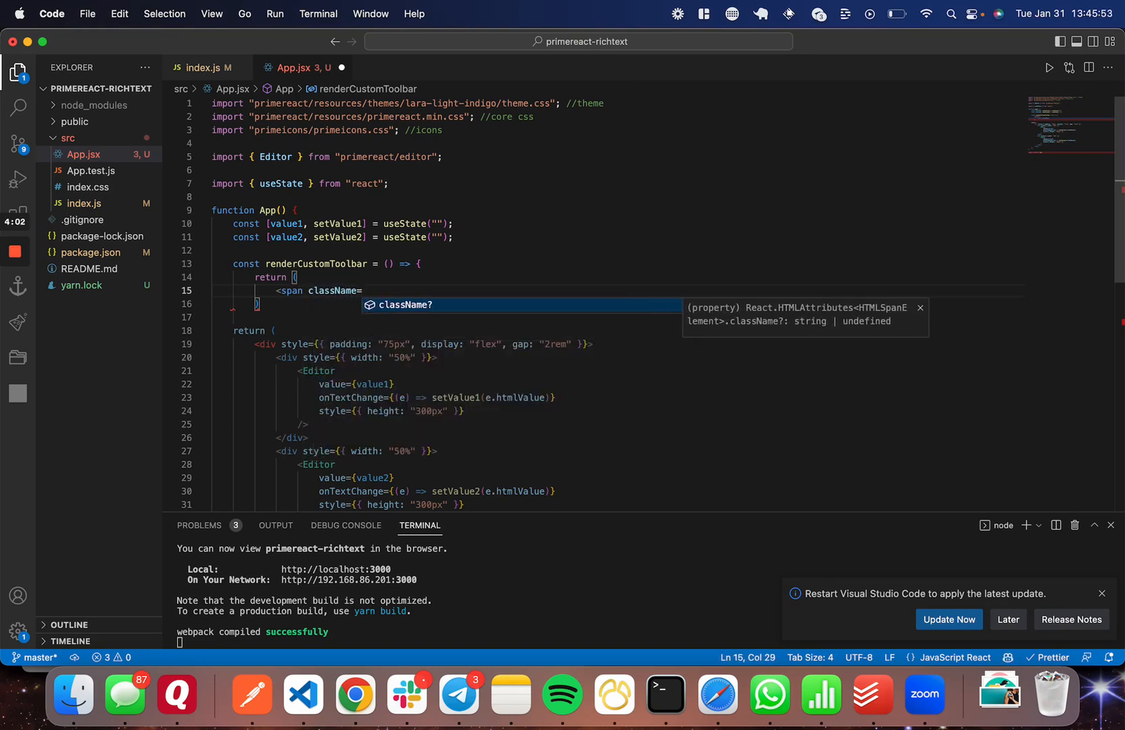
{"action": "type", "text": "\"ql-formats\">"}
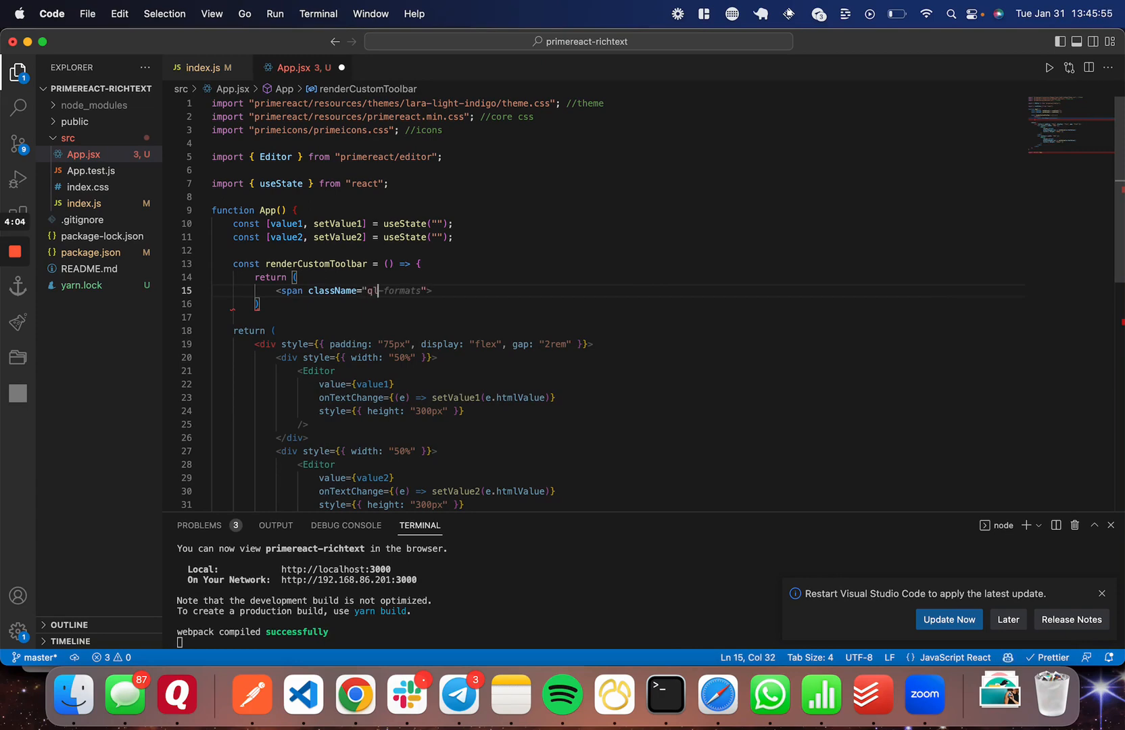
{"action": "type", "text": "-format"}
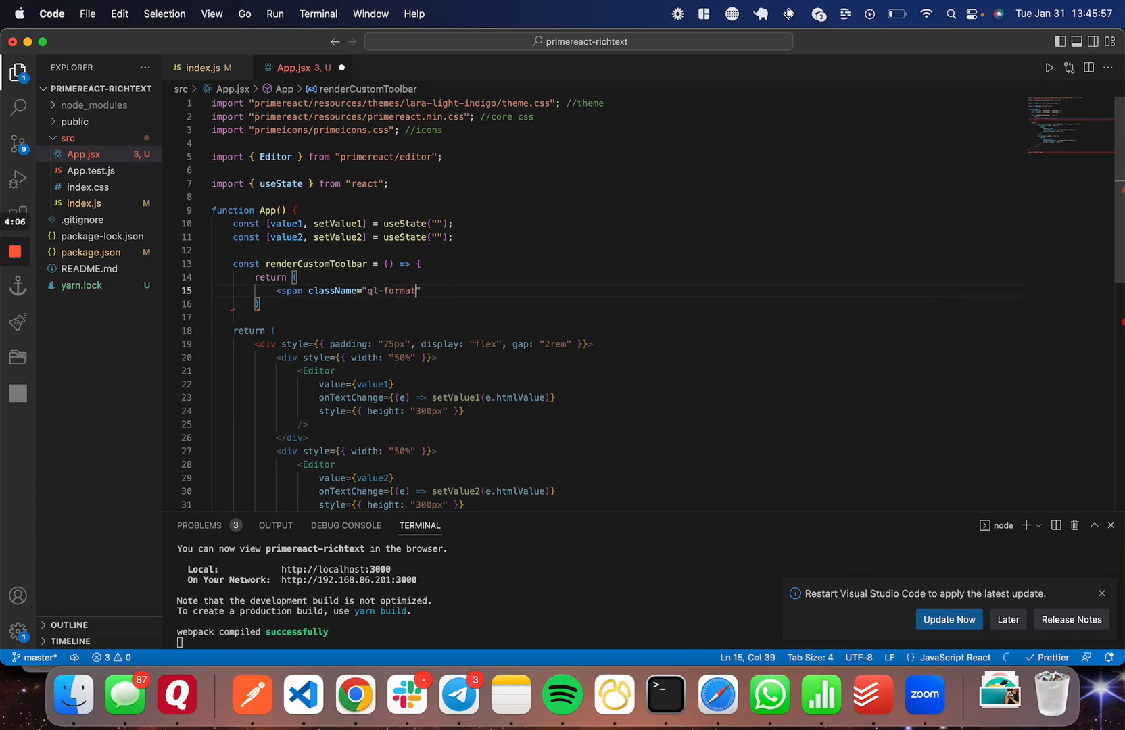
{"action": "type", "text": "s>"}
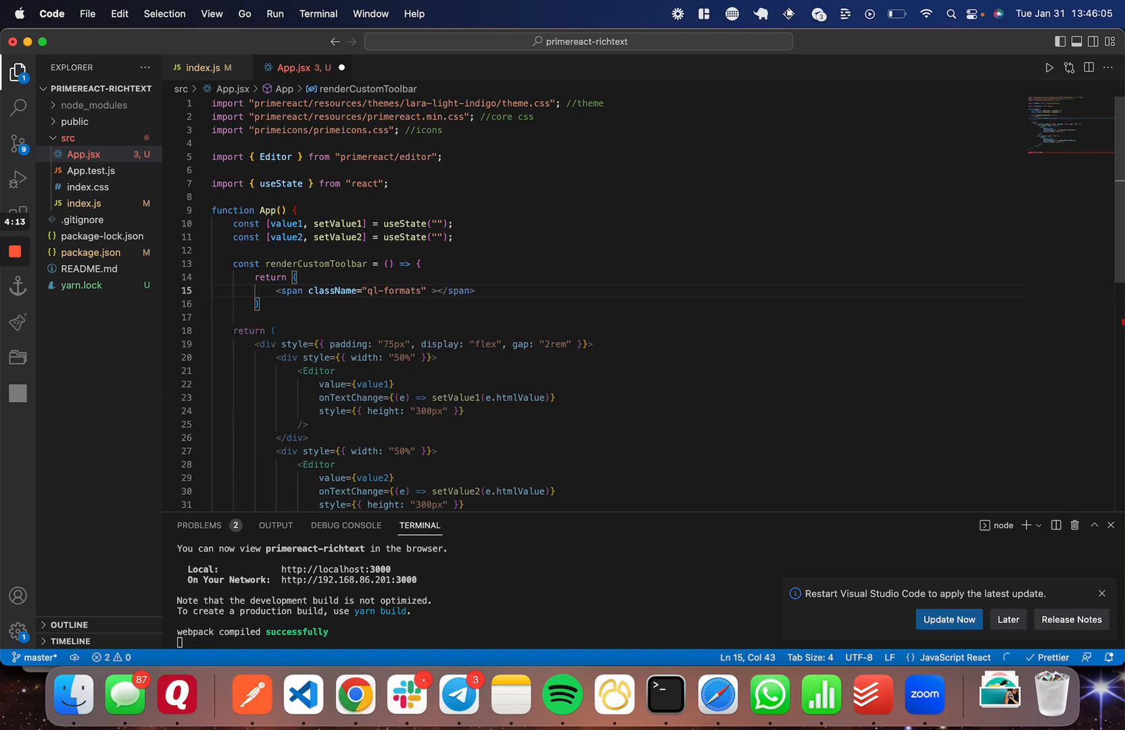
{"action": "key", "text": "Backspace"}
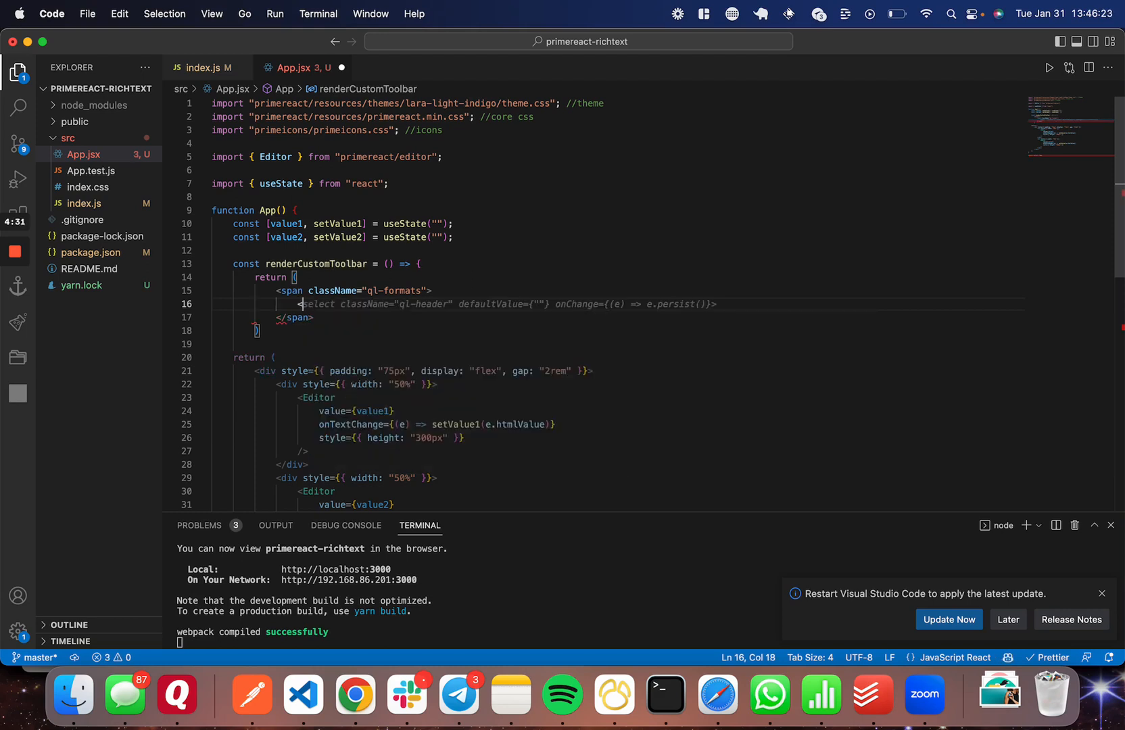
Add ql-bold, ql-italic and ql-underline buttons with aria-labels Bold, Italic and Underline inside the span.
{"action": "type", "text": "<button clka"}
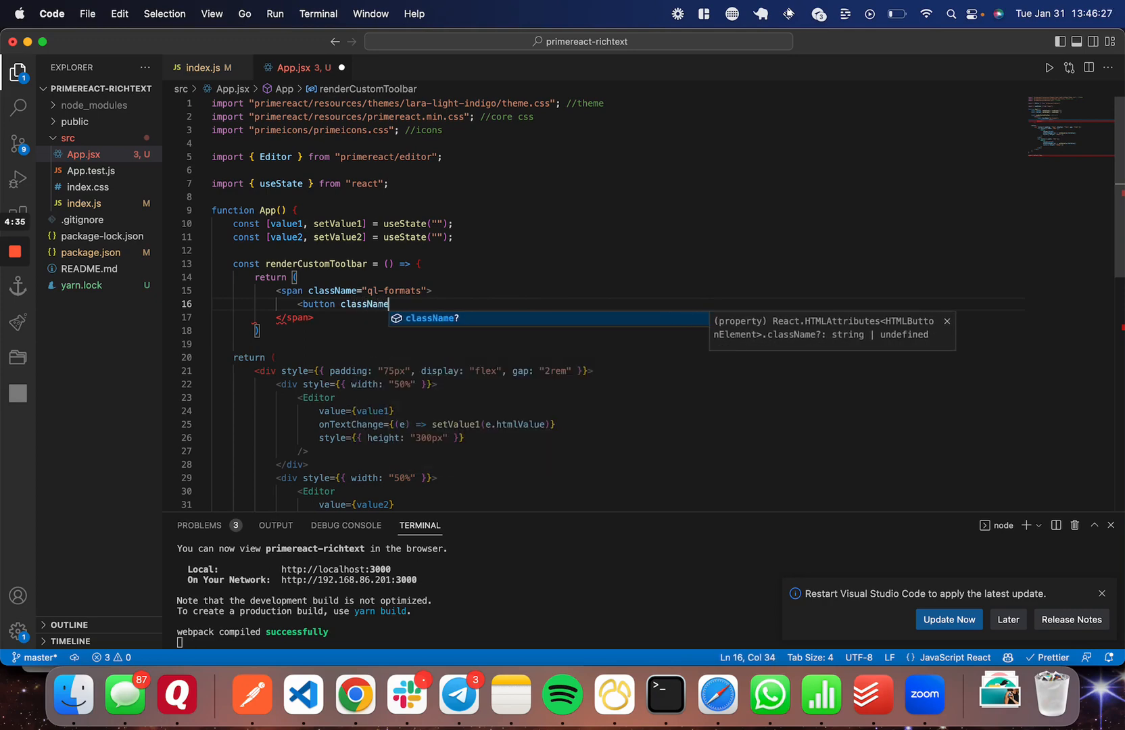
{"action": "type", "text": "=\"ql-bold\" />"}
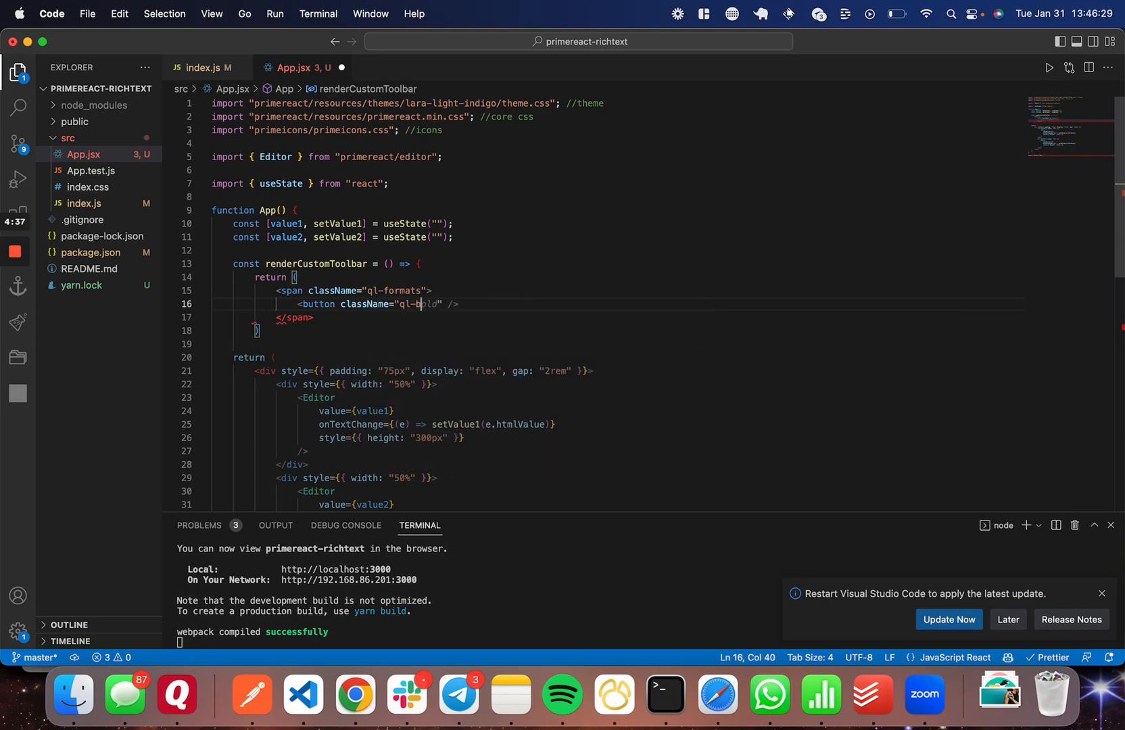
{"action": "type", "text": "ari"}
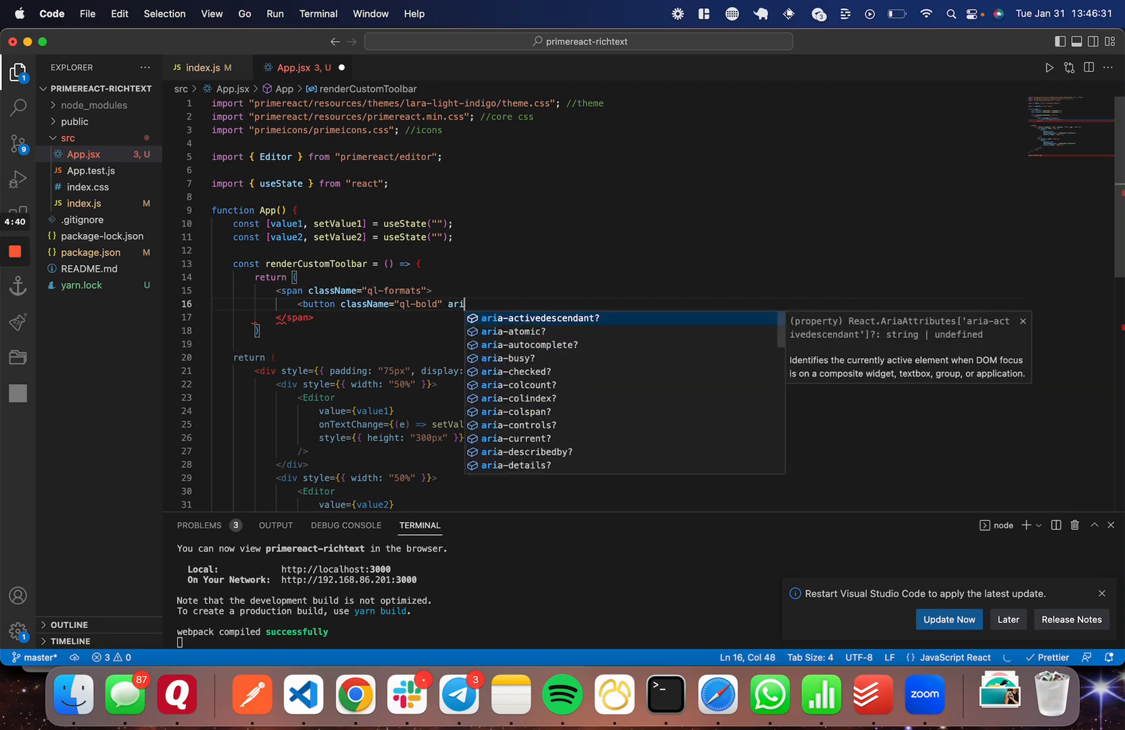
{"action": "type", "text": "-l"}
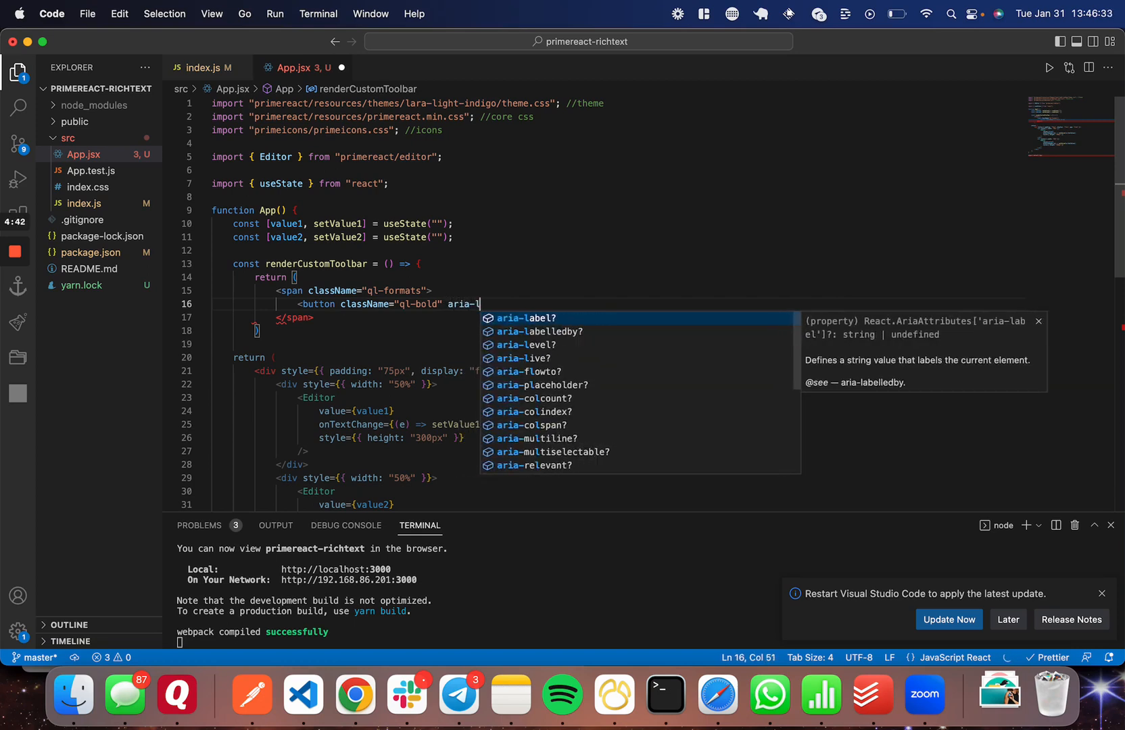
{"action": "type", "text": "abel=\"Bold\"></button>"}
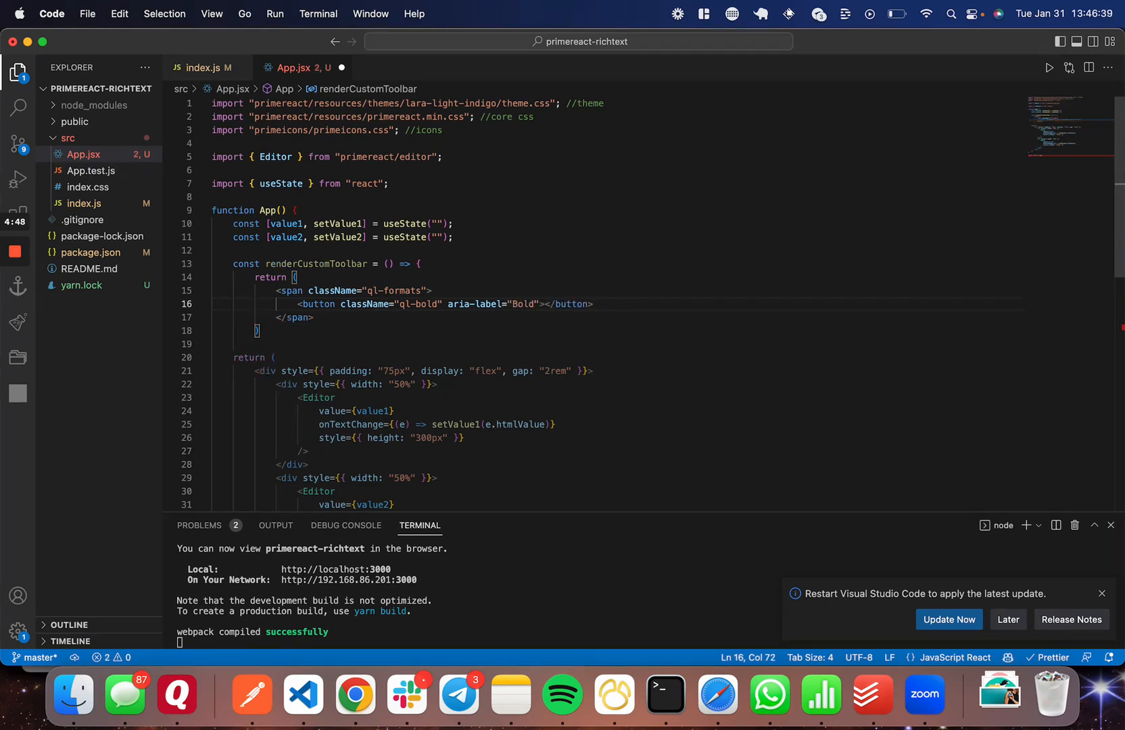
{"action": "type", "text": "<button"}
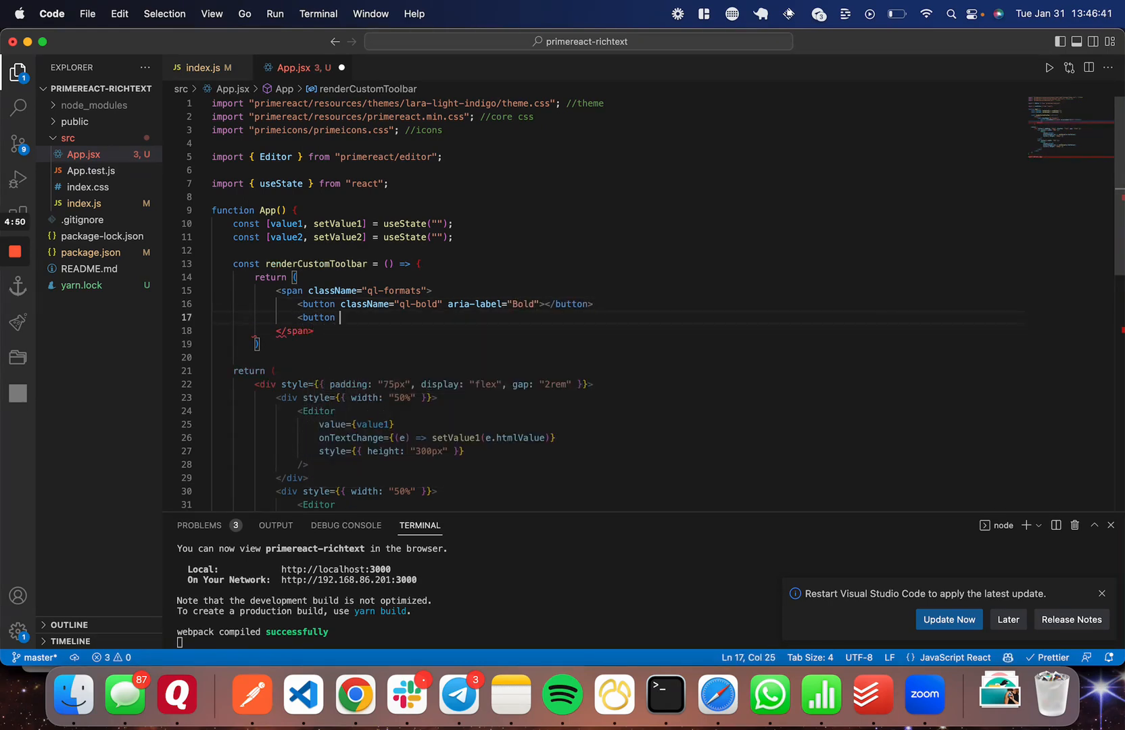
{"action": "type", "text": "classe"}
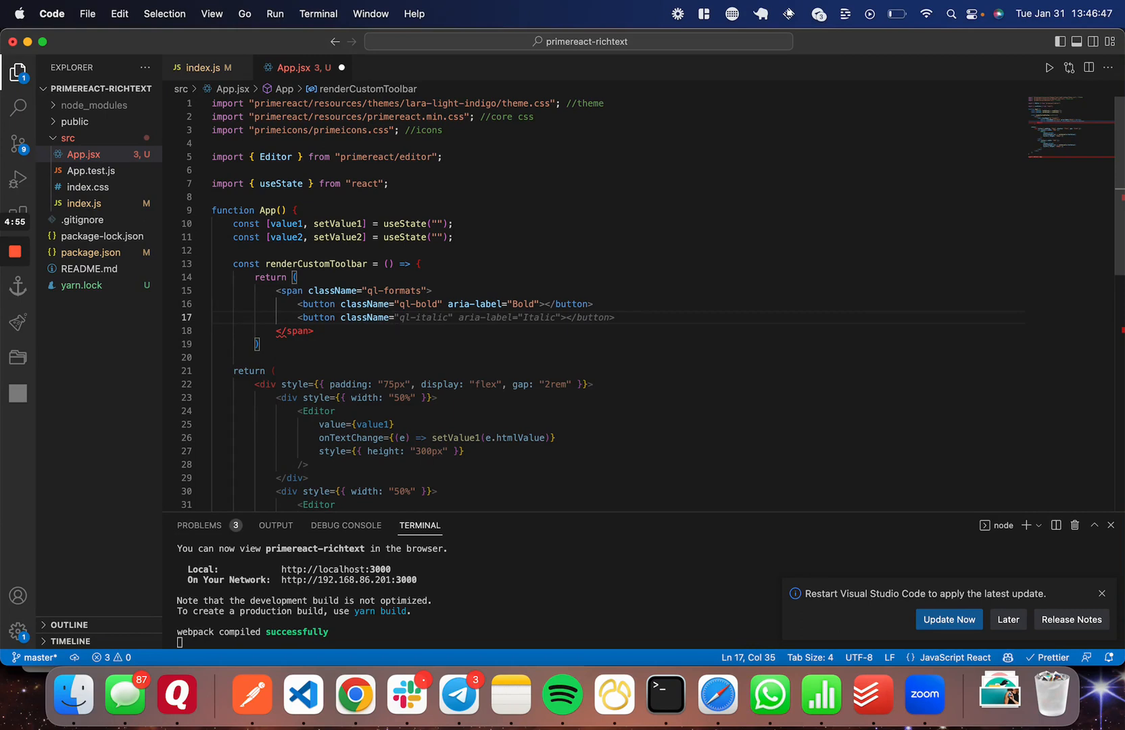
{"action": "type", "text": "<button className=\"ql-underline\" aria-label=\"Underline\"></button>"}
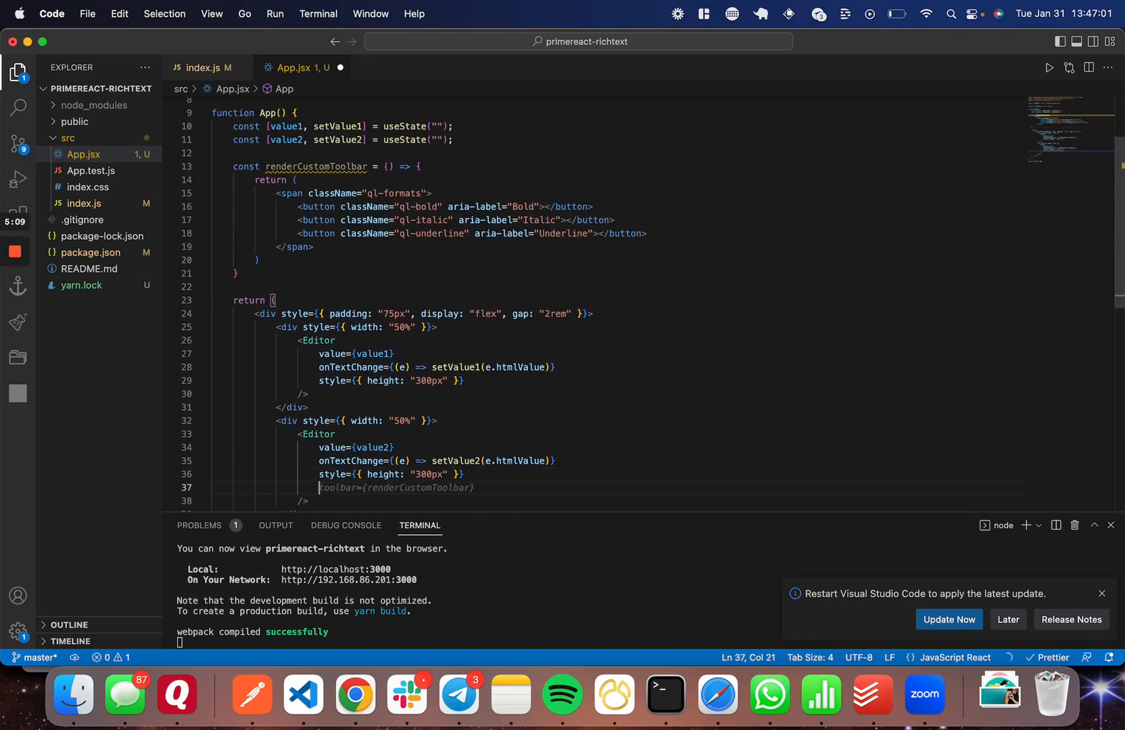
Pass headerTemplate={renderCustomToolbar} to the second Editor and save with Prettier formatting.
{"action": "type", "text": "te"}
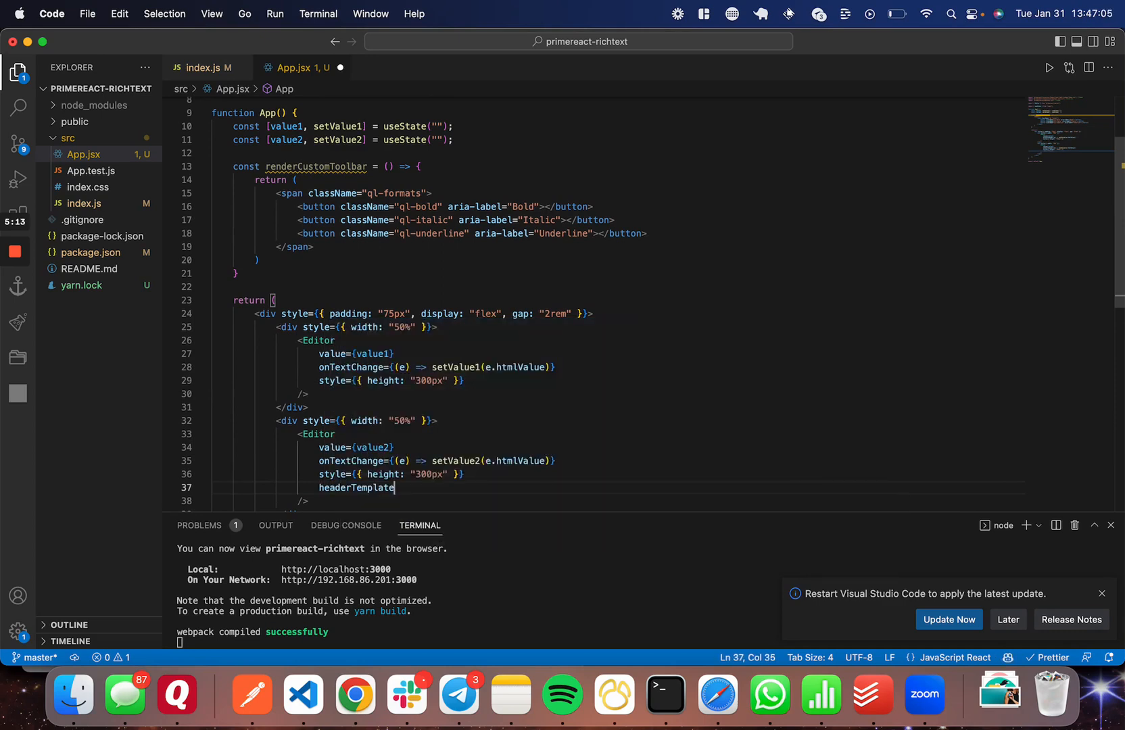
{"action": "type", "text": "={renderCustomToolbar}"}
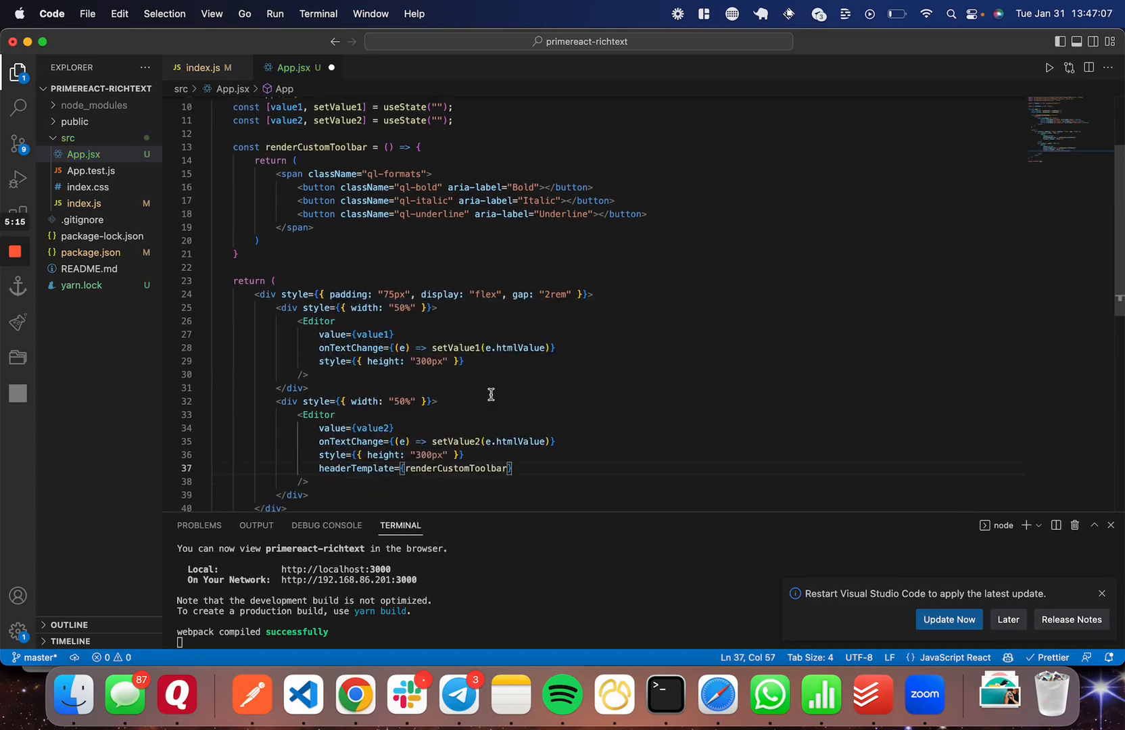
{"action": "key", "text": "Cmd+Space"}
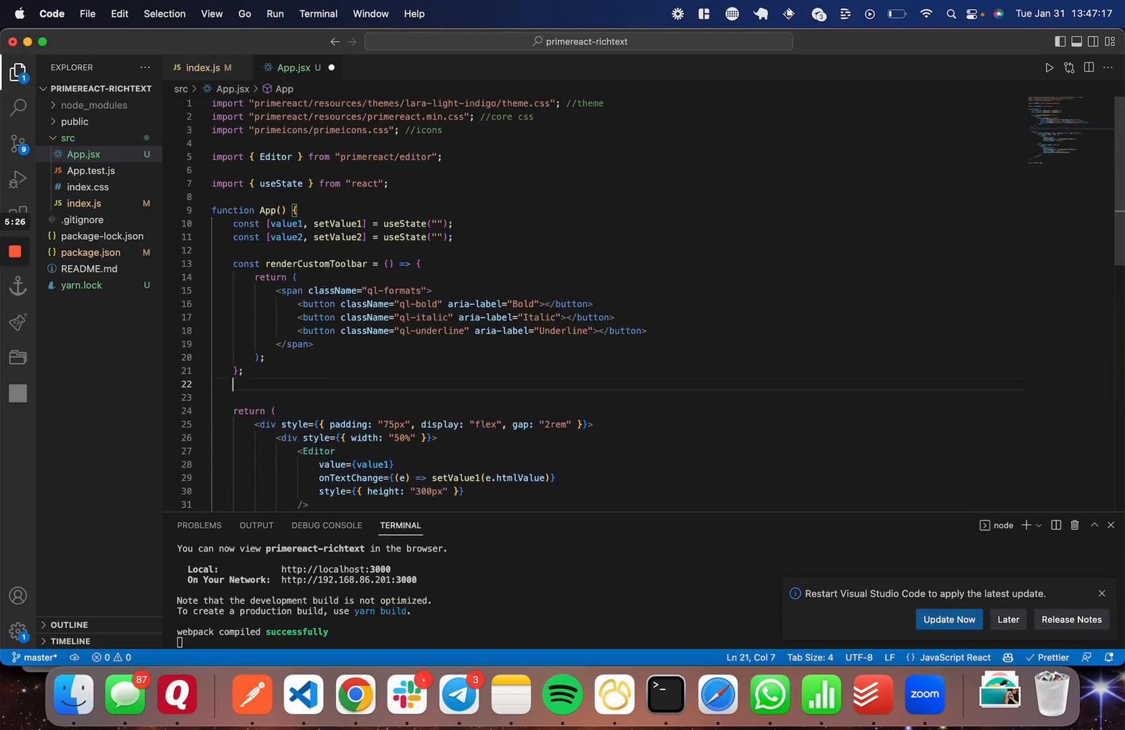
Define const header = renderCustomToolbar() and pass {header} as the second Editor's headerTemplate.
{"action": "type", "text": "const header"}
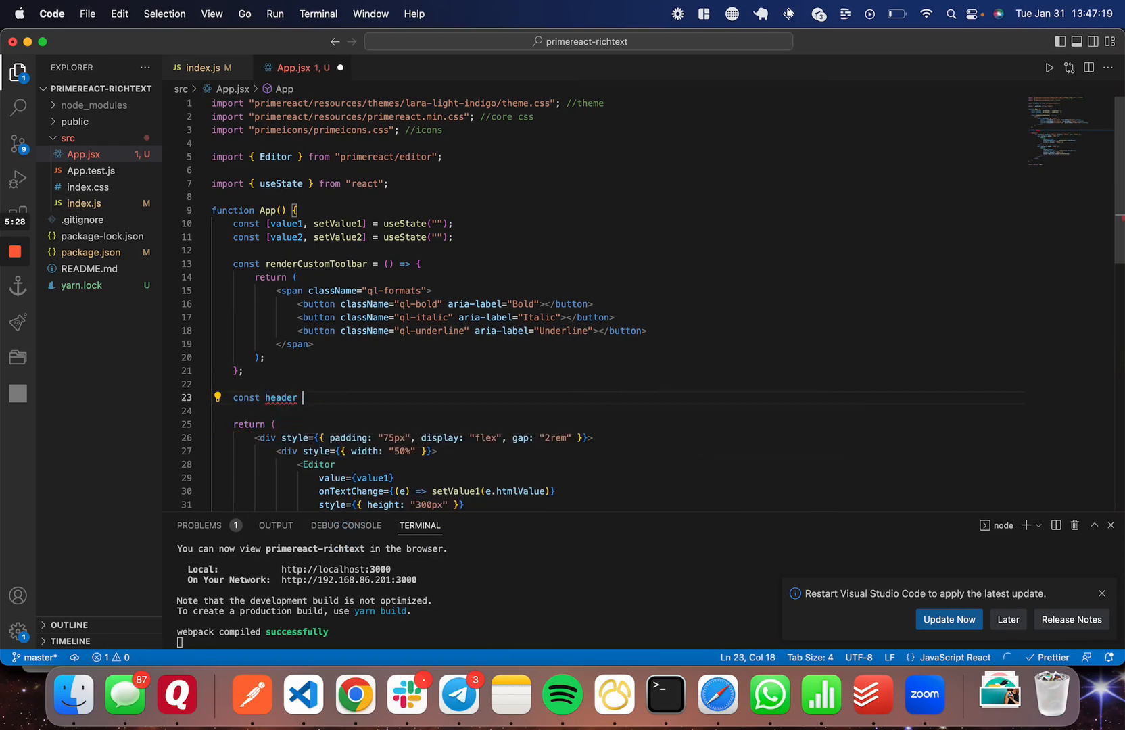
{"action": "type", "text": "= rend"}
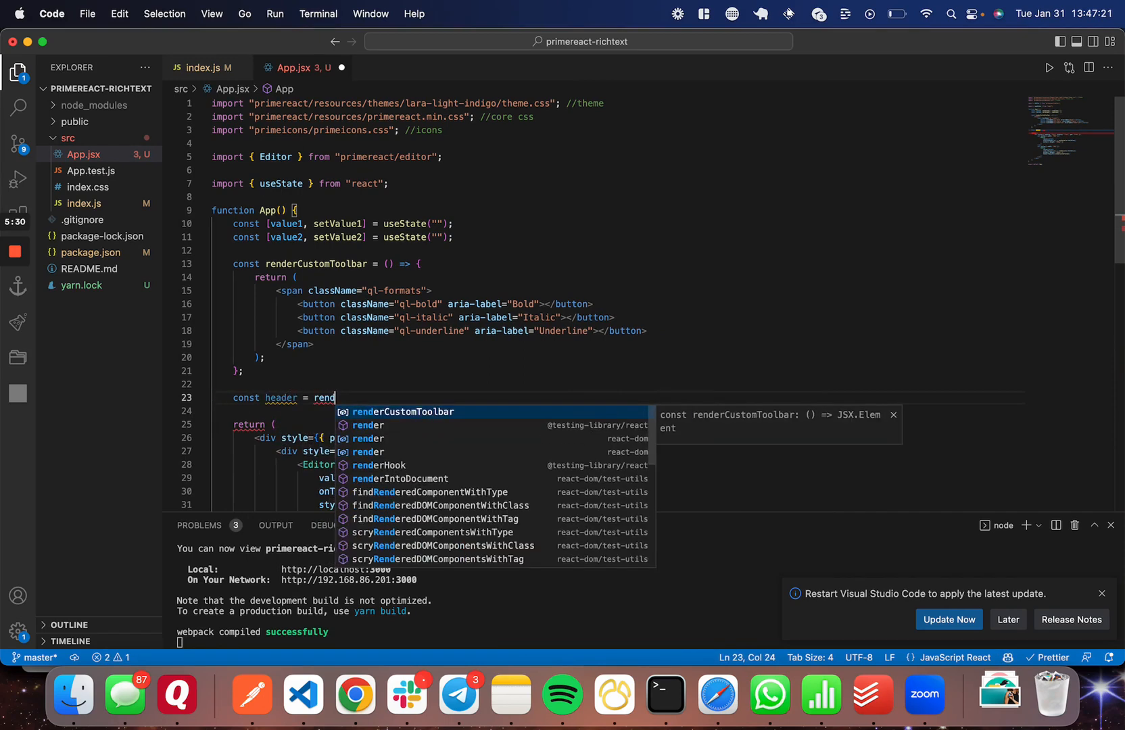
{"action": "key", "text": "Tab"}
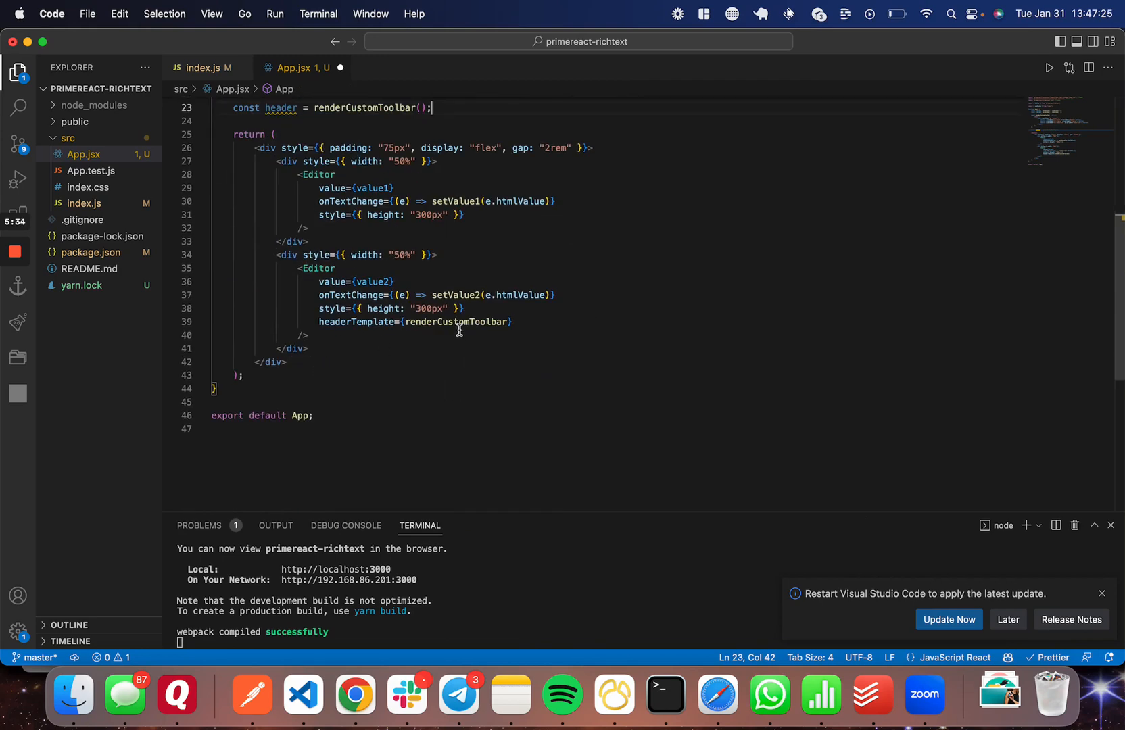
{"action": "type", "text": "{he"}
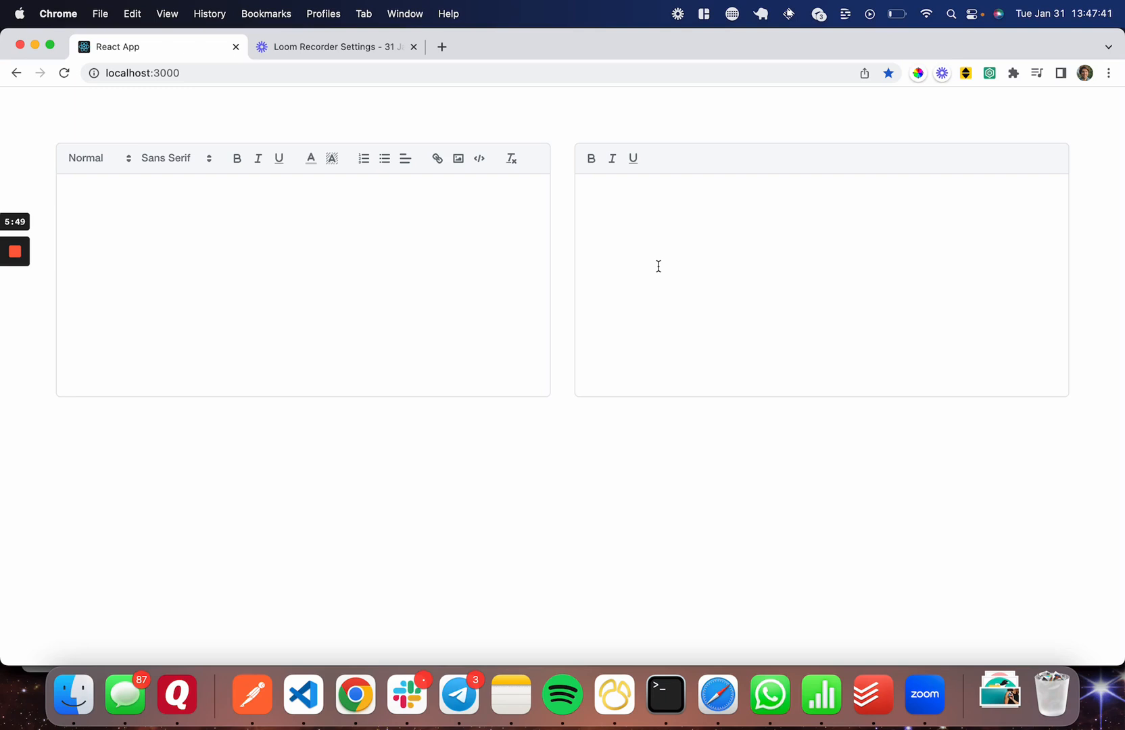
In the second editor, write a bold "Hello in bold" line and an italic "Hello in italic" line.
{"action": "left_click", "coordinate": [672, 203]}
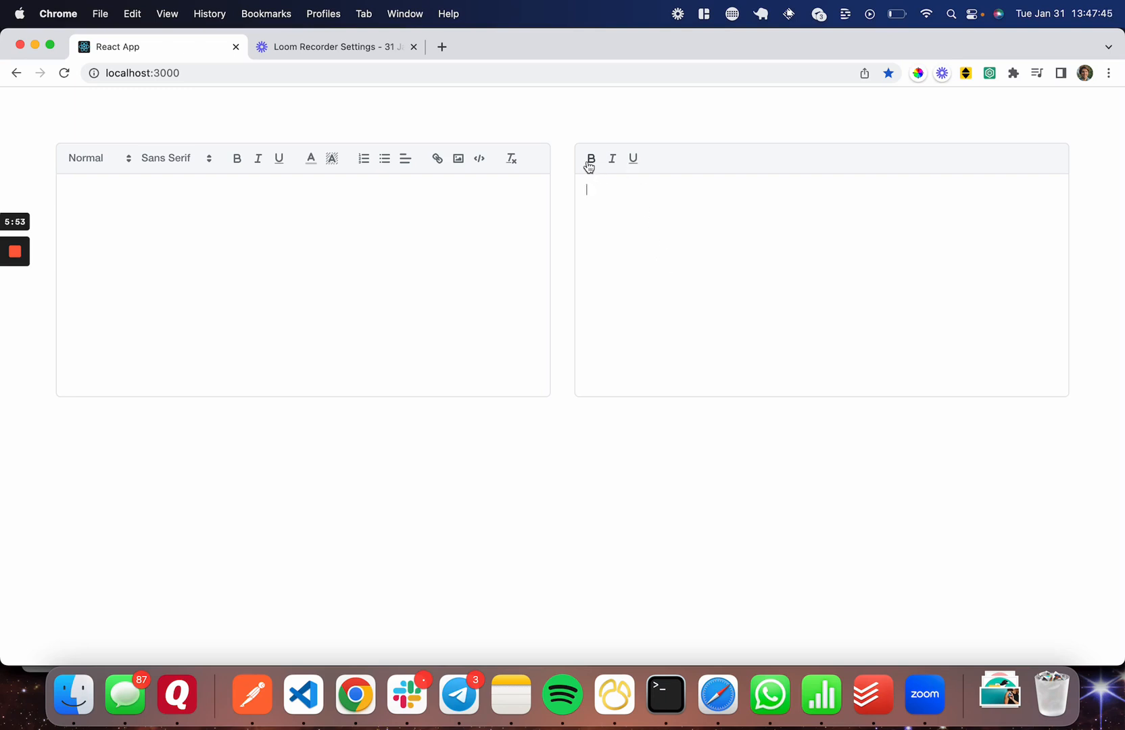
{"action": "type", "text": "Hello"}
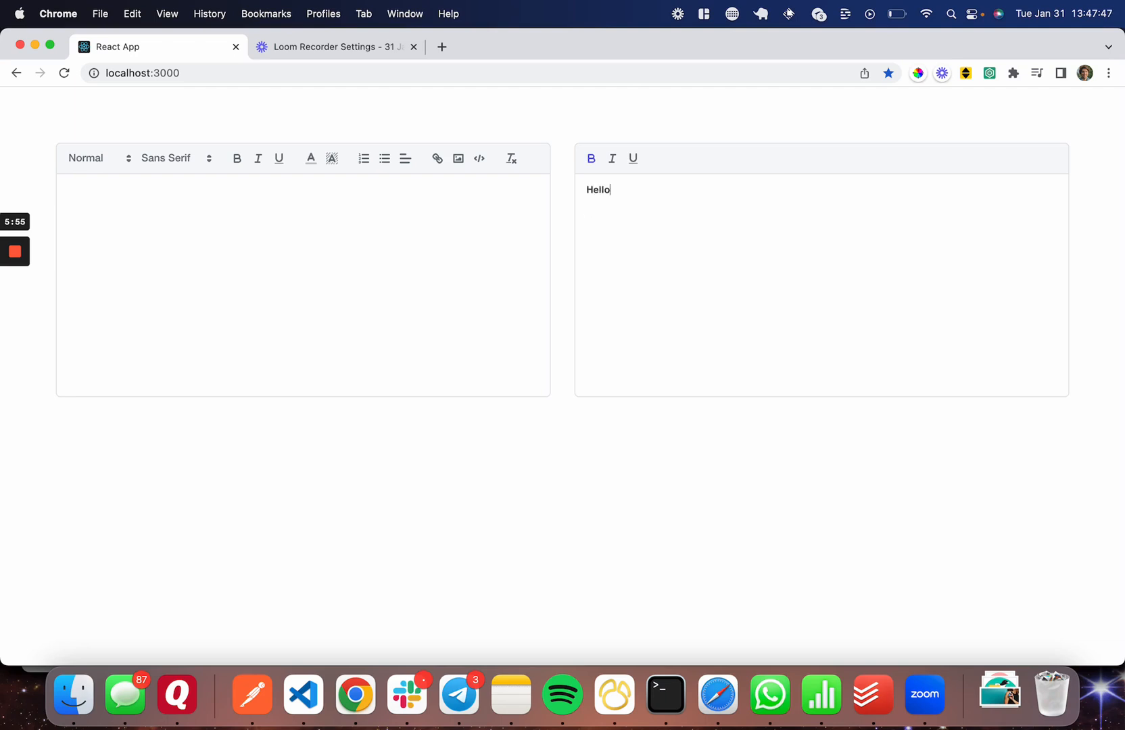
{"action": "type", "text": "in bold"}
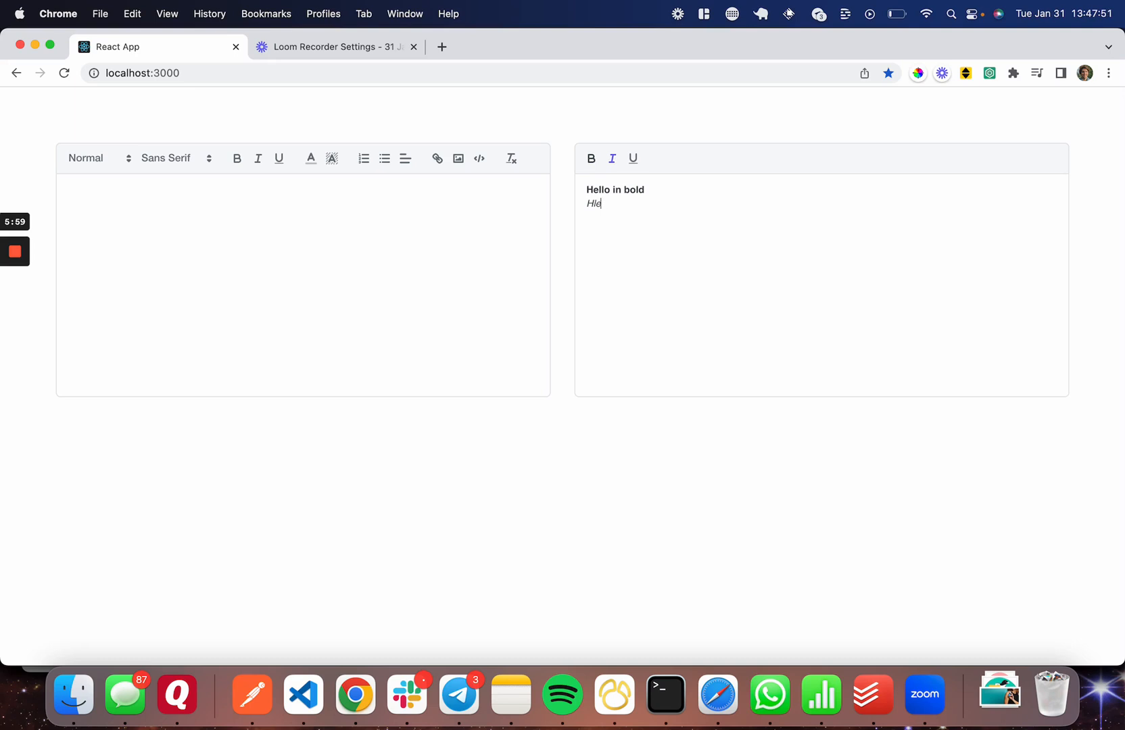
{"action": "type", "text": "Hello in in"}
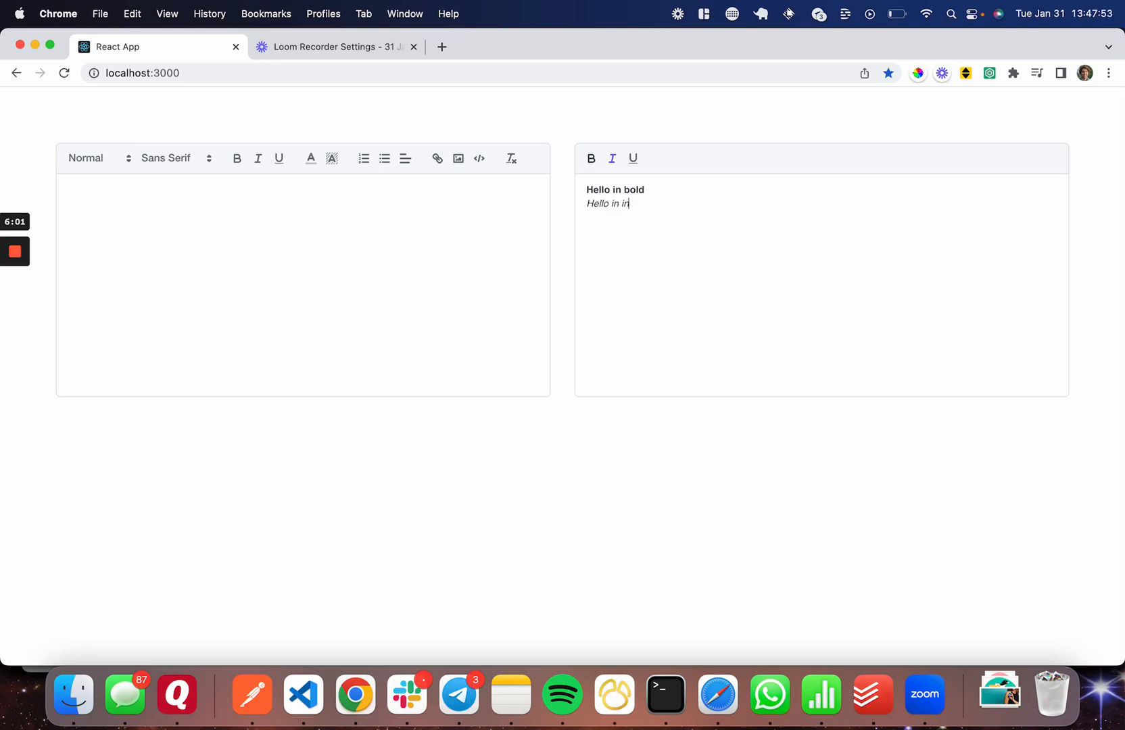
{"action": "type", "text": "tali"}
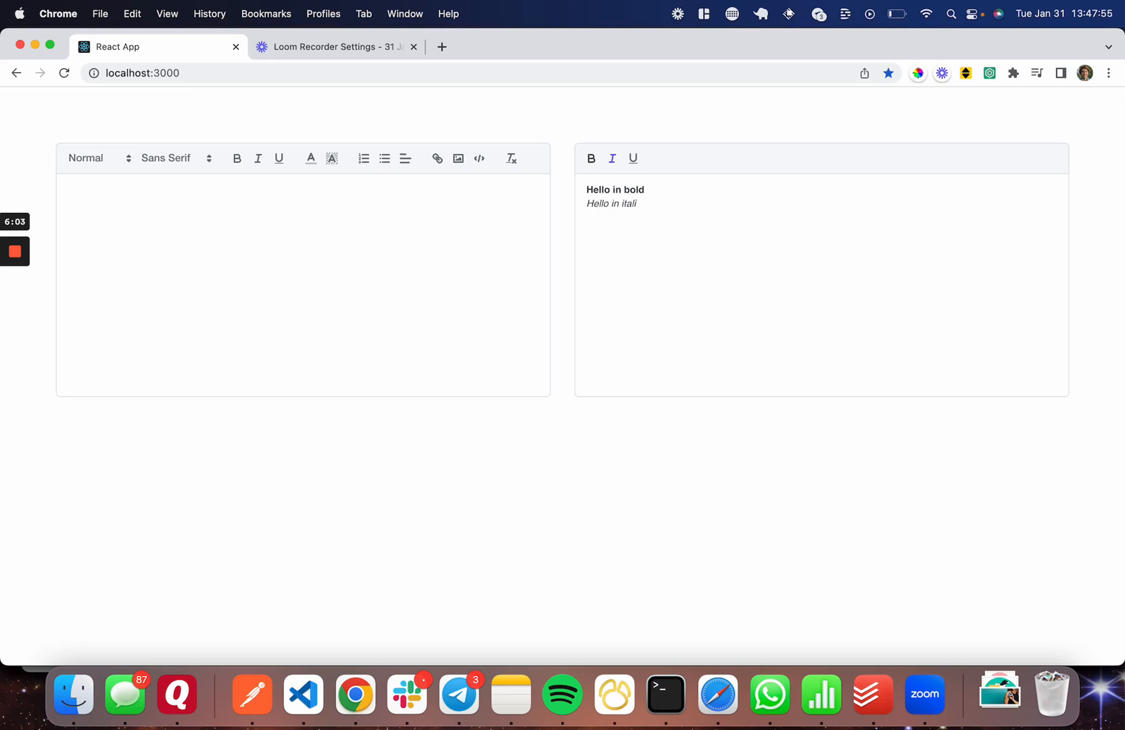
{"action": "type", "text": "c"}
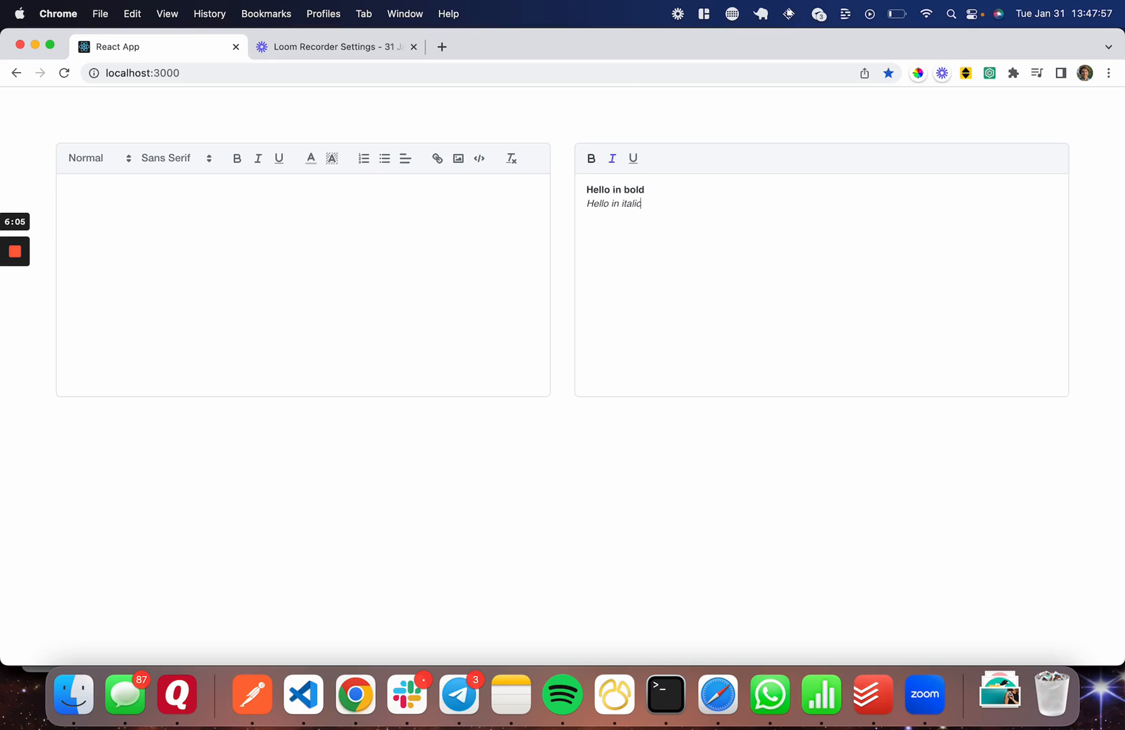